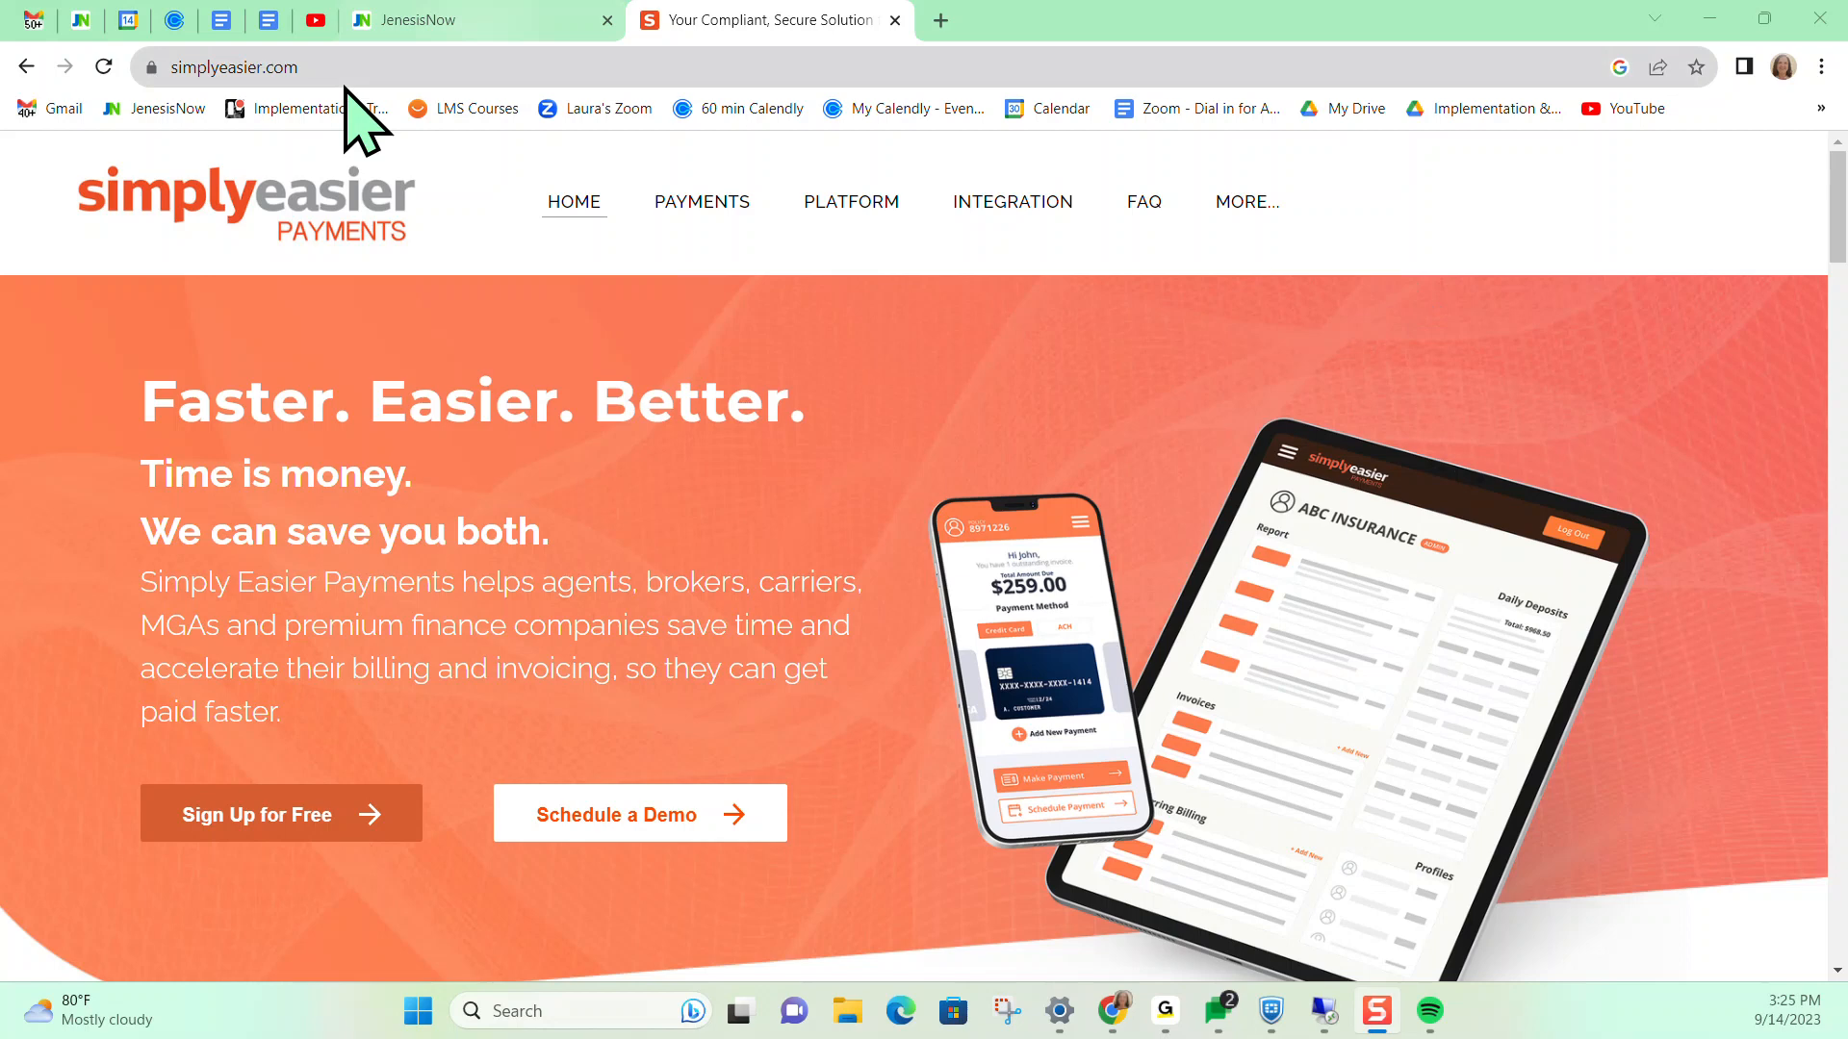
{"action": "mouse_move", "coordinate": [308, 73]}
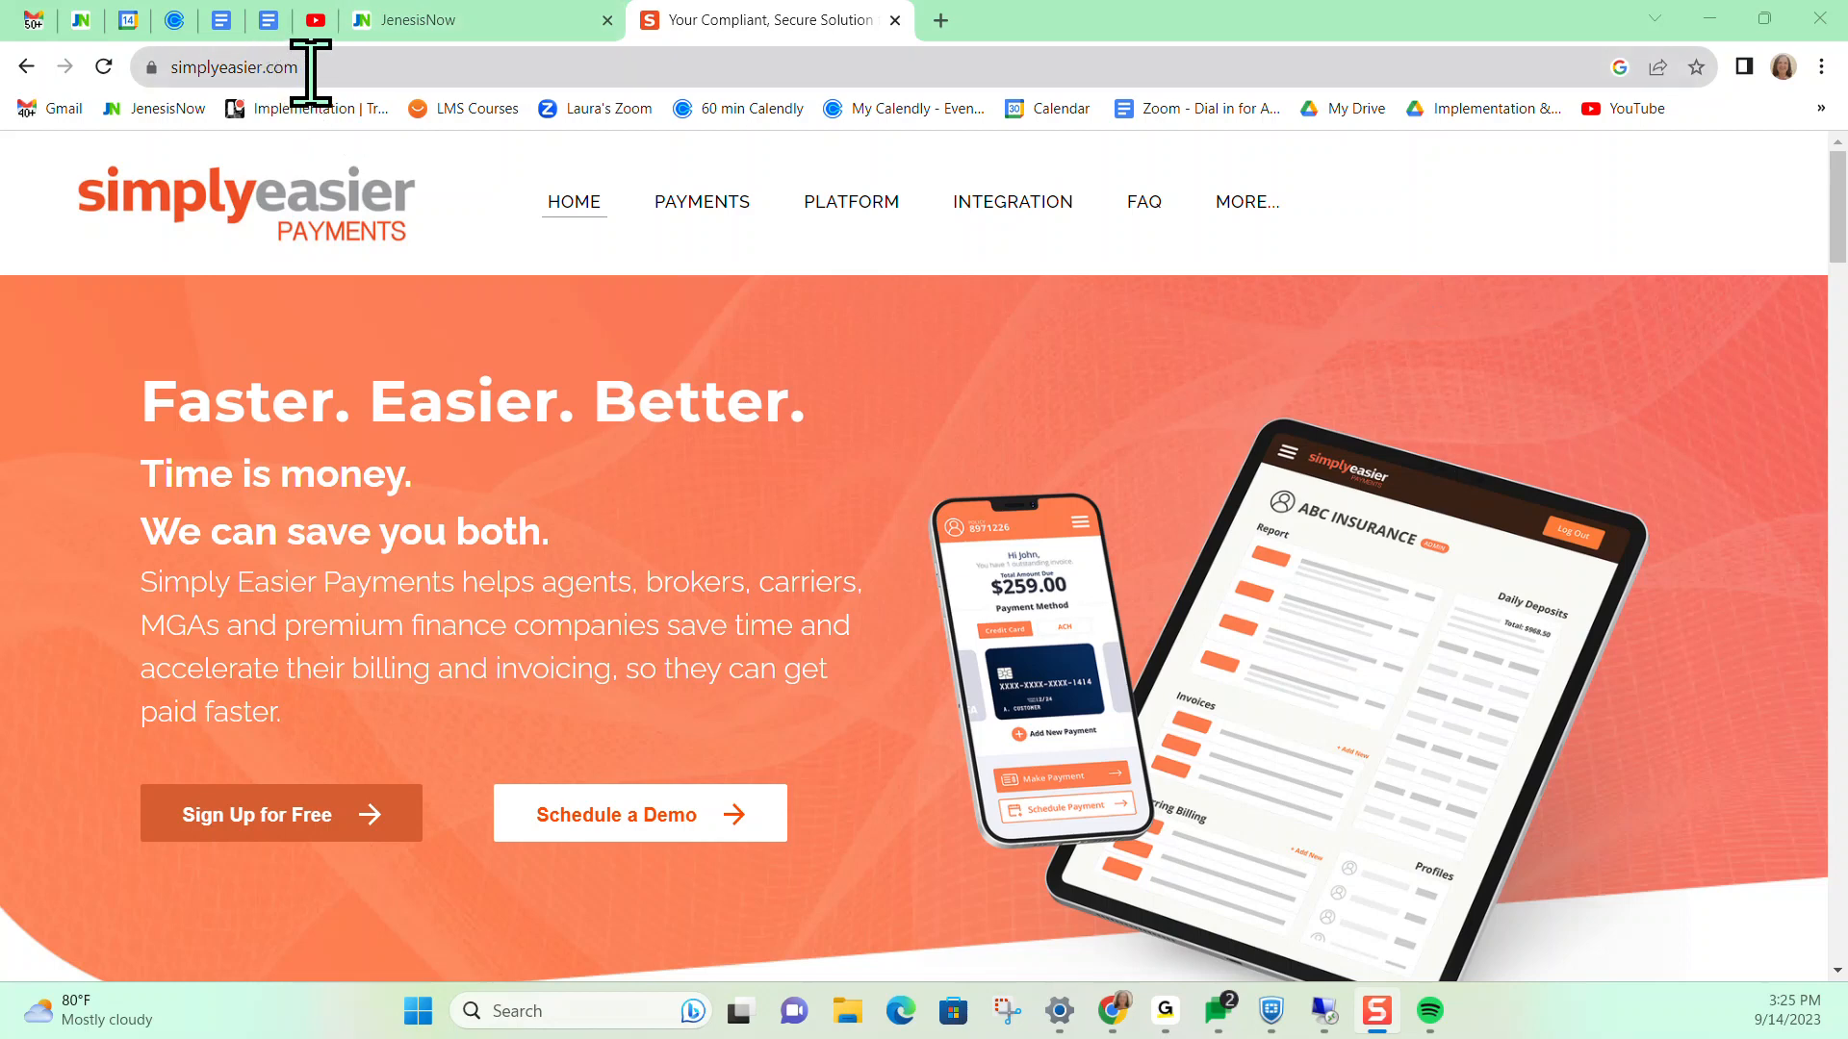
{"action": "mouse_move", "coordinate": [639, 813]}
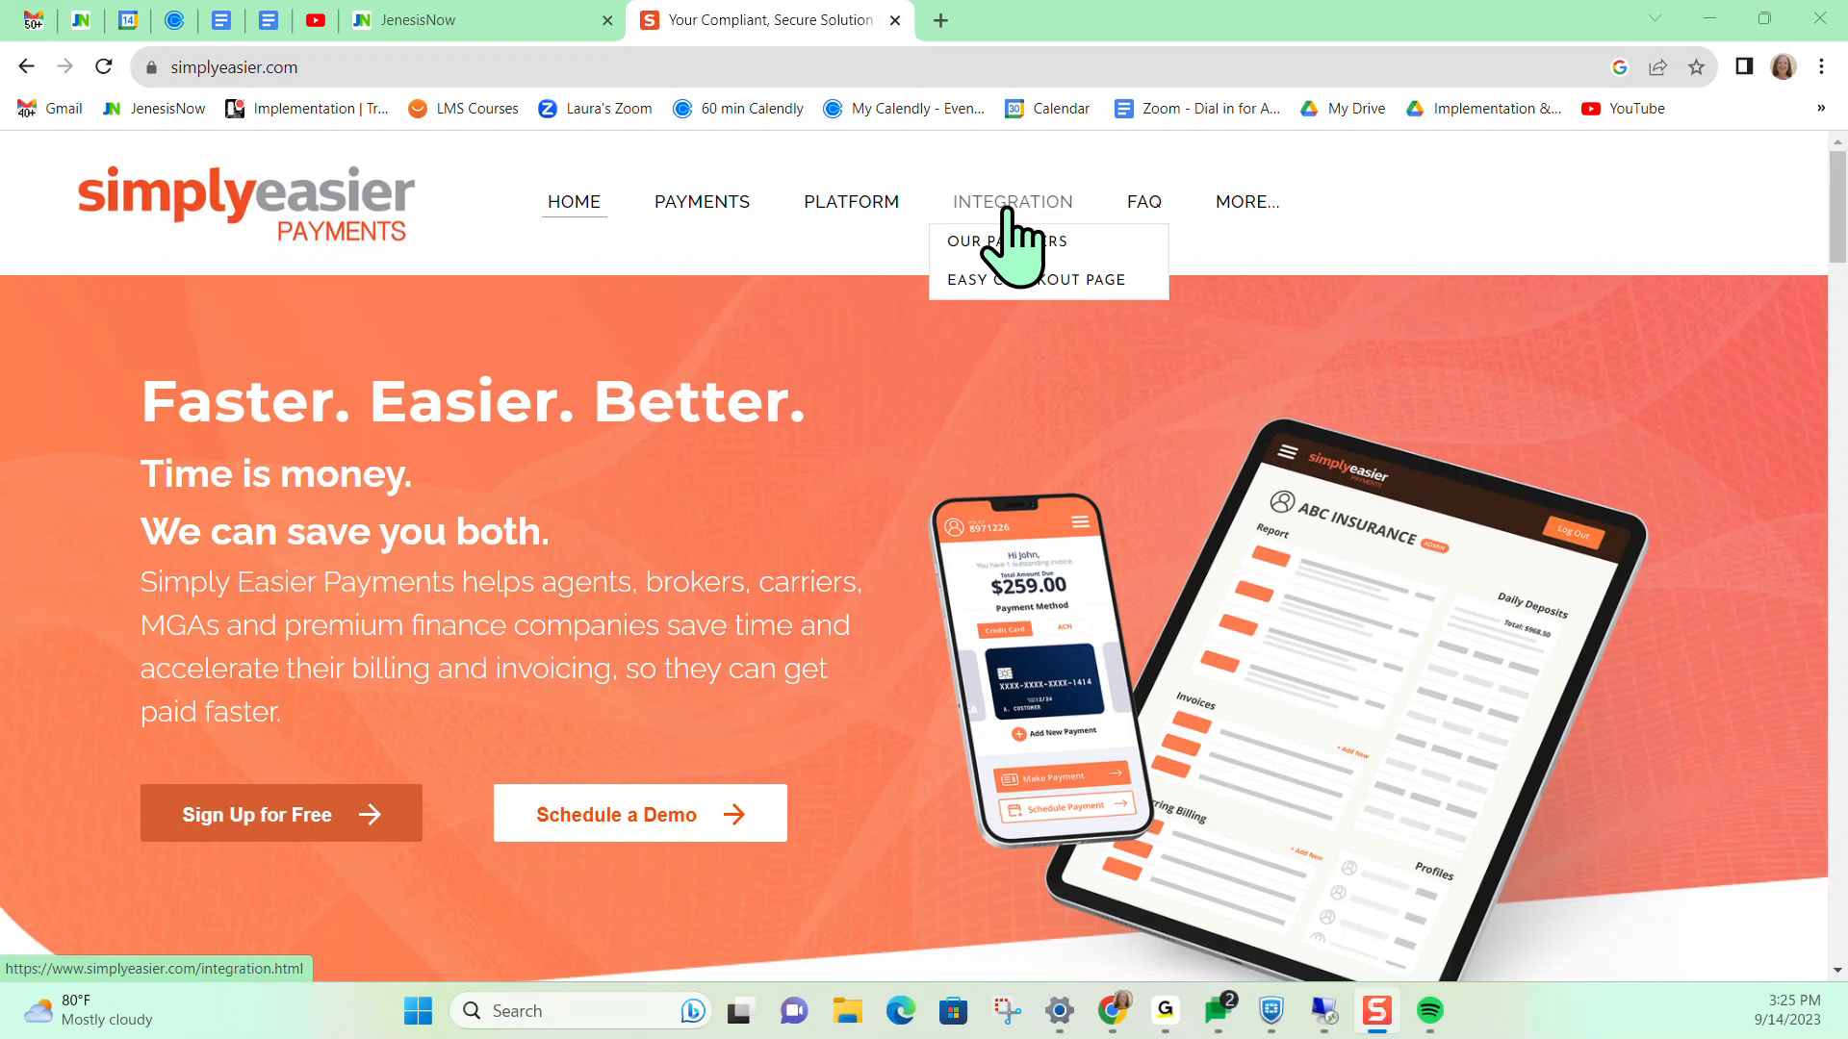
{"action": "mouse_move", "coordinate": [731, 277]}
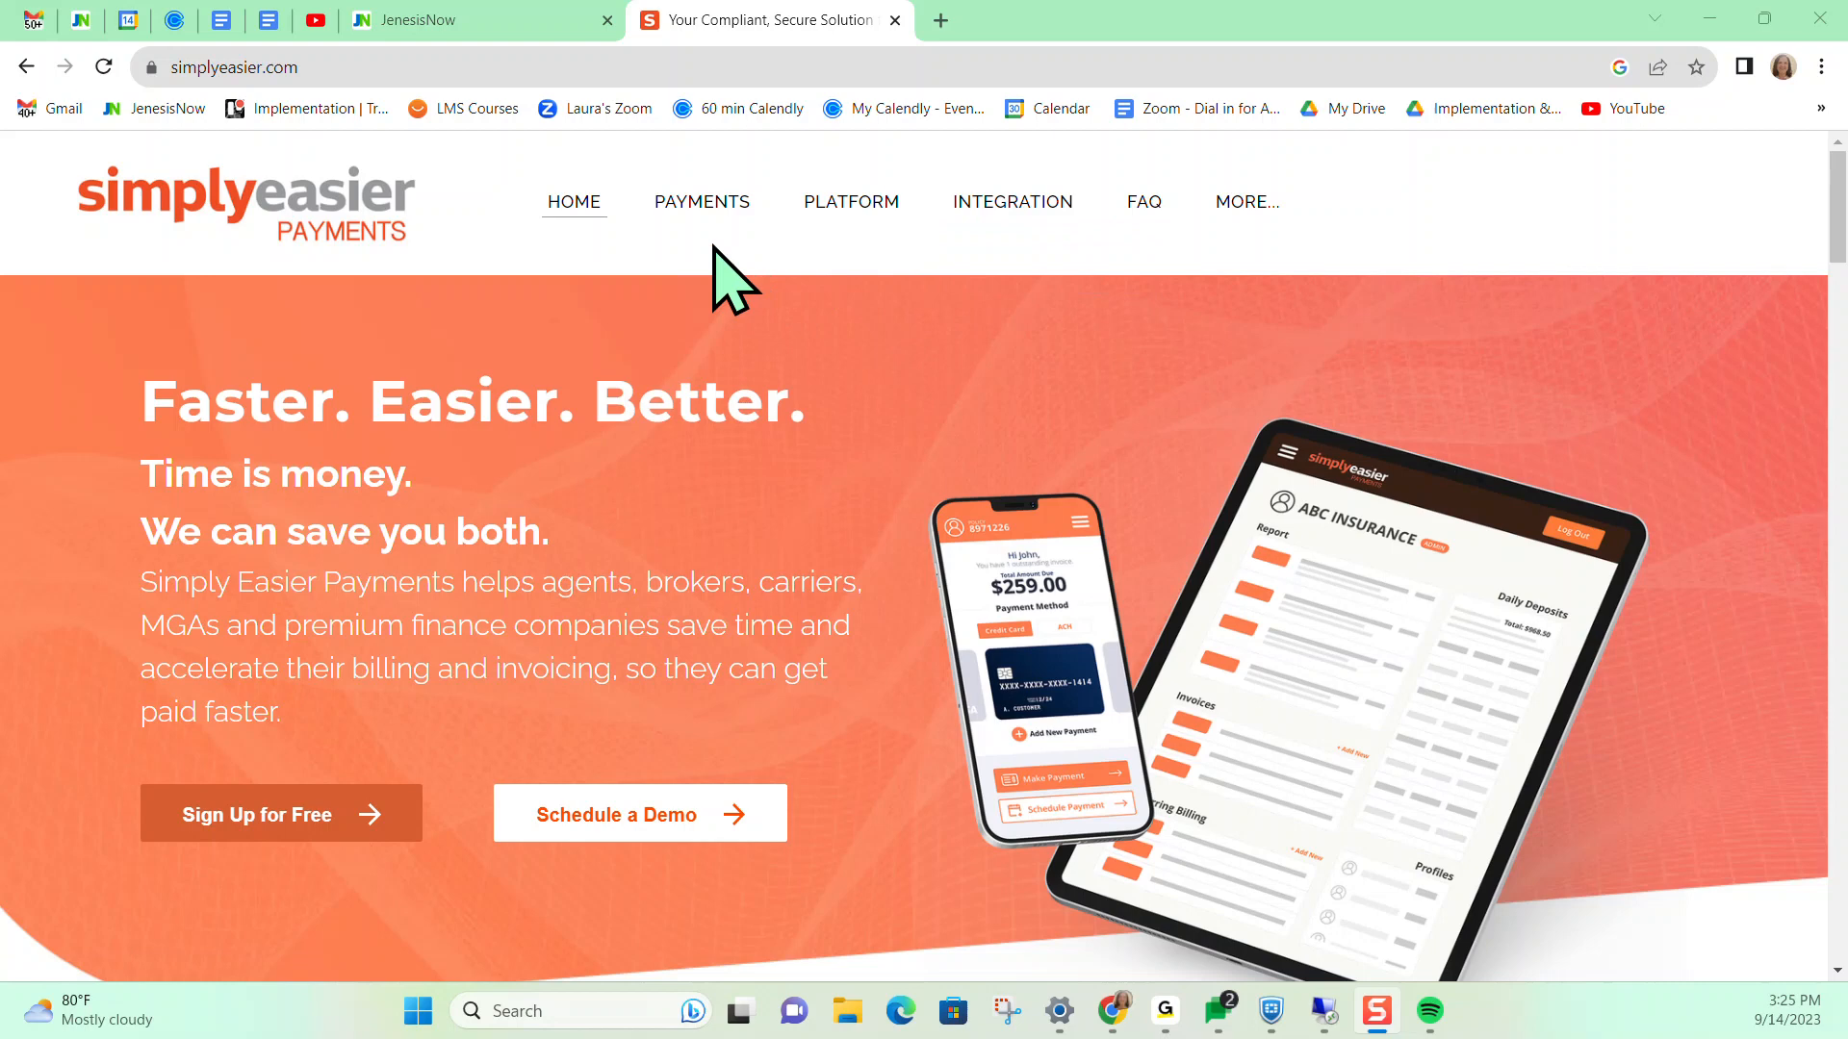
{"action": "mouse_move", "coordinate": [504, 53]}
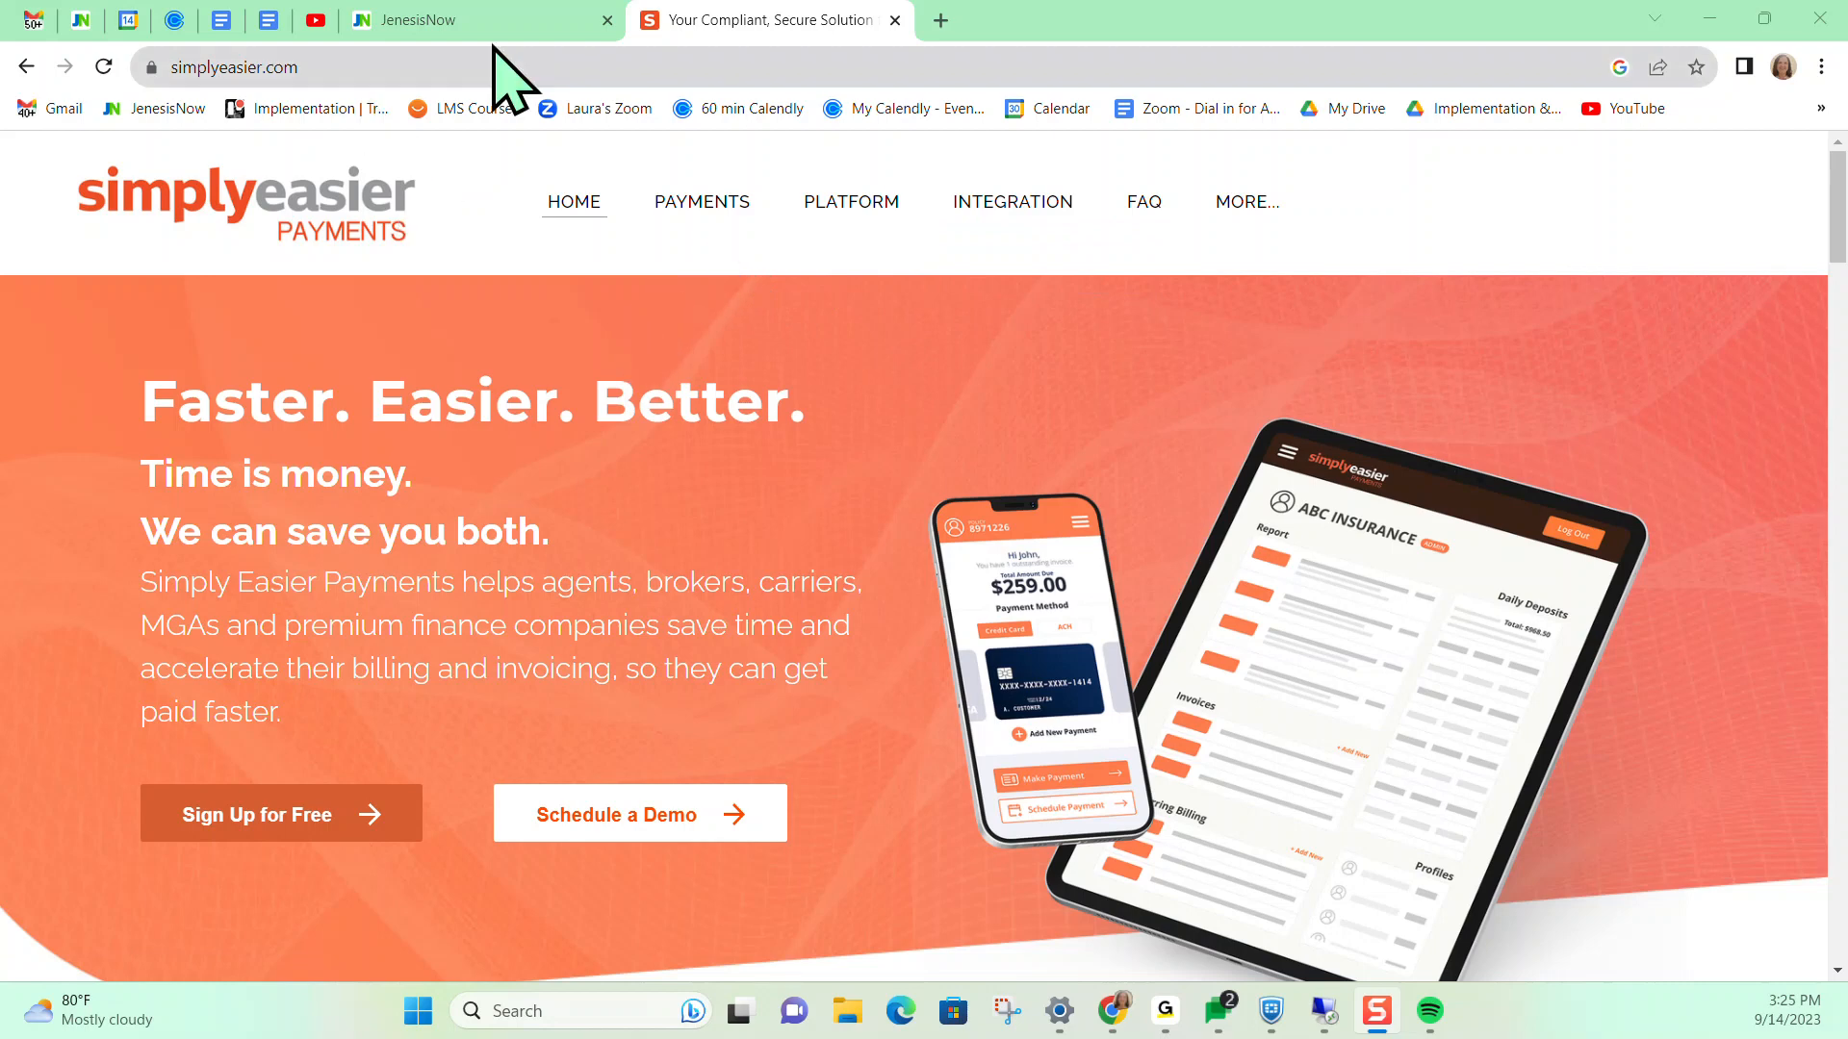
Show All Locations under AGY, listing Laura's Test Agency's Charlotte and Concord locations
{"action": "left_click", "coordinate": [471, 20]}
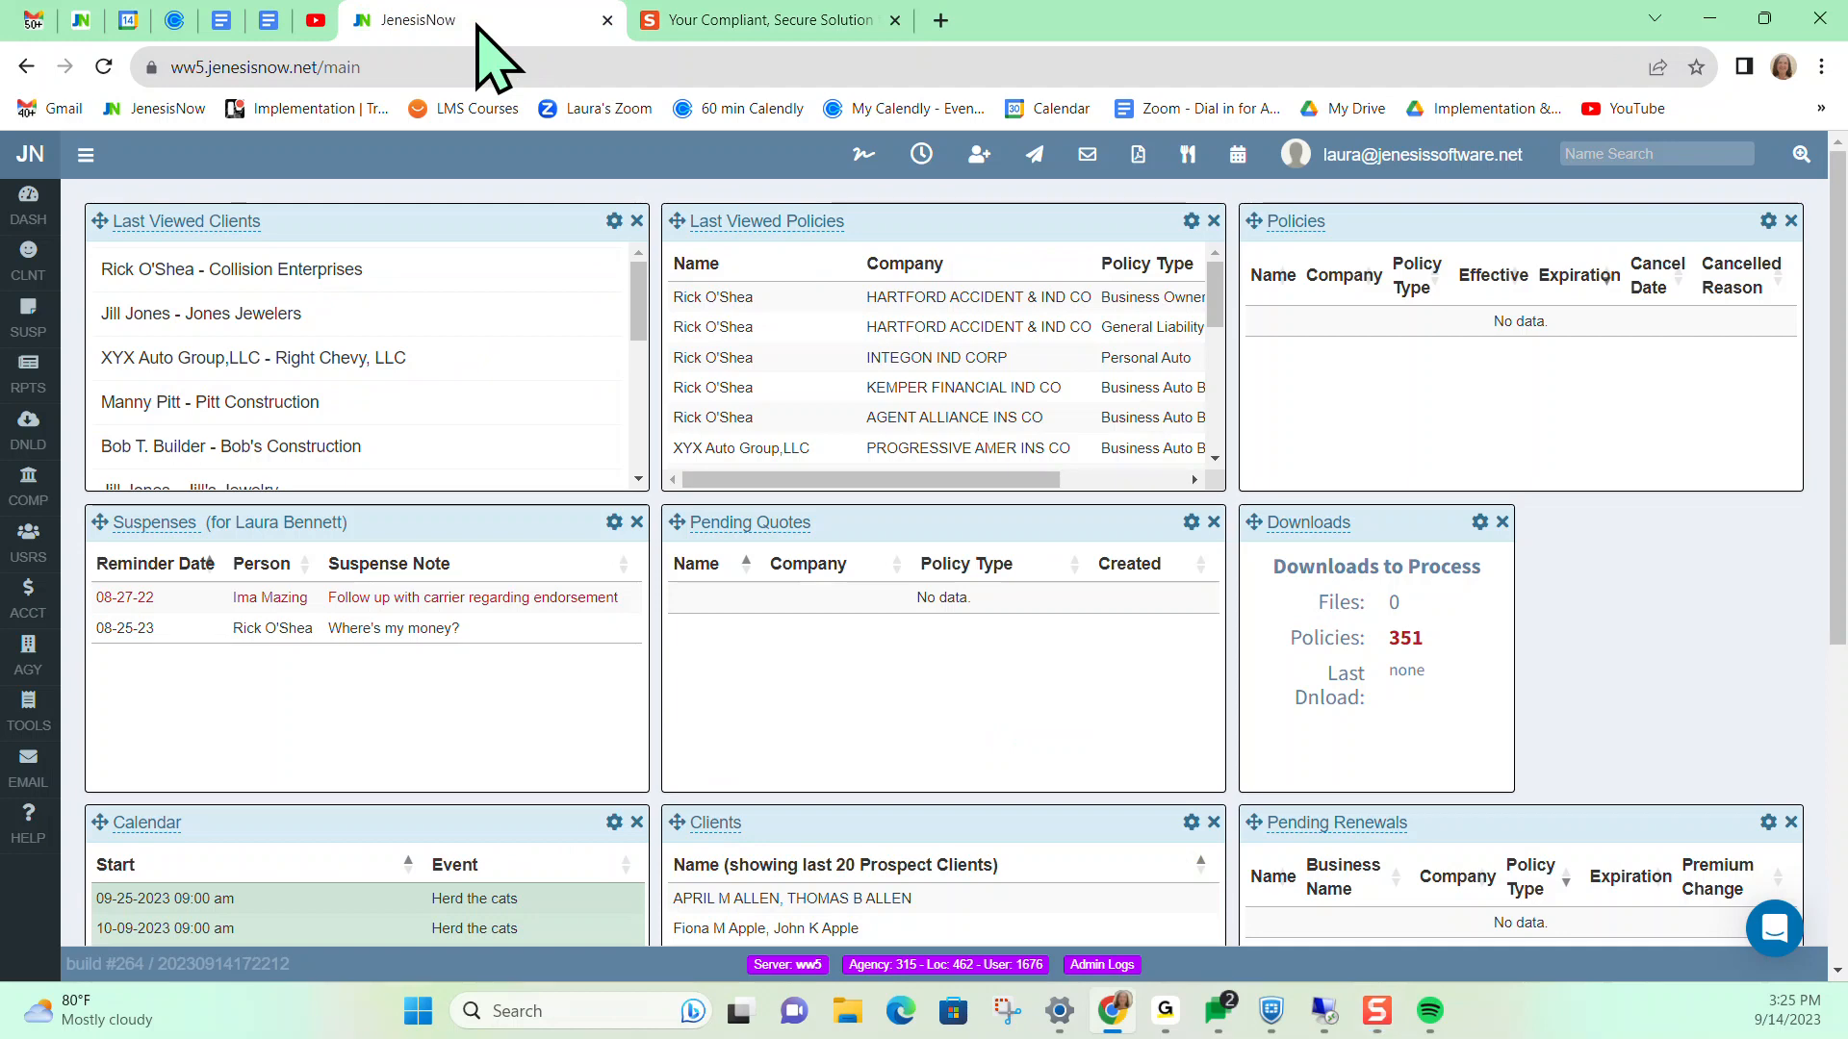
{"action": "left_click", "coordinate": [29, 654]}
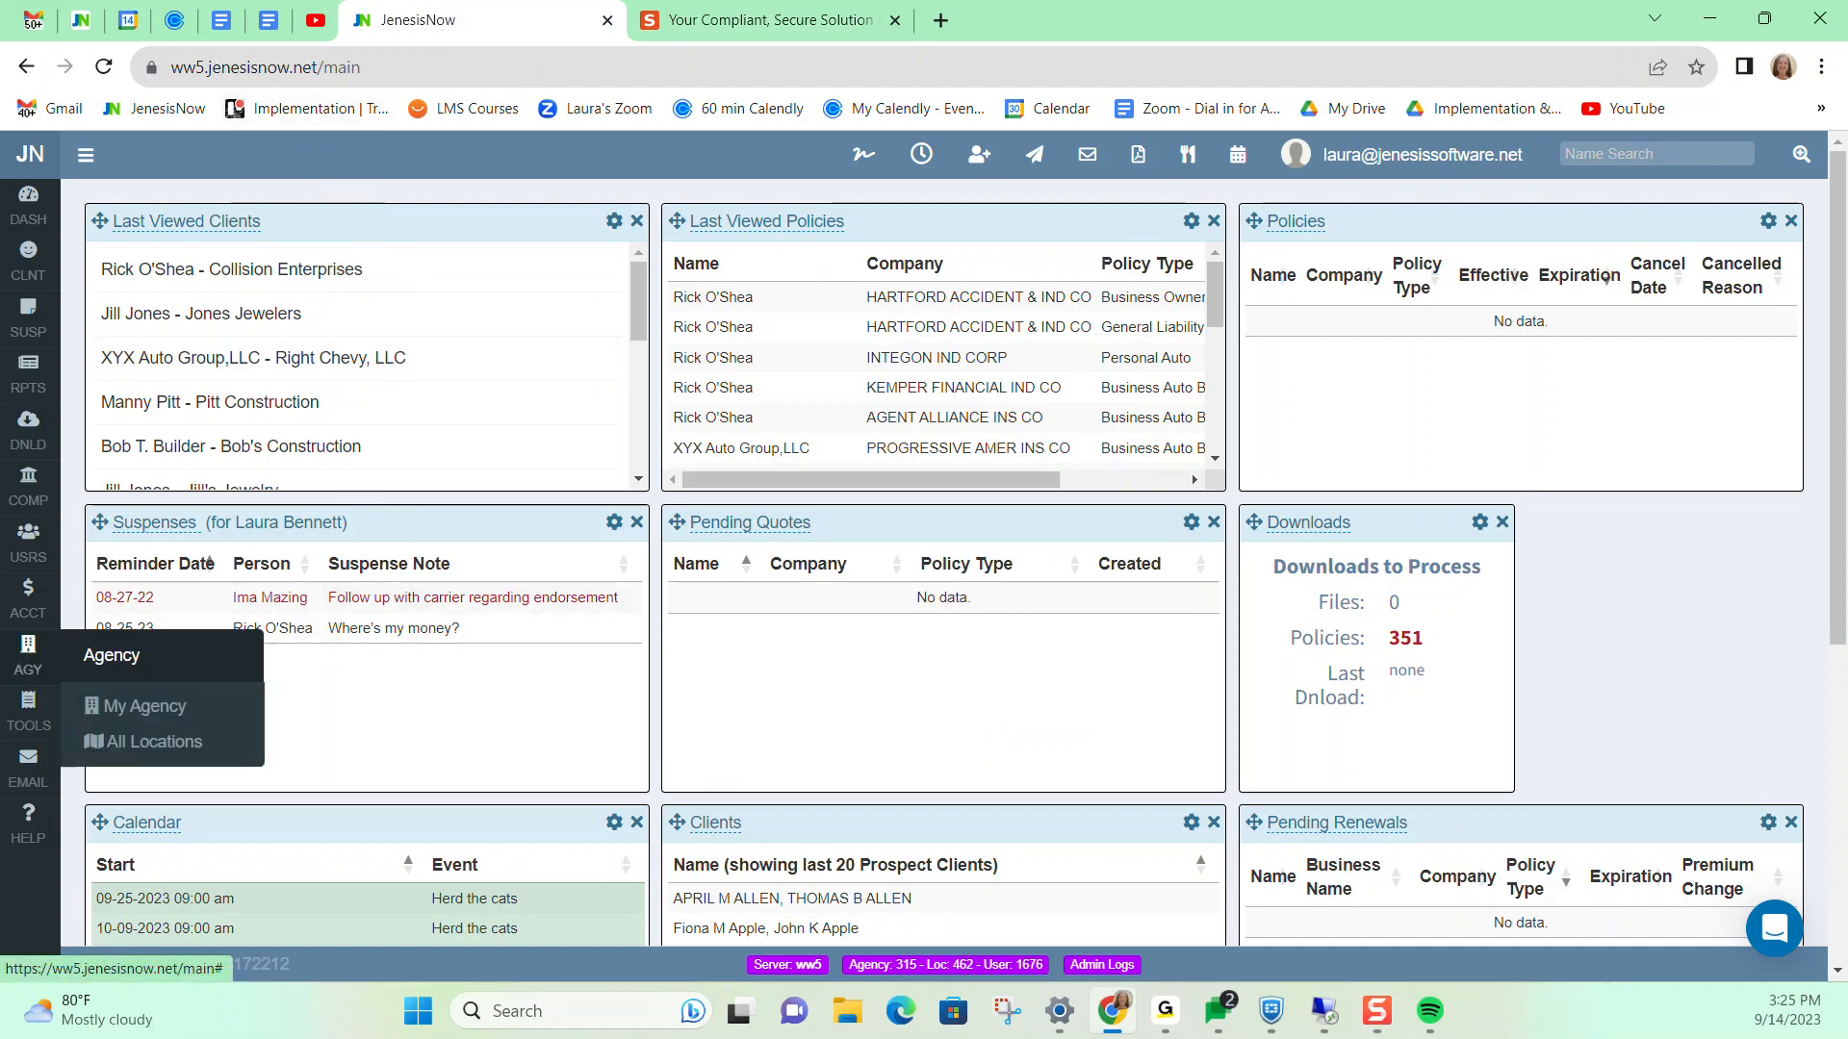
{"action": "left_click", "coordinate": [156, 741]}
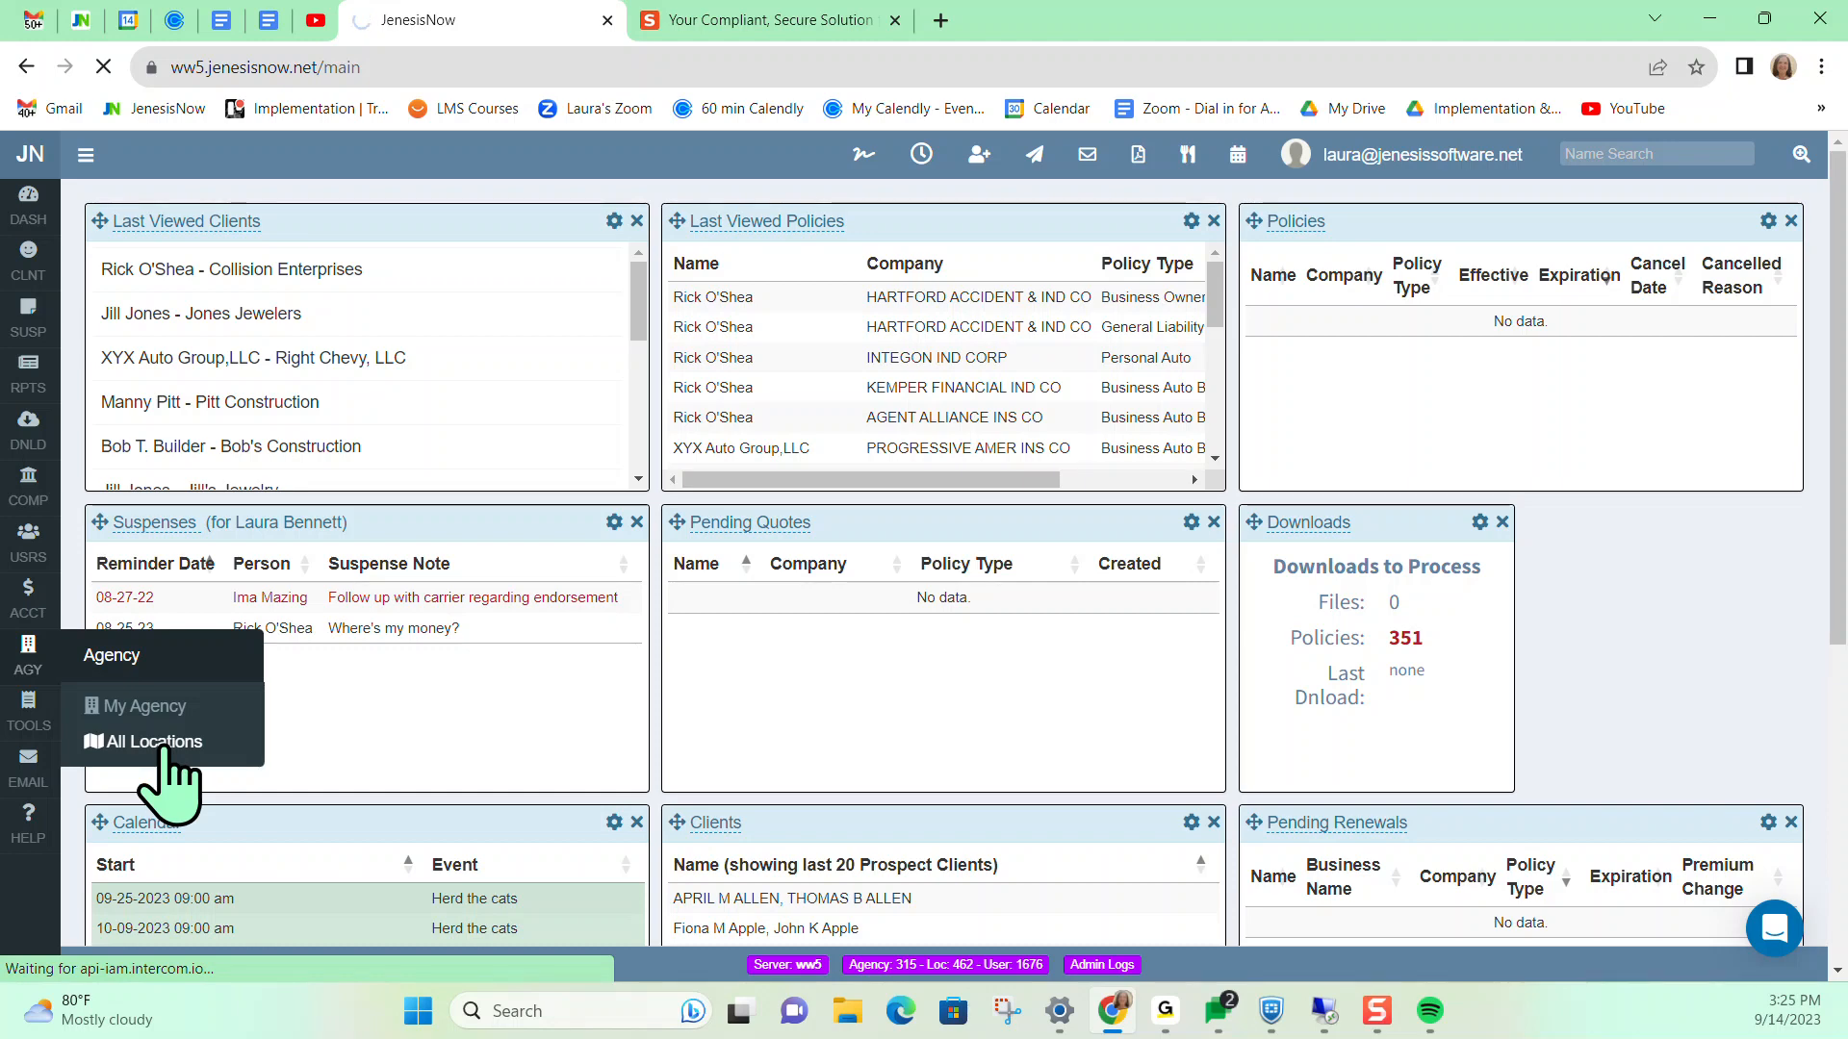
{"action": "left_click", "coordinate": [152, 742]}
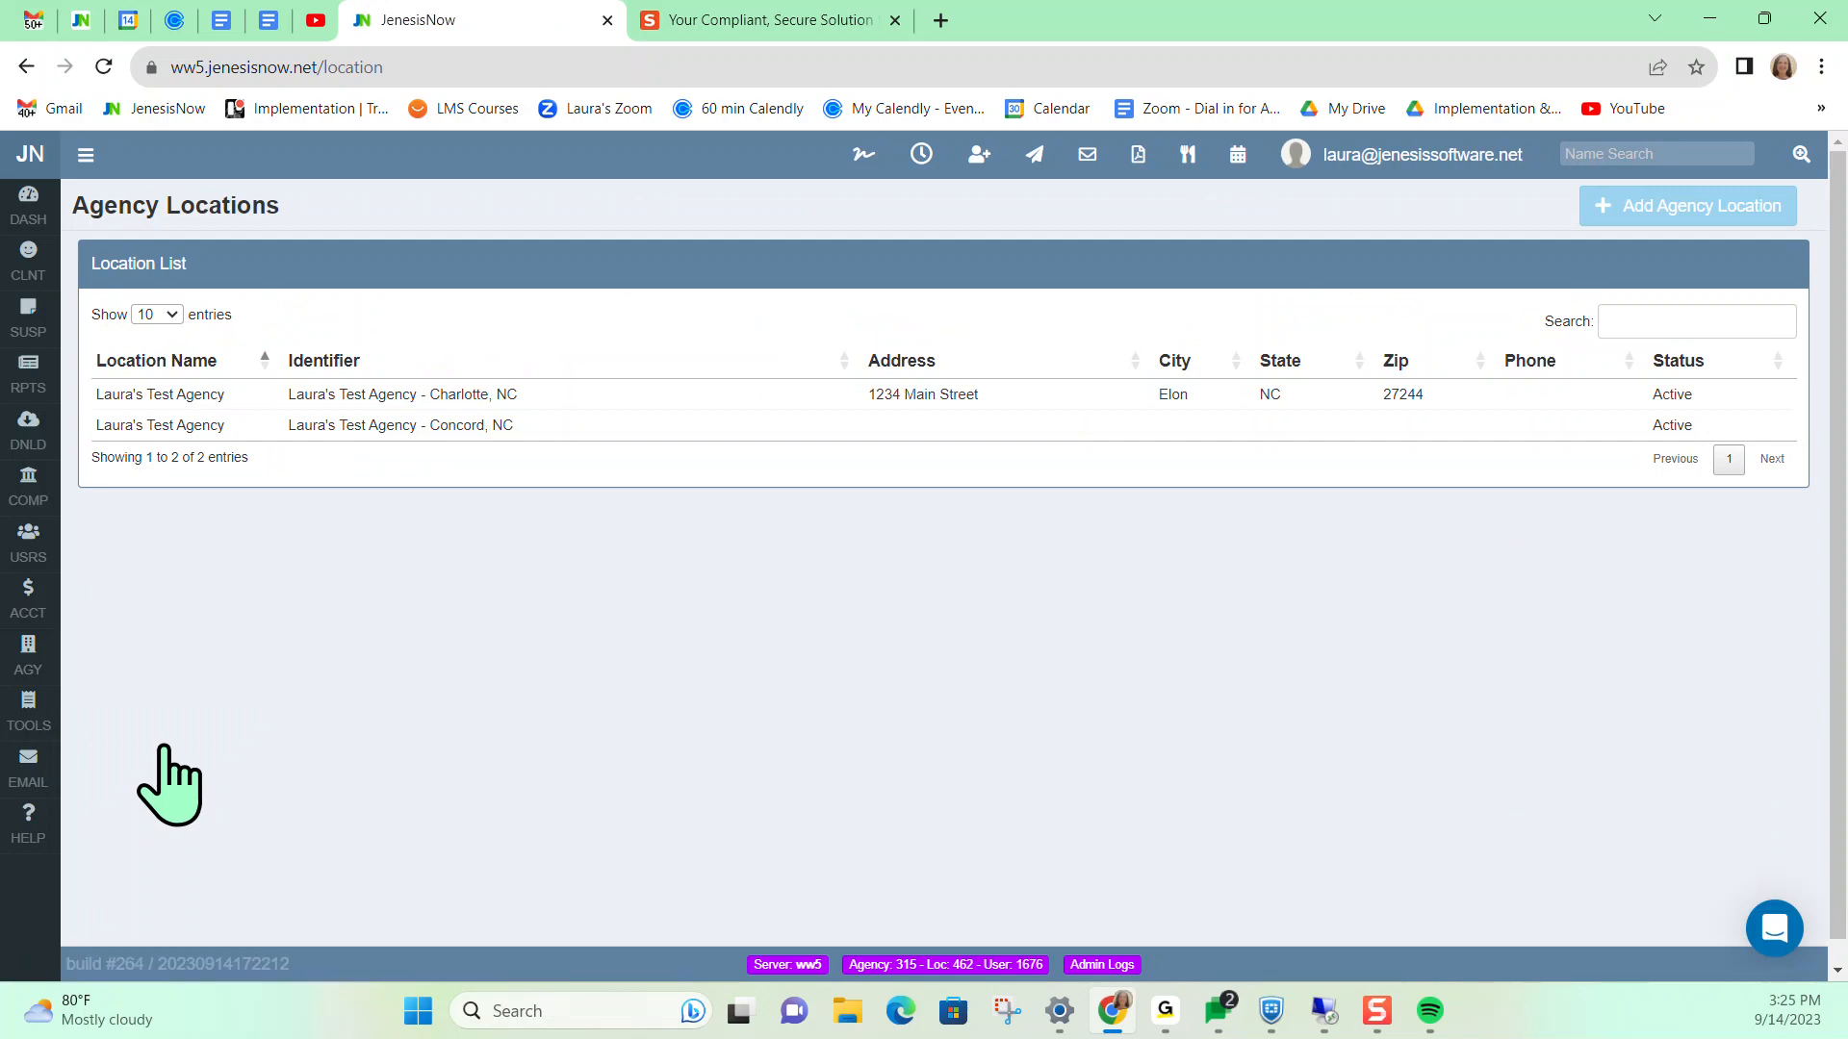
Edit the Charlotte, NC location and reveal its three Simply Easier Payments integrated accounts
{"action": "left_click", "coordinate": [401, 393]}
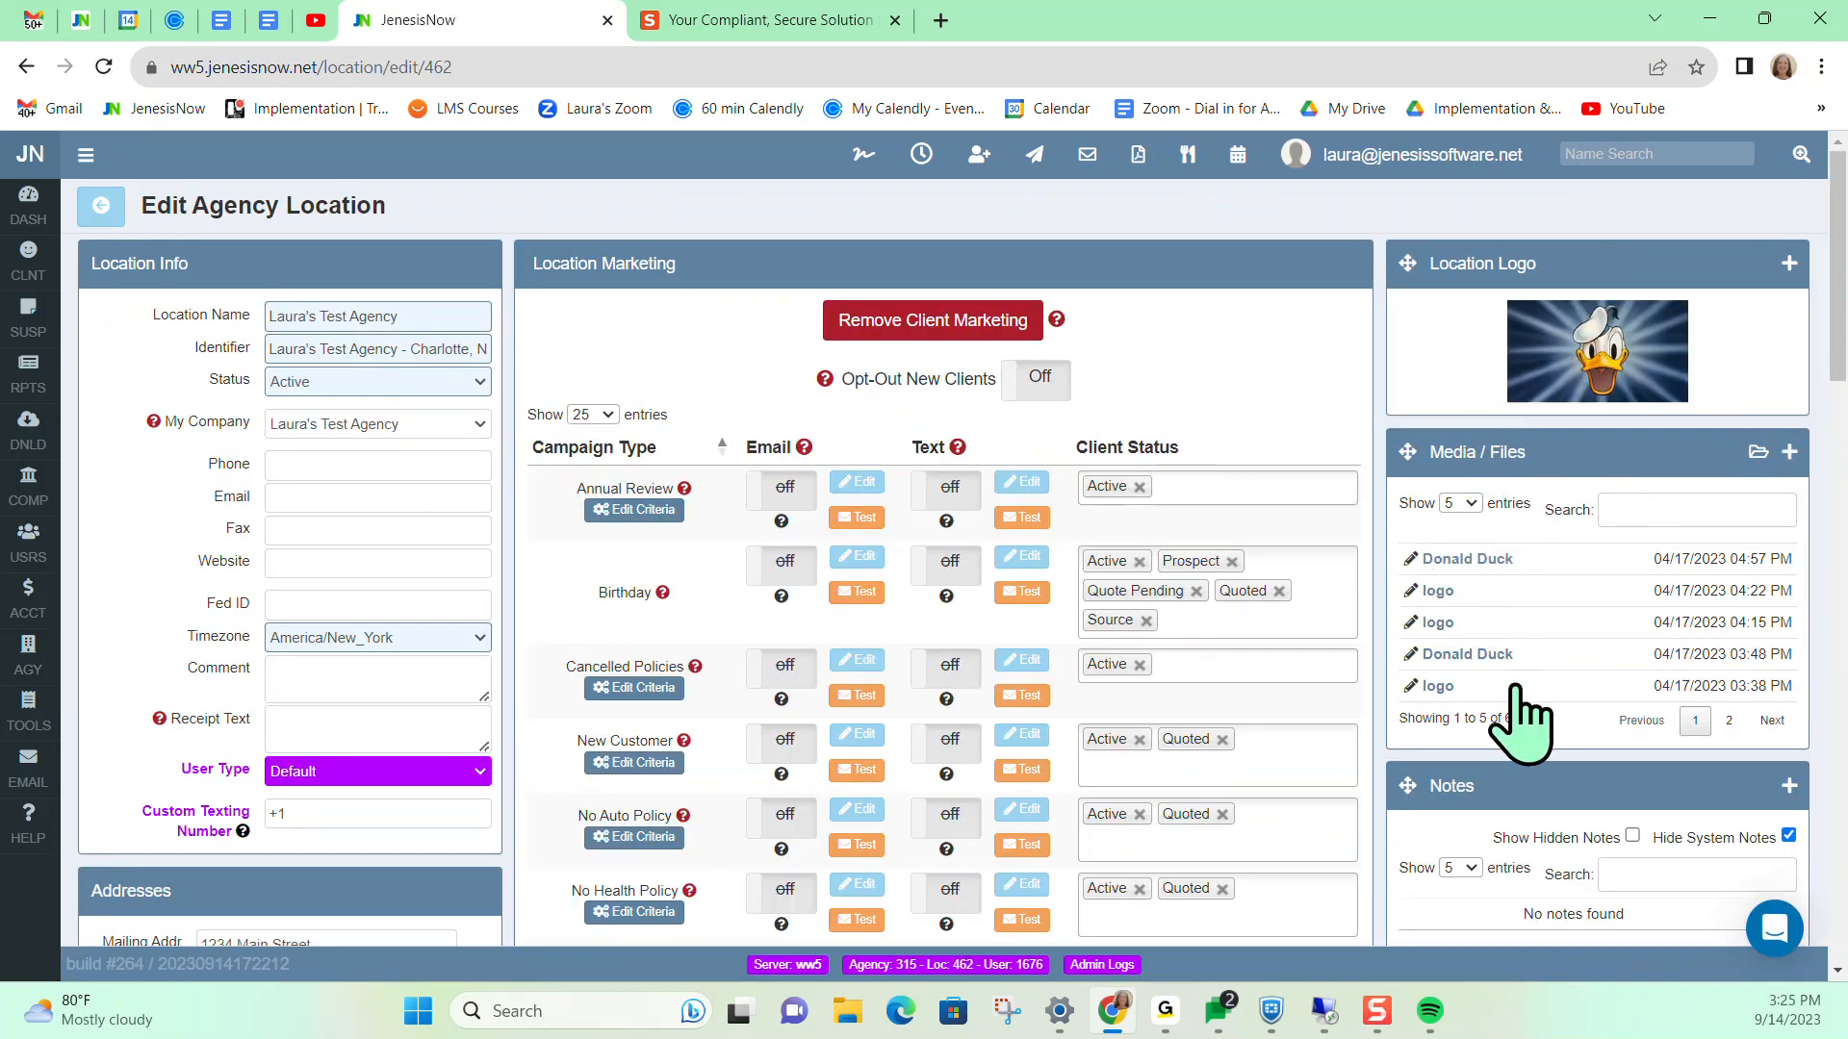
{"action": "scroll", "scroll_direction": "down", "scroll_amount": 3}
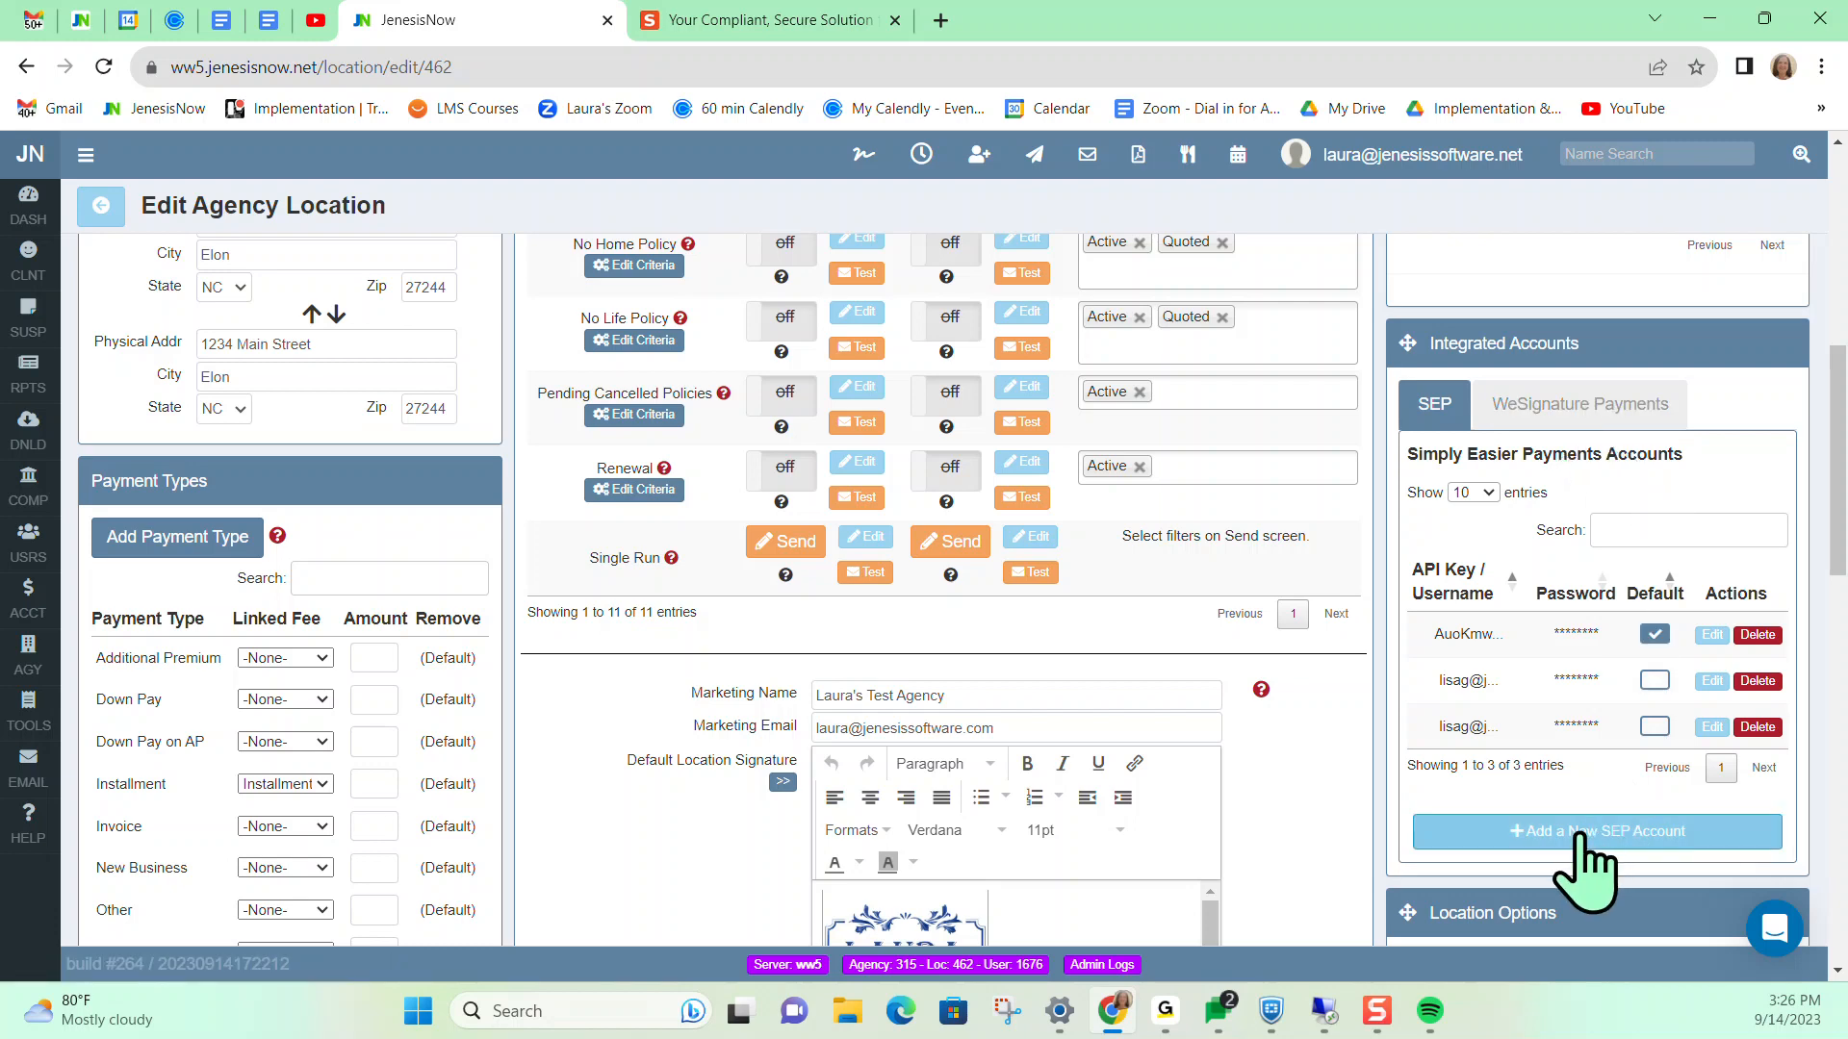
{"action": "left_click", "coordinate": [1595, 831]}
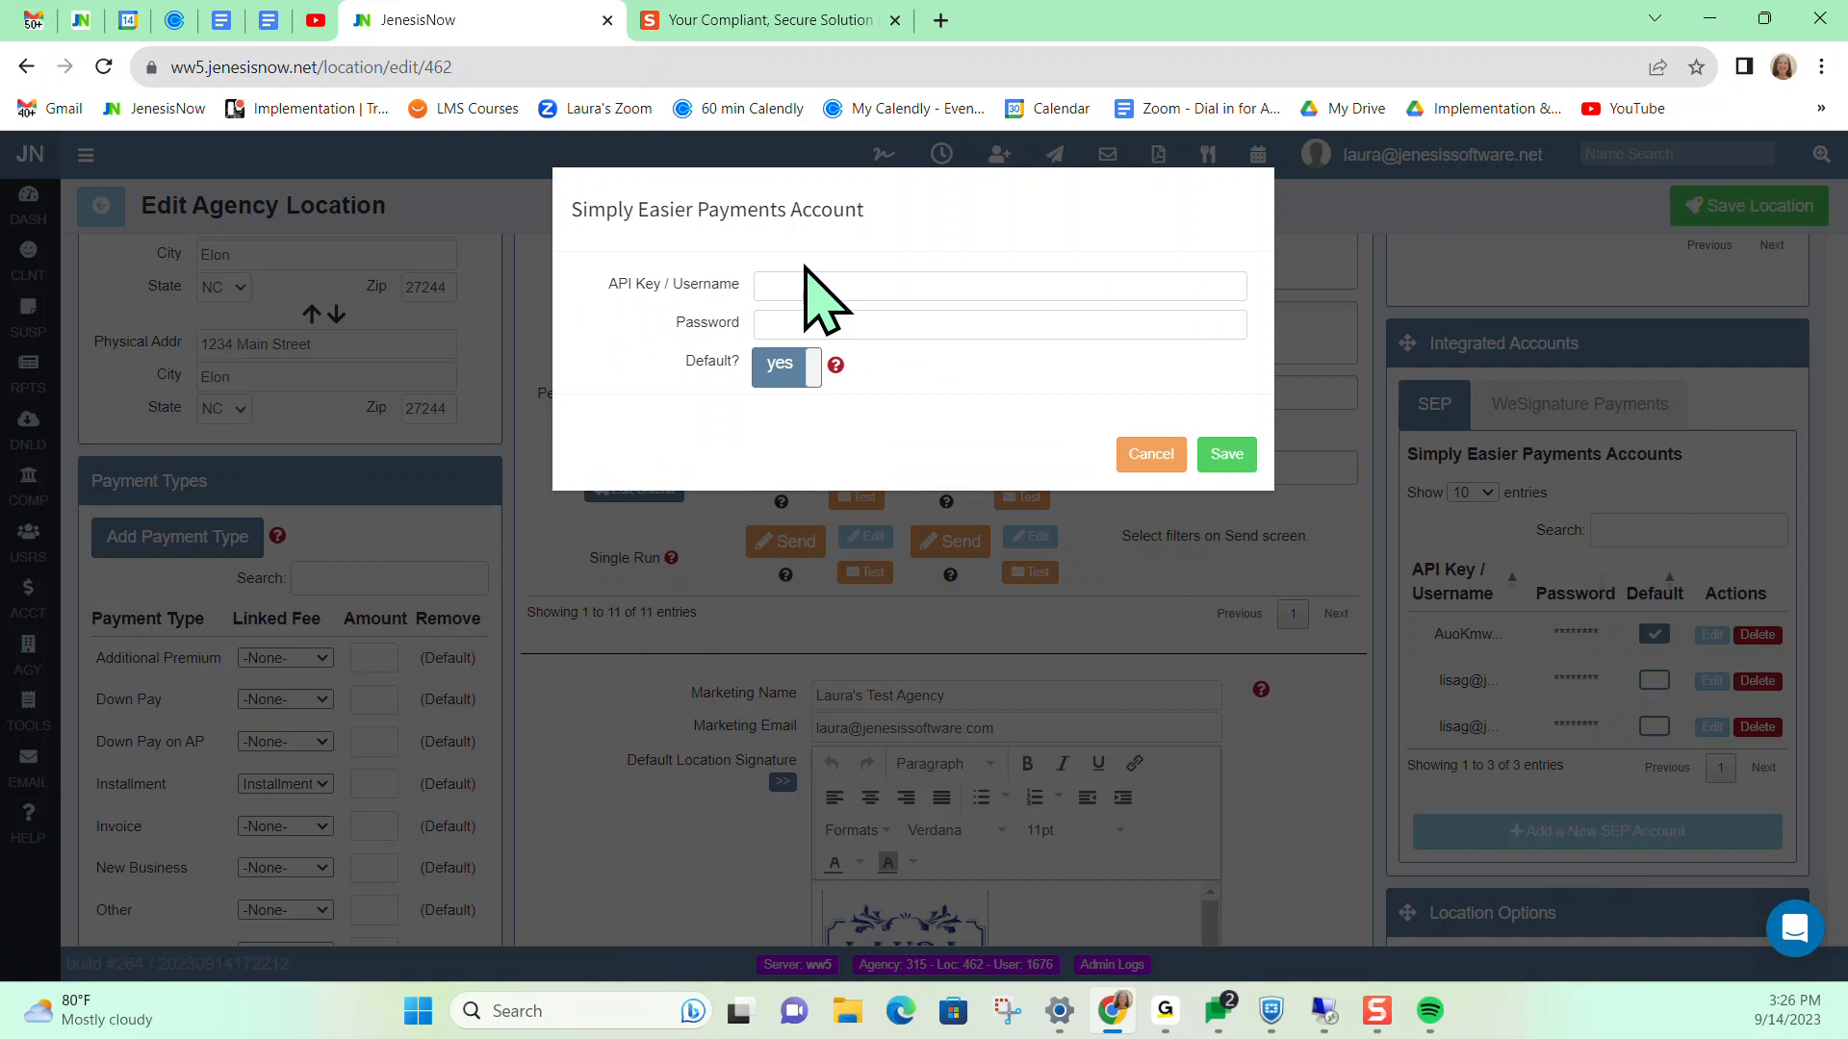
{"action": "mouse_move", "coordinate": [654, 335]}
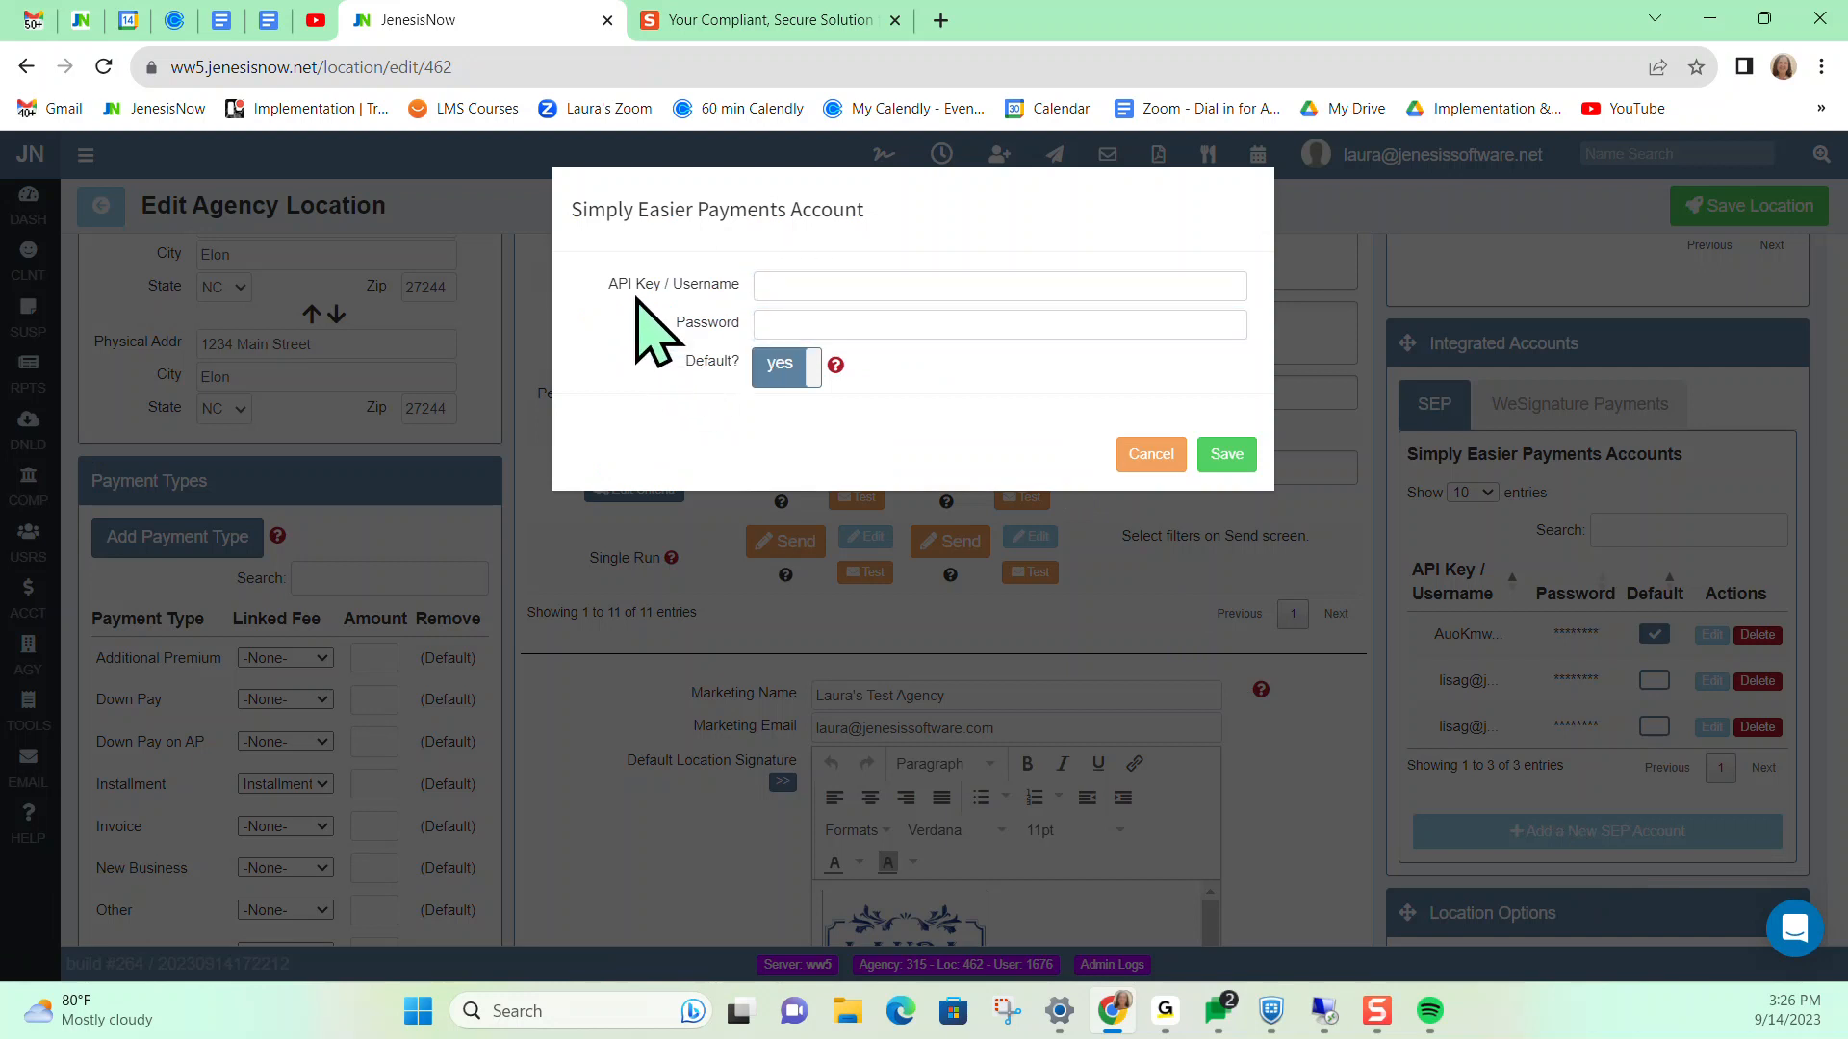
{"action": "left_click", "coordinate": [997, 285]}
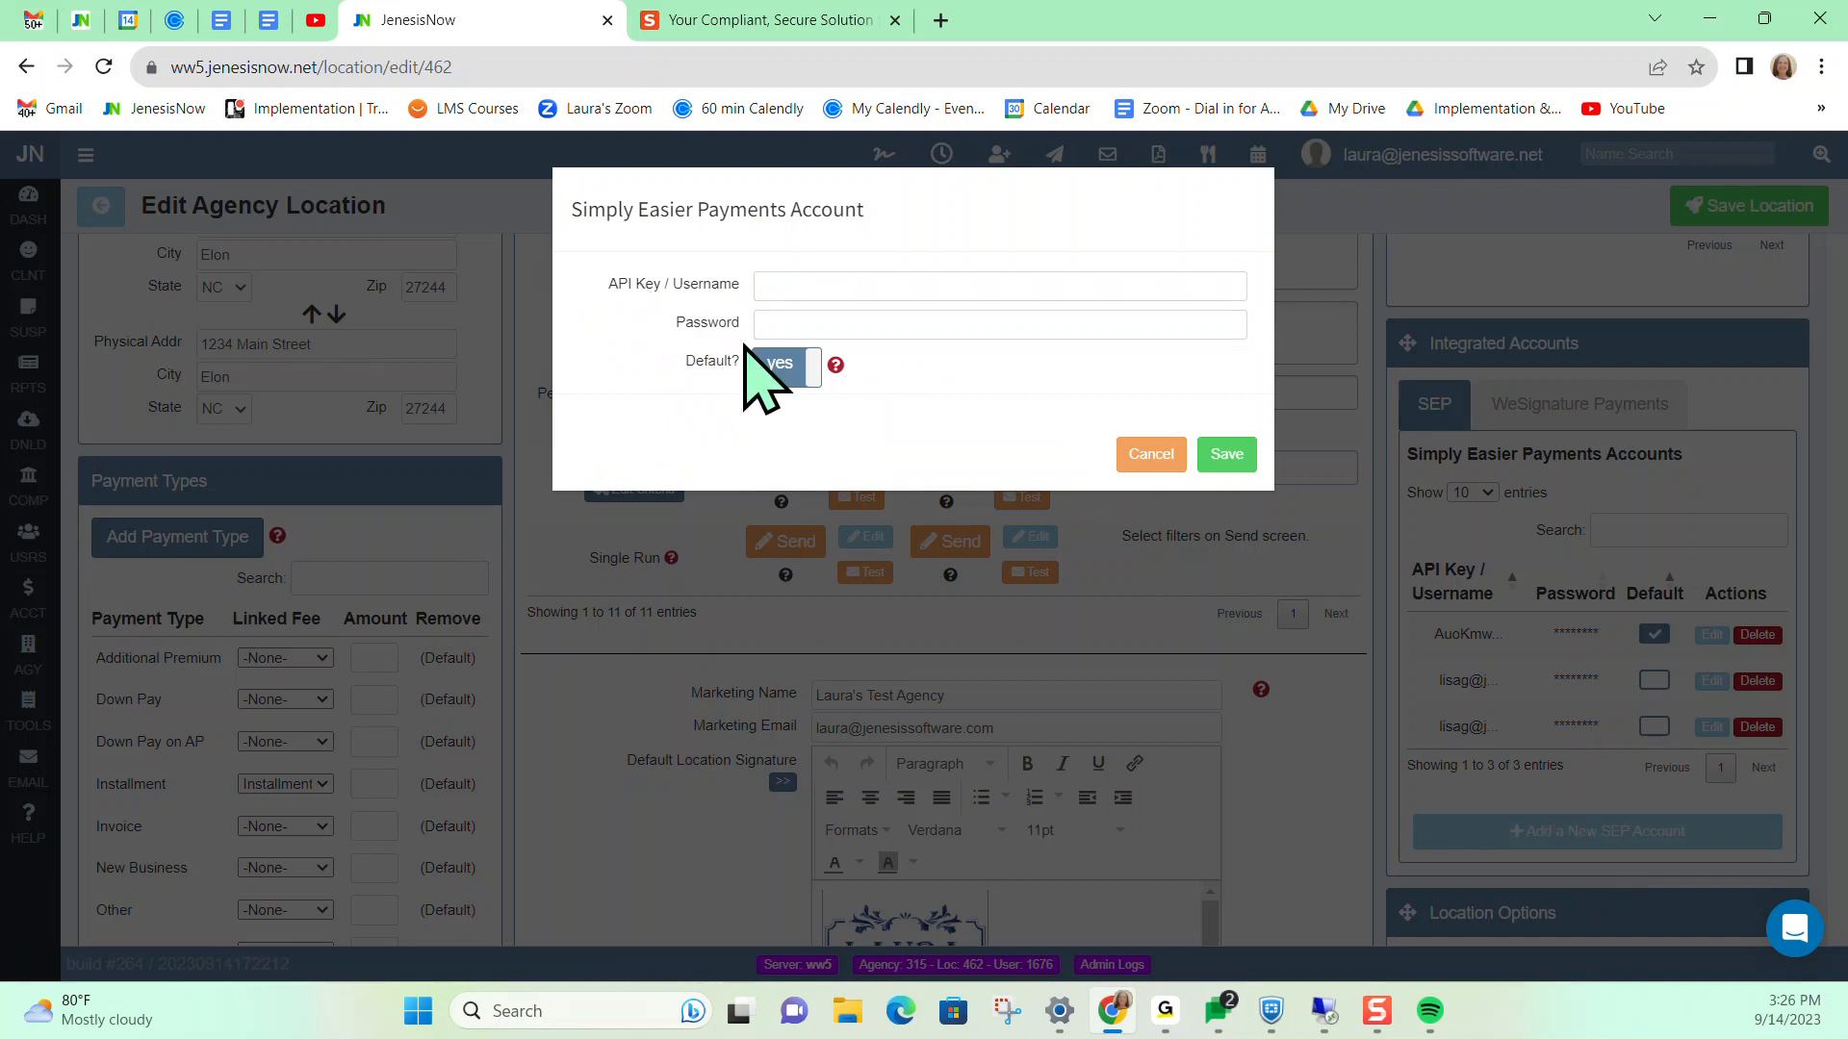
{"action": "left_click", "coordinate": [999, 323]}
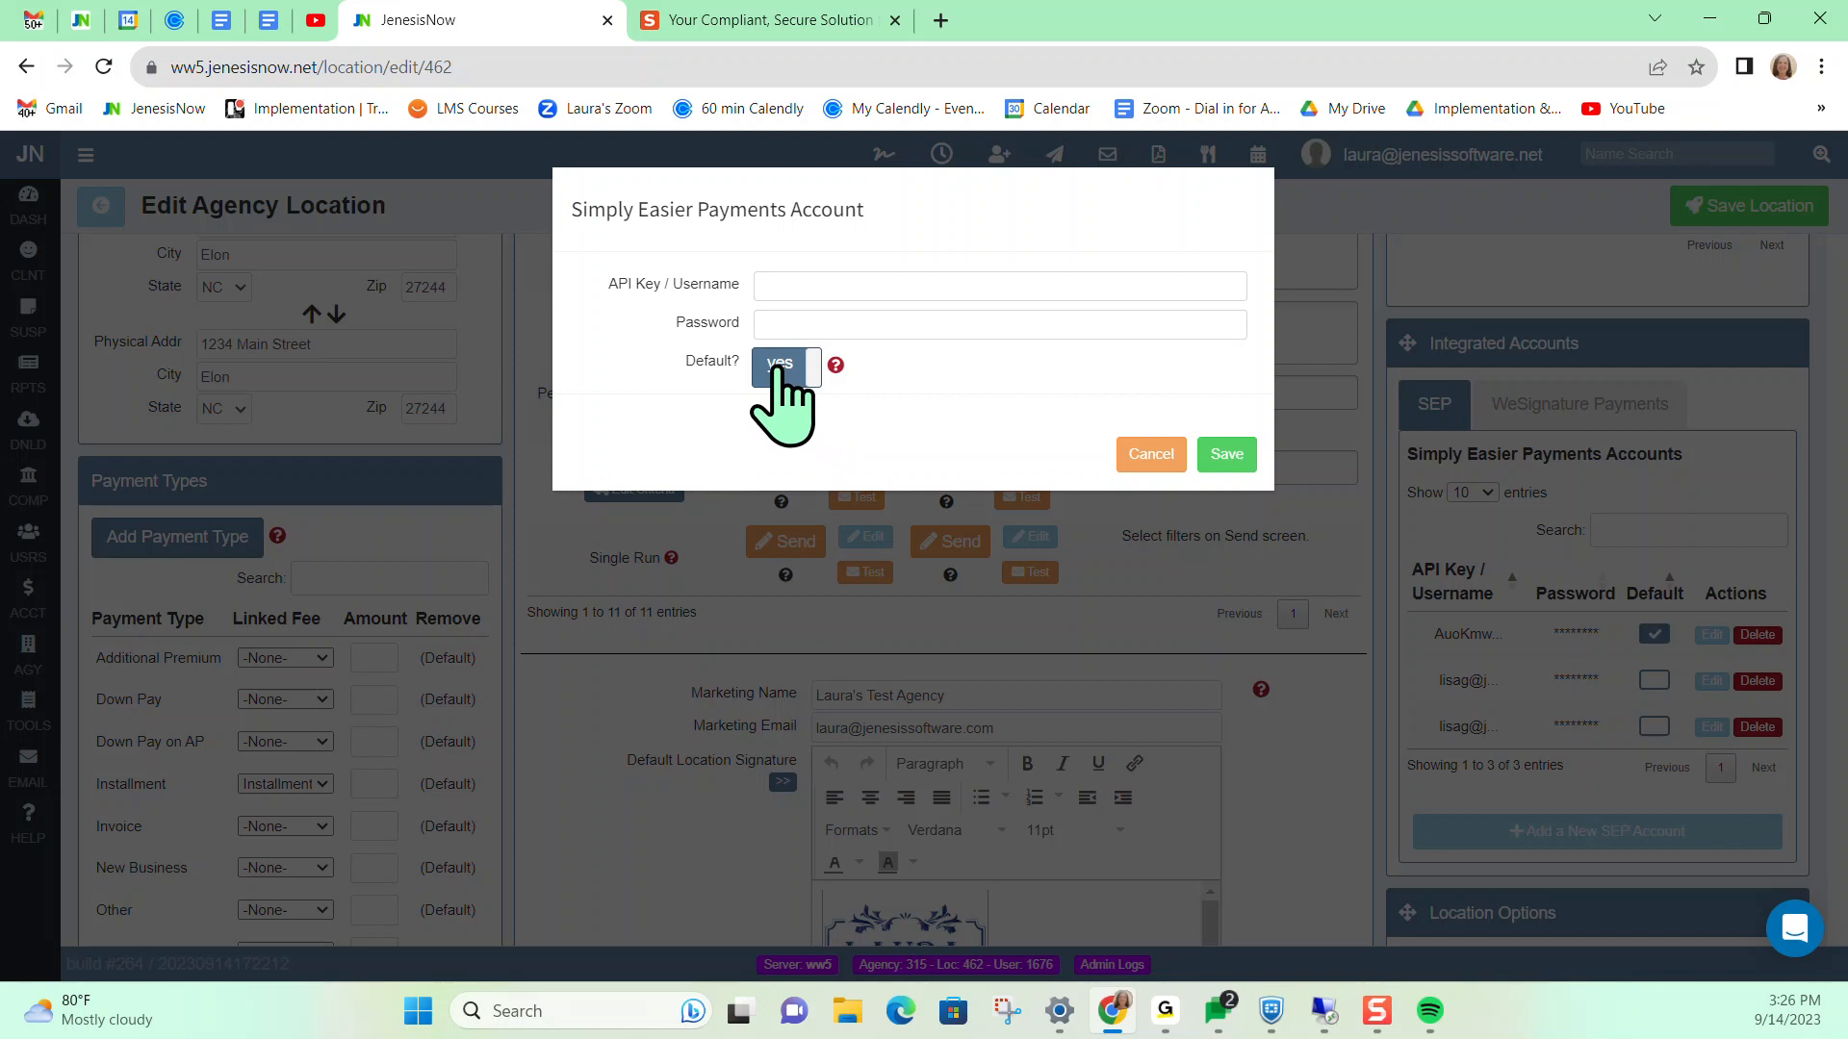
{"action": "mouse_move", "coordinate": [778, 412]}
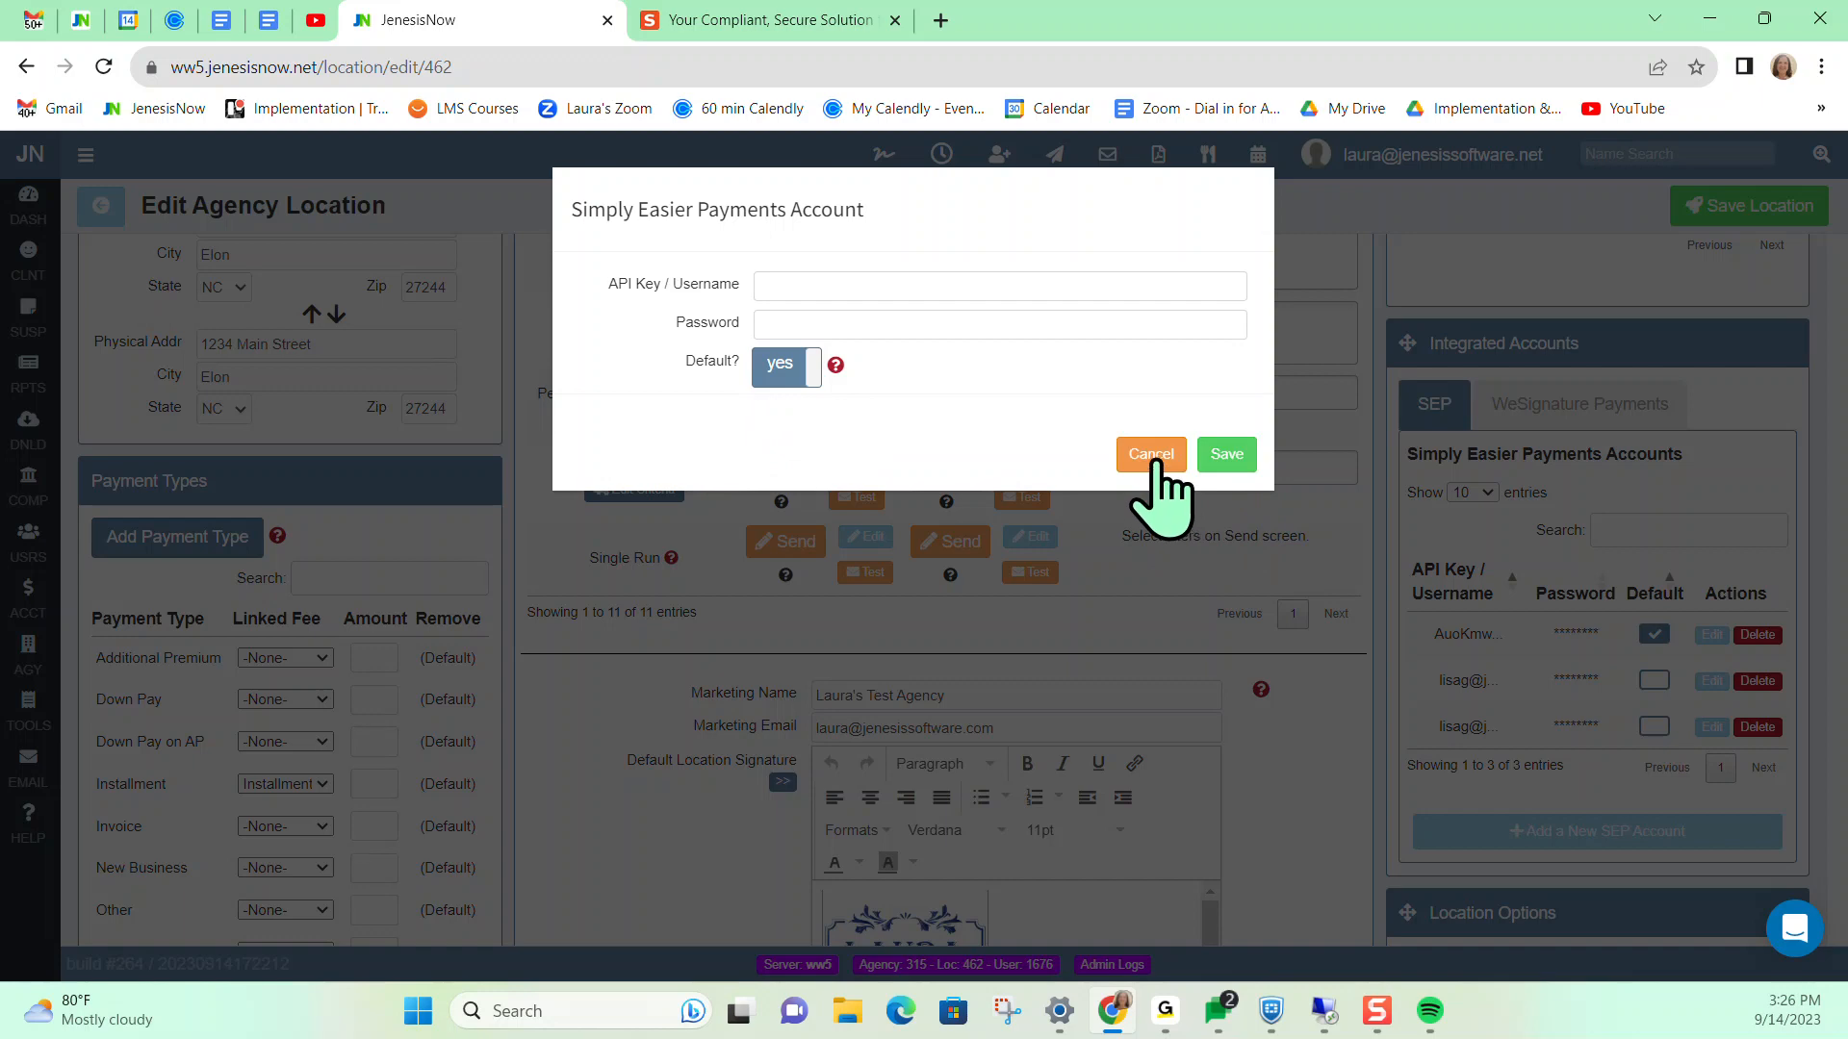
{"action": "left_click", "coordinate": [1149, 455]}
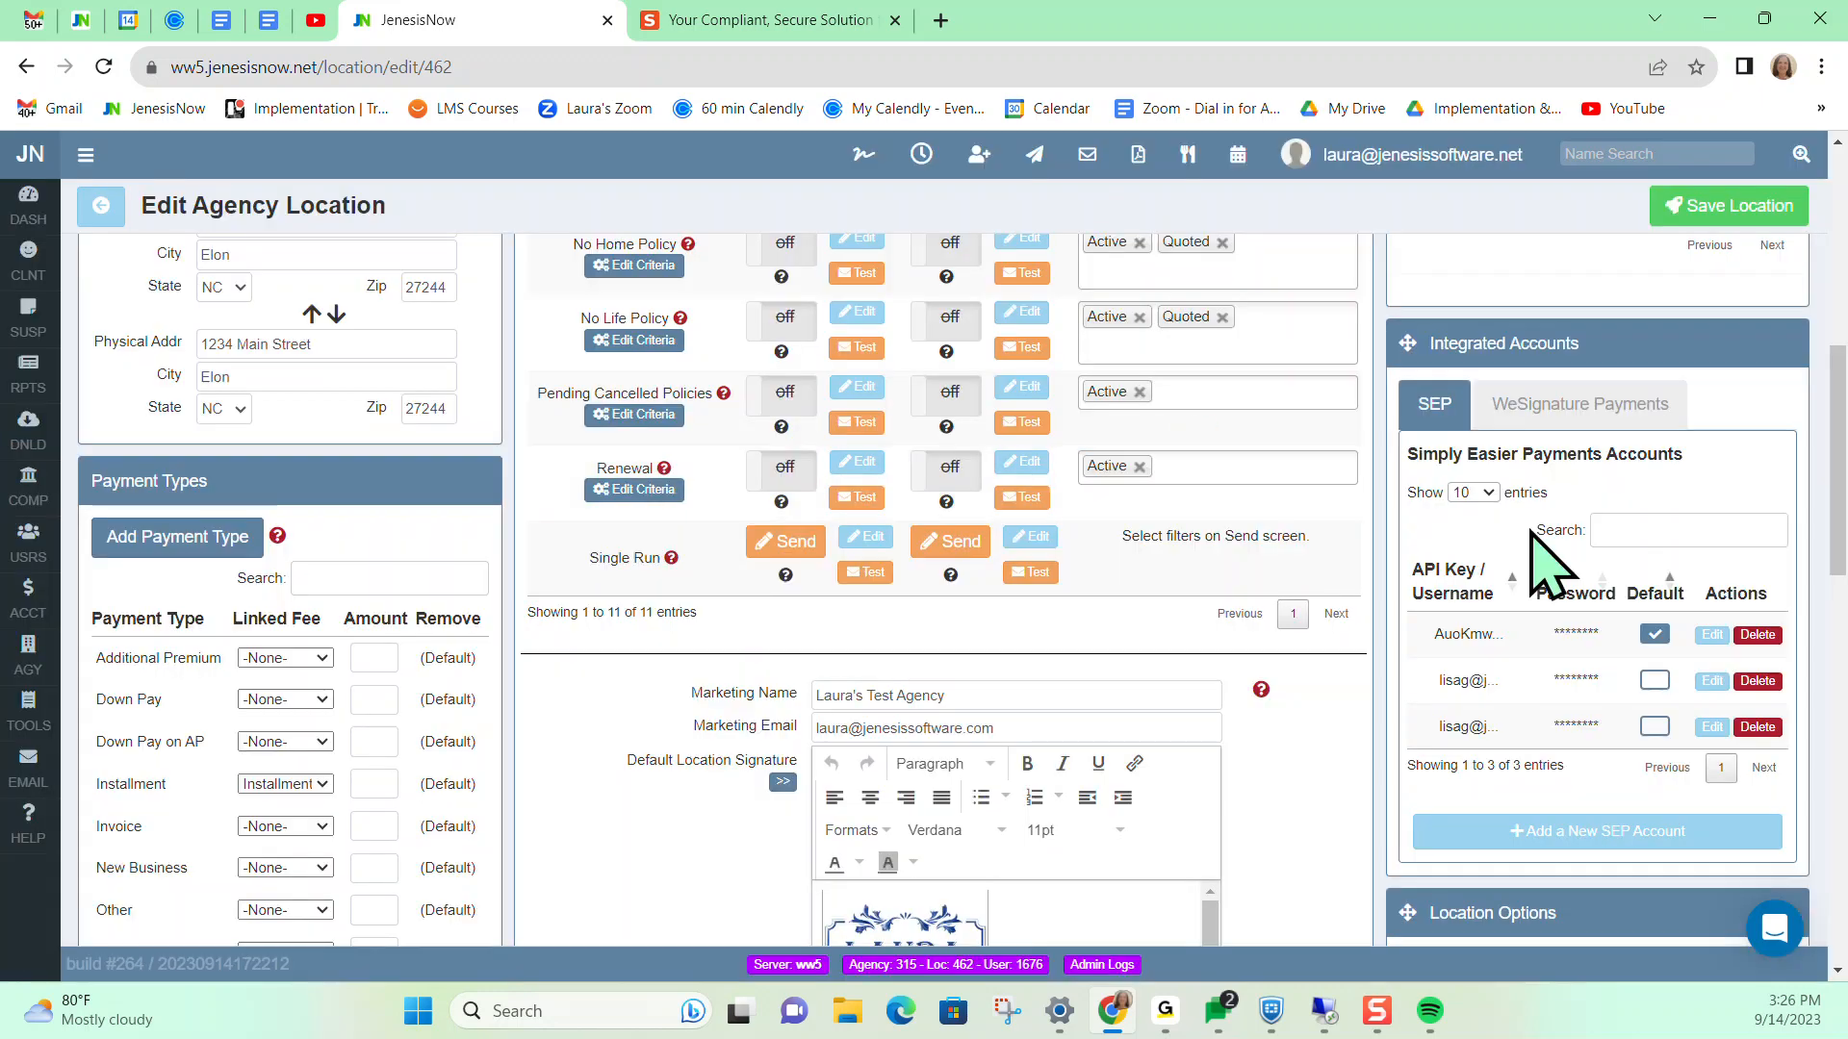
{"action": "mouse_move", "coordinate": [1500, 687]}
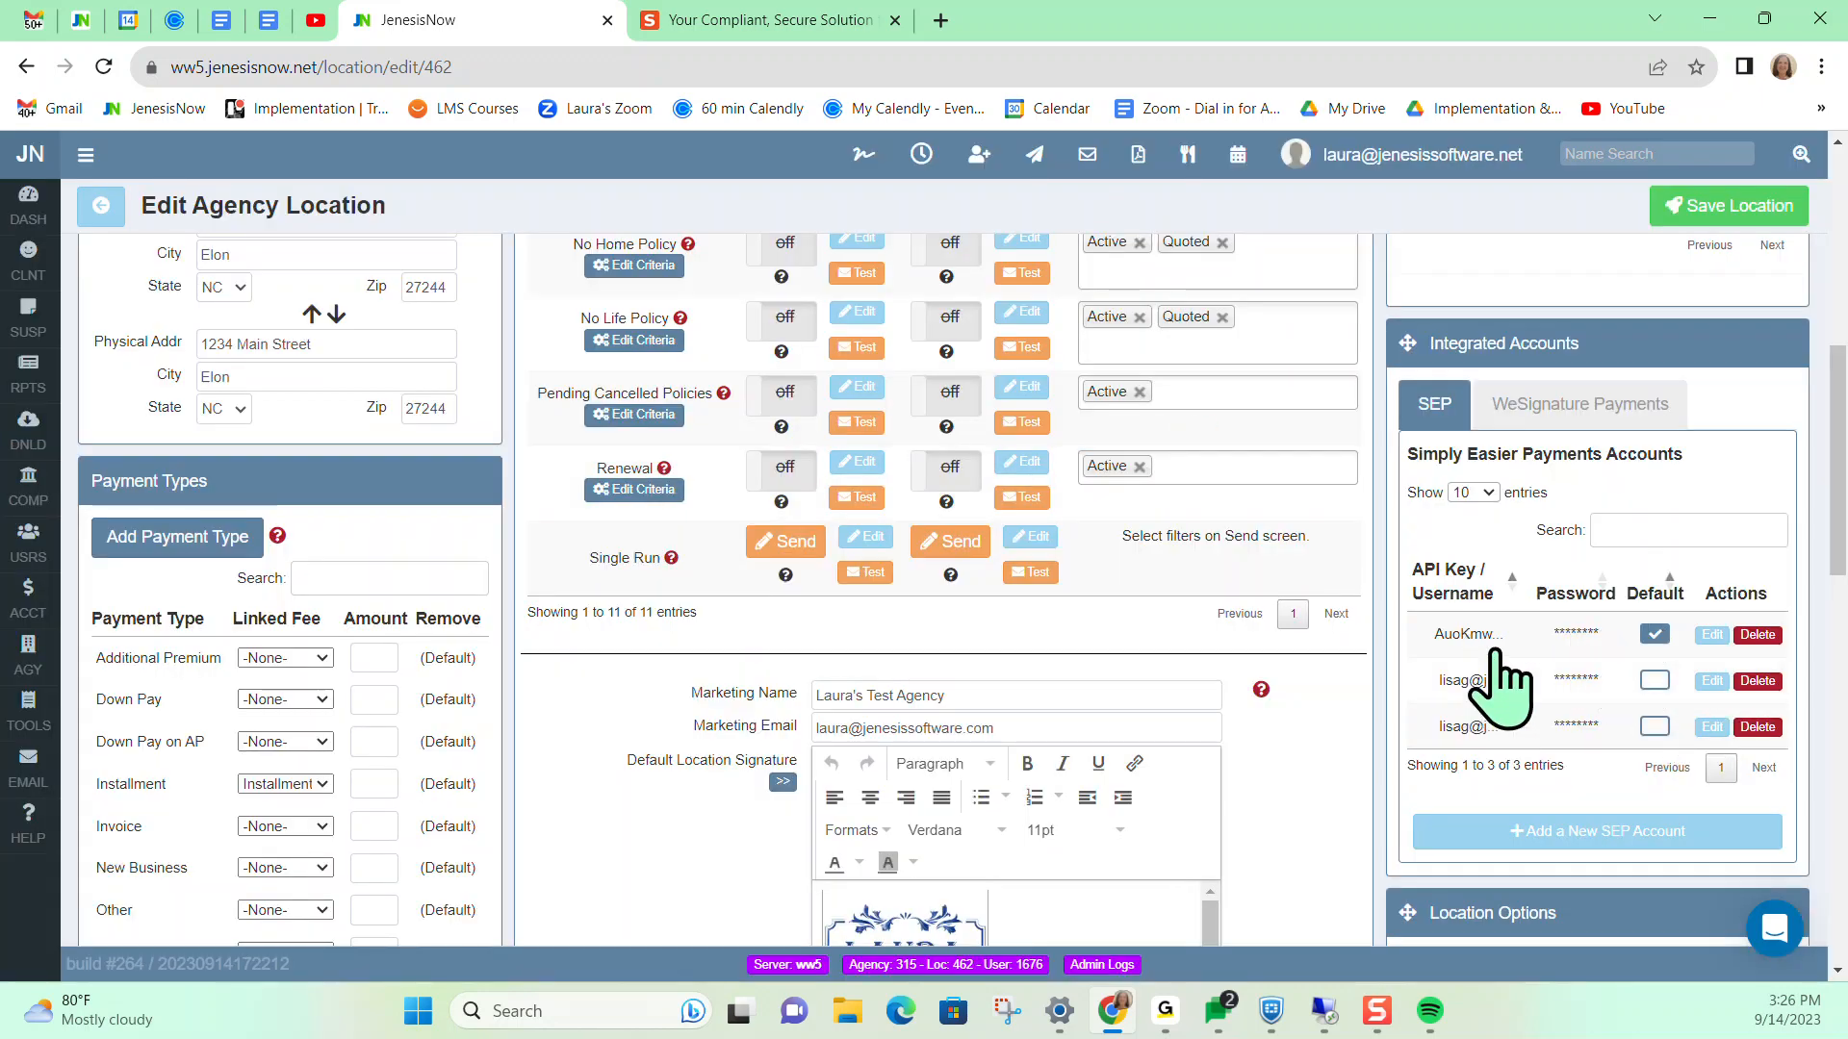
{"action": "left_click", "coordinate": [1728, 206]}
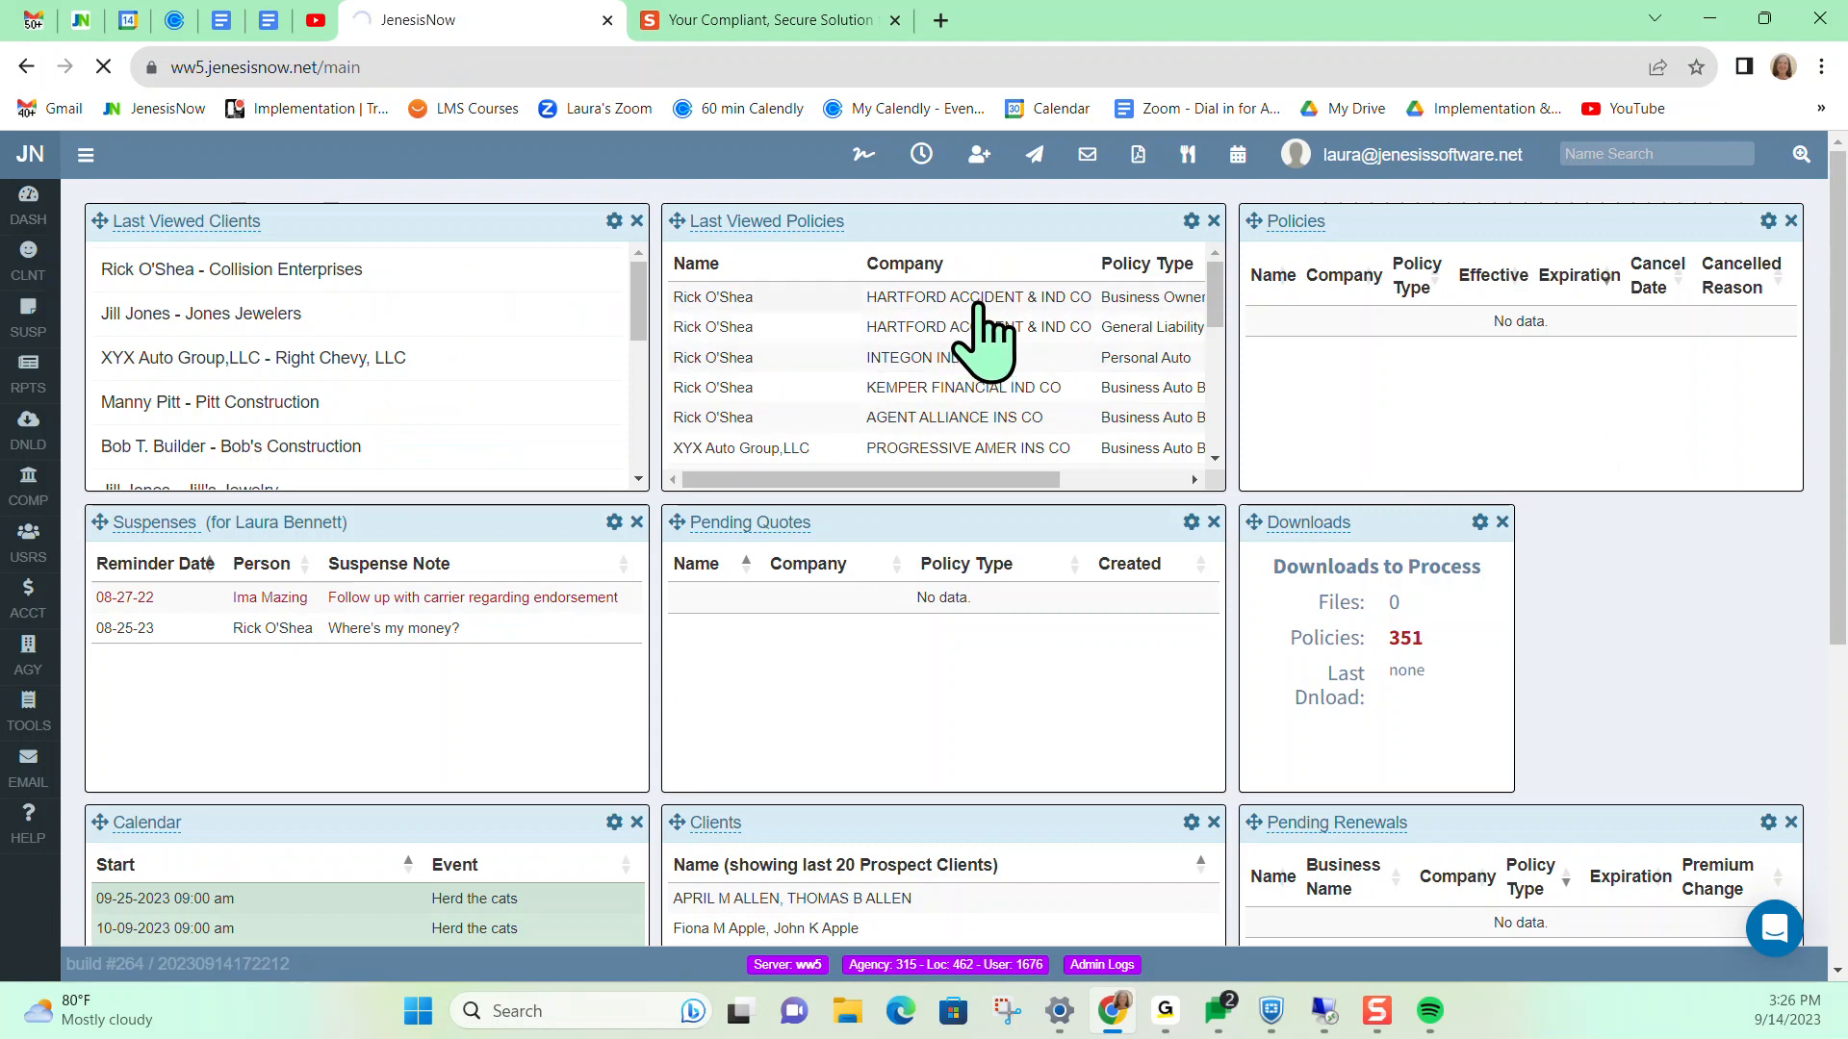
{"action": "left_click", "coordinate": [712, 296]}
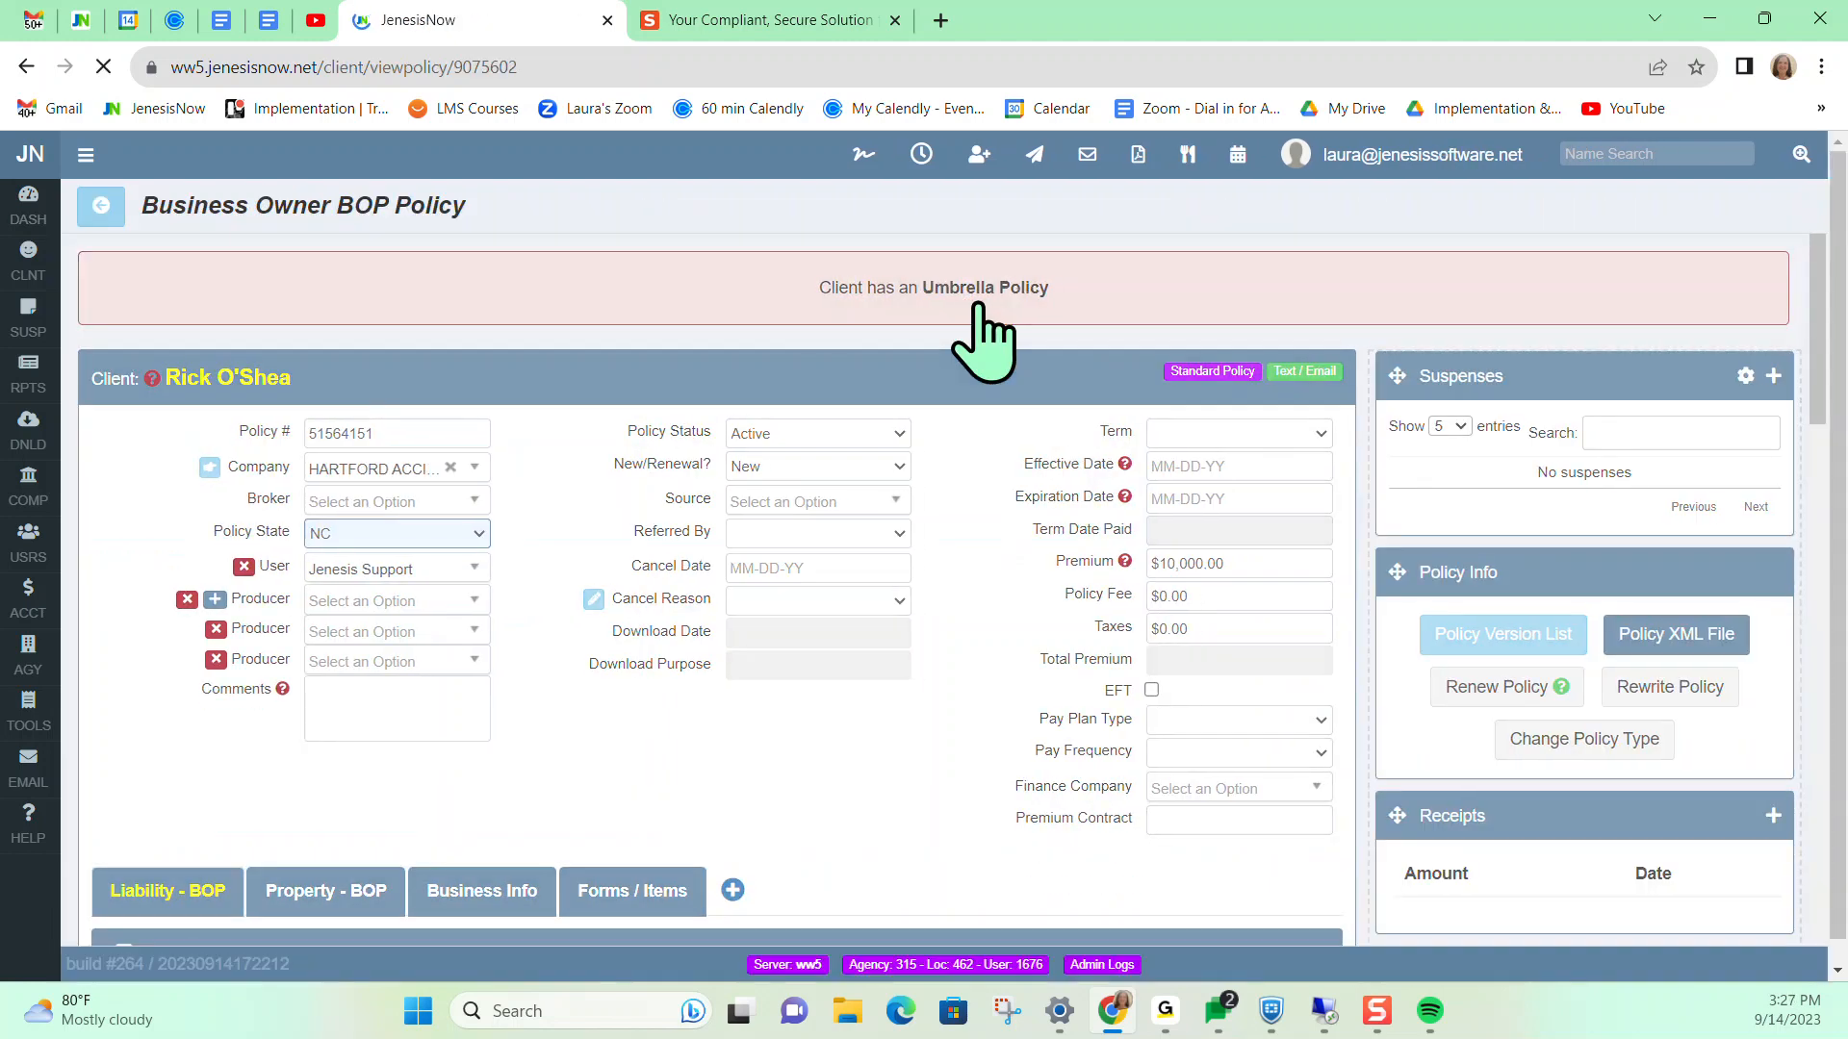
Bring the policy's Receipts and Invoices panels into view, showing the $9,900.00 invoice balance
{"action": "scroll", "scroll_direction": "down", "scroll_amount": 3}
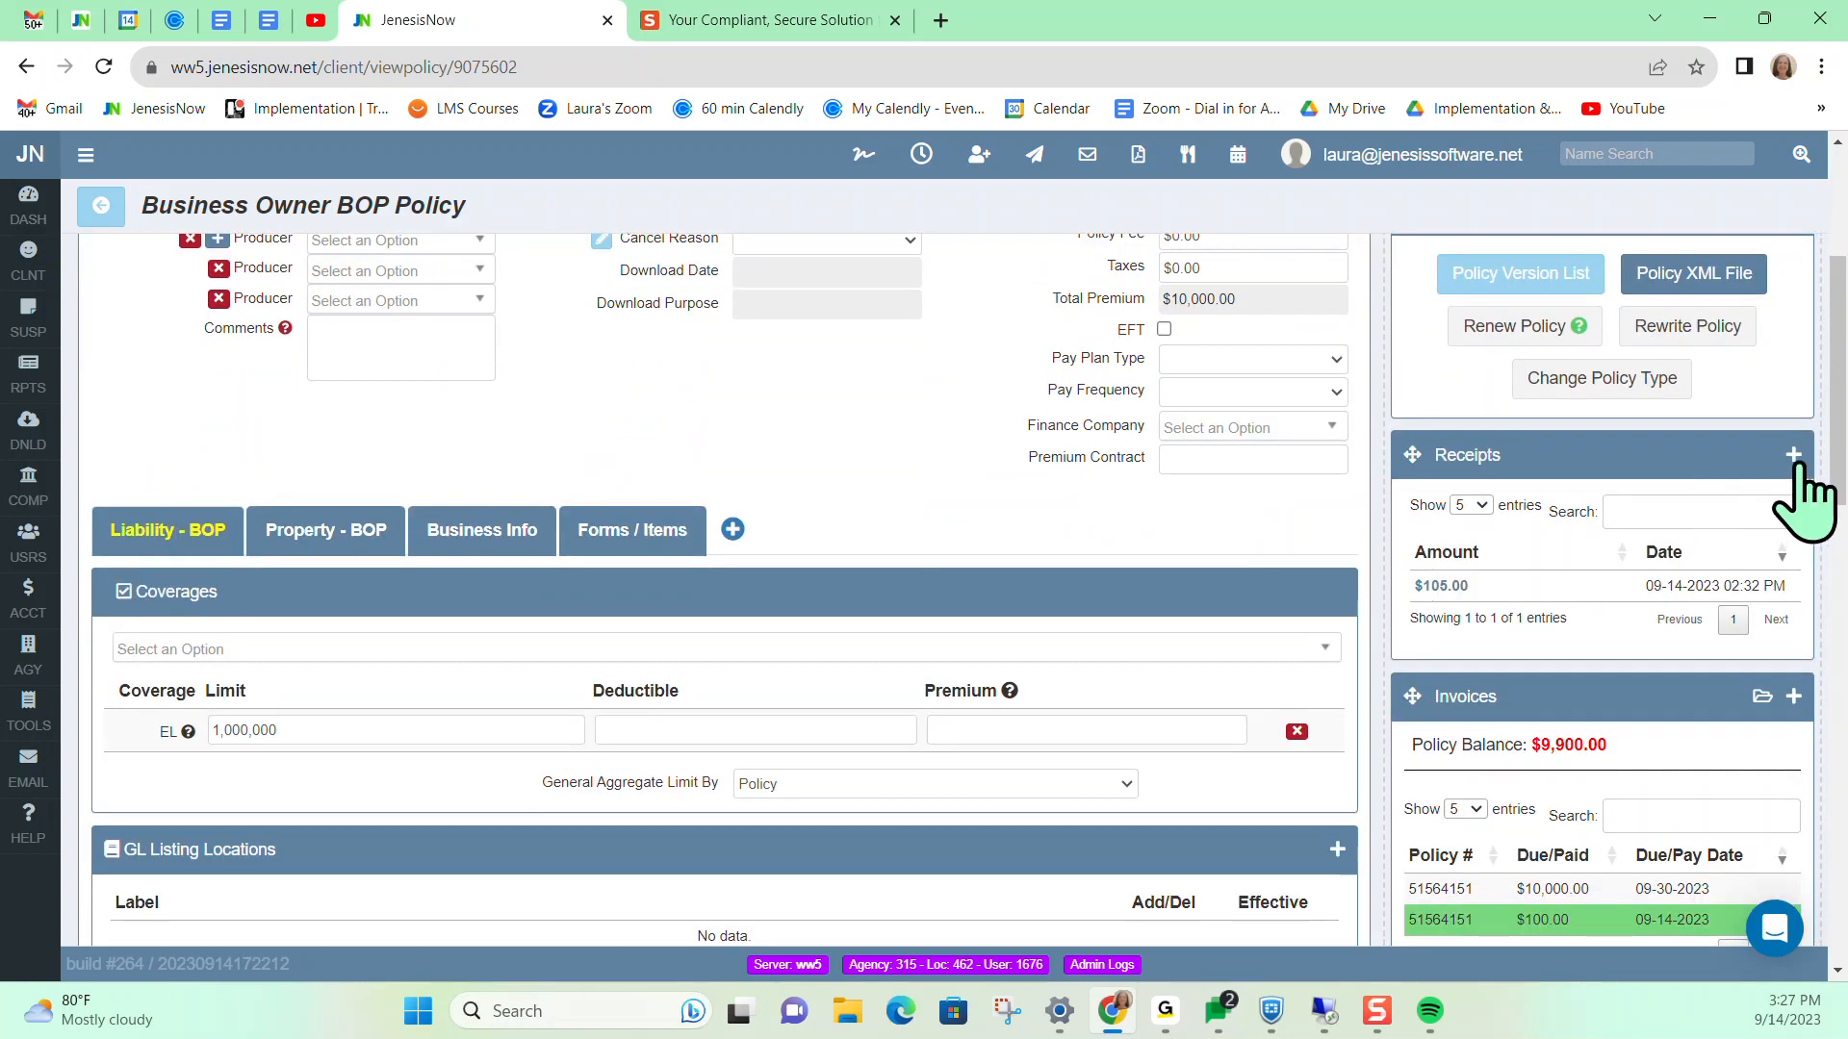
{"action": "mouse_move", "coordinate": [1798, 483]}
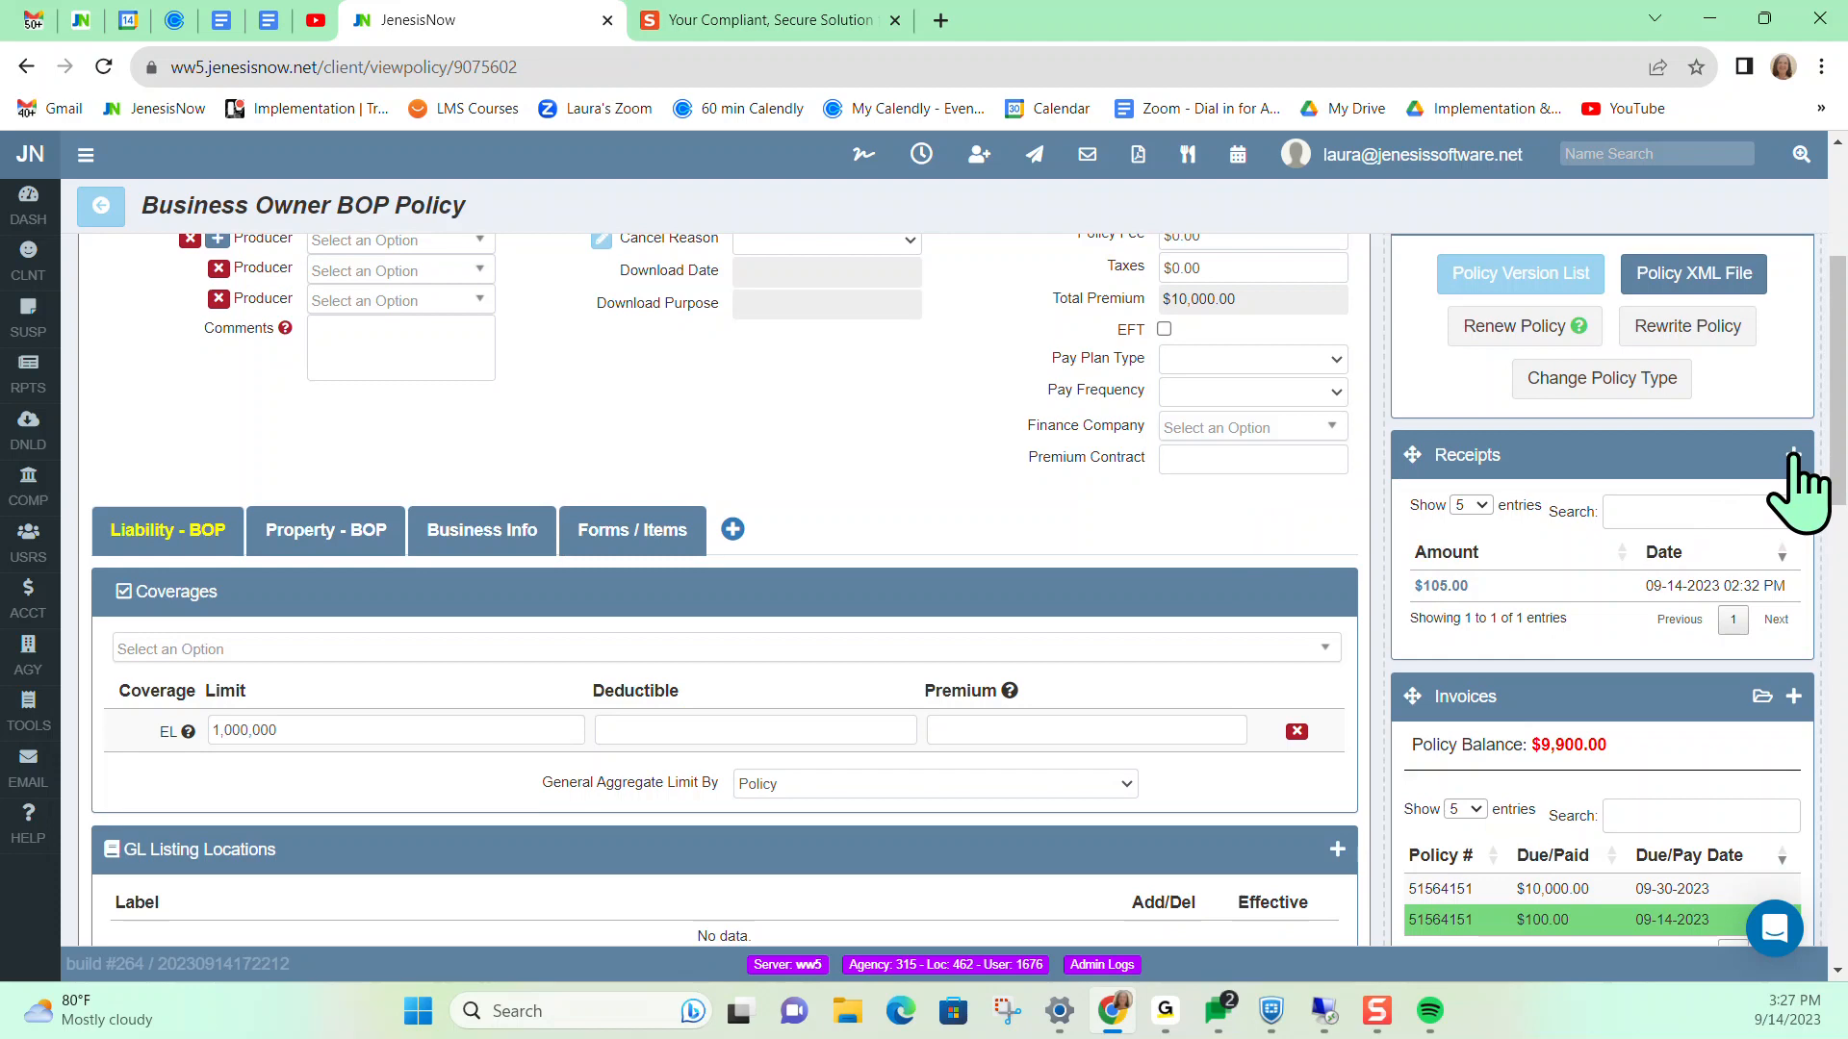
{"action": "mouse_move", "coordinate": [1795, 489]}
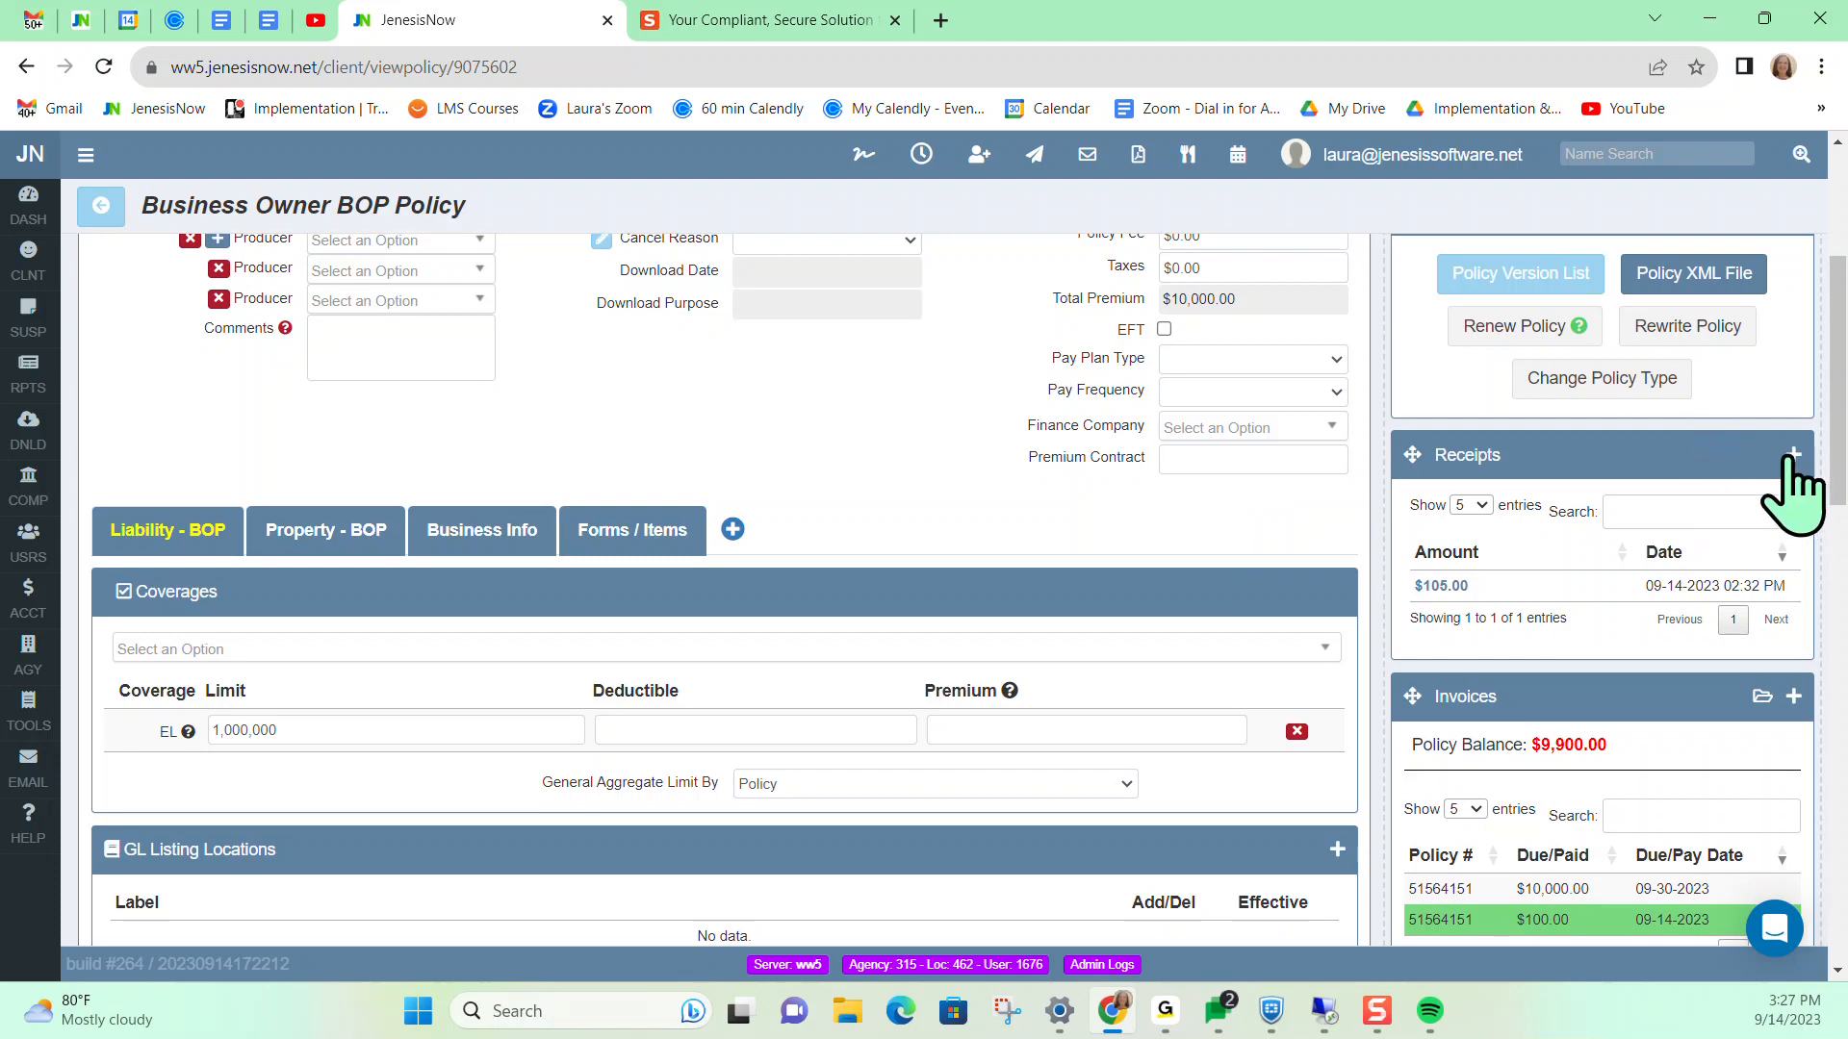
{"action": "mouse_move", "coordinate": [1786, 483]}
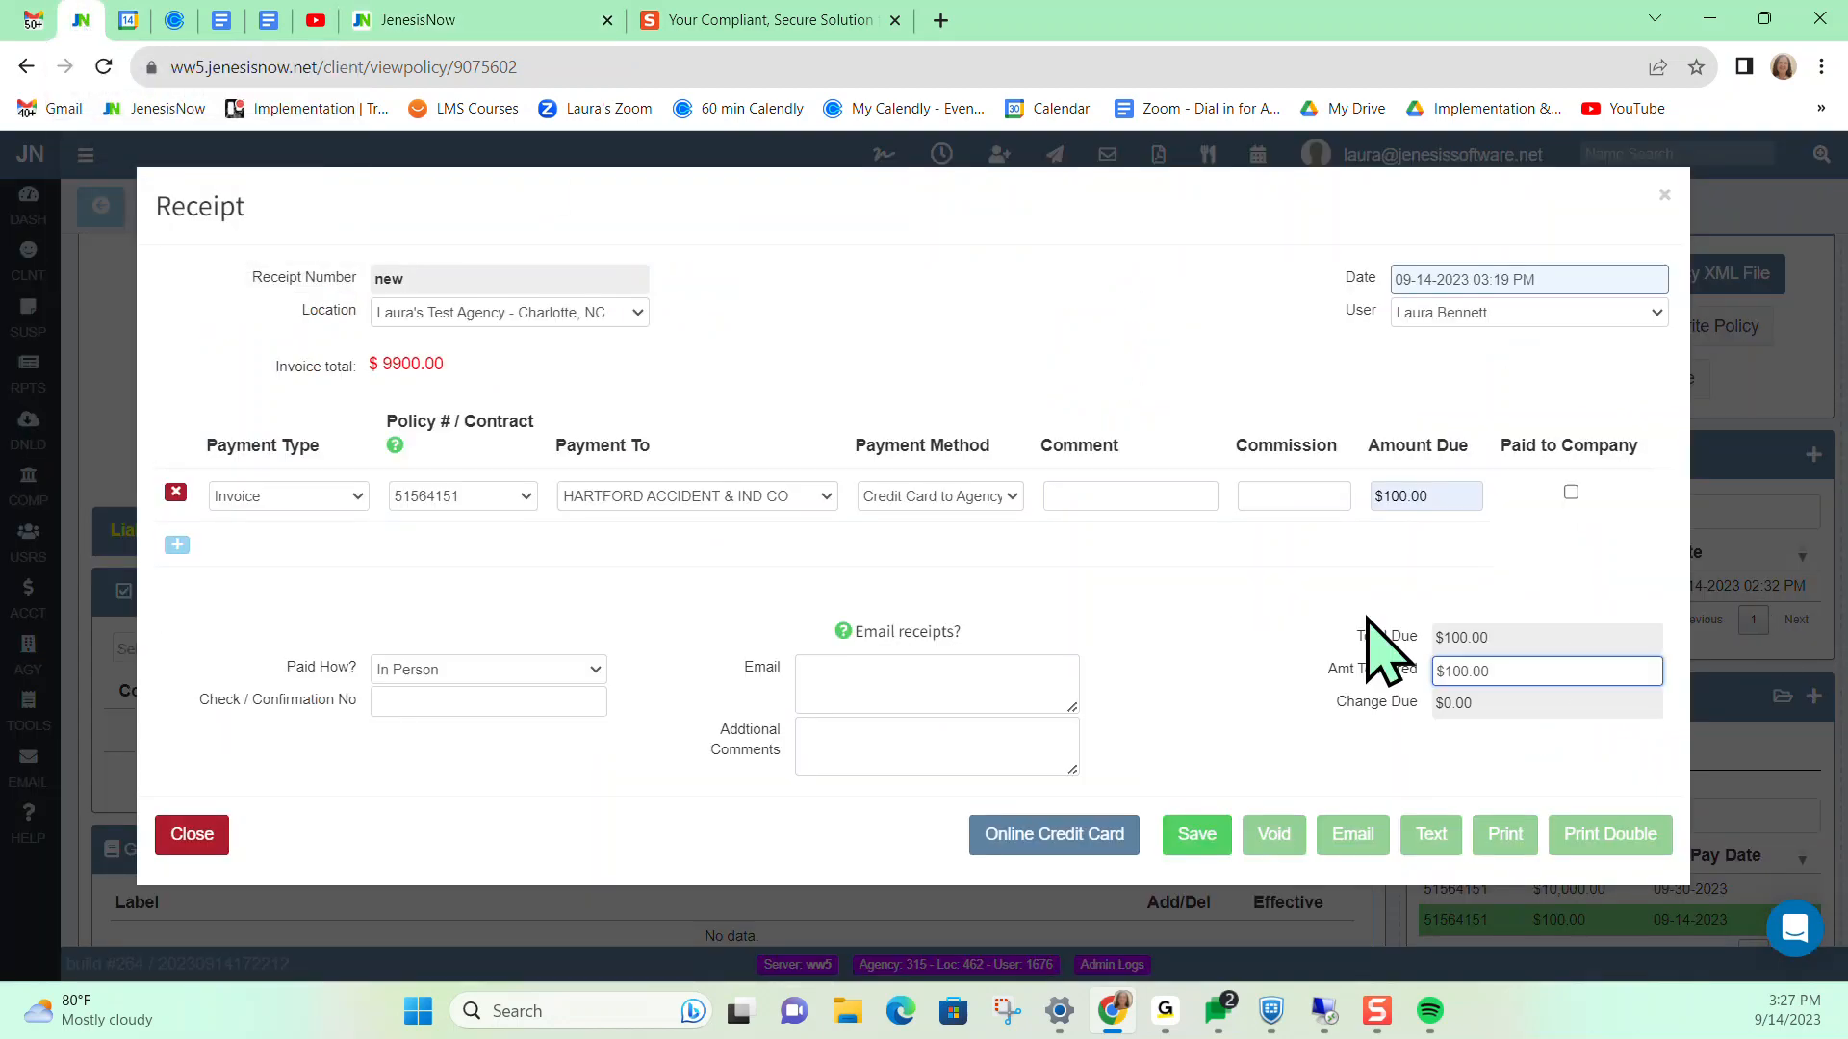
{"action": "mouse_move", "coordinate": [1509, 789]}
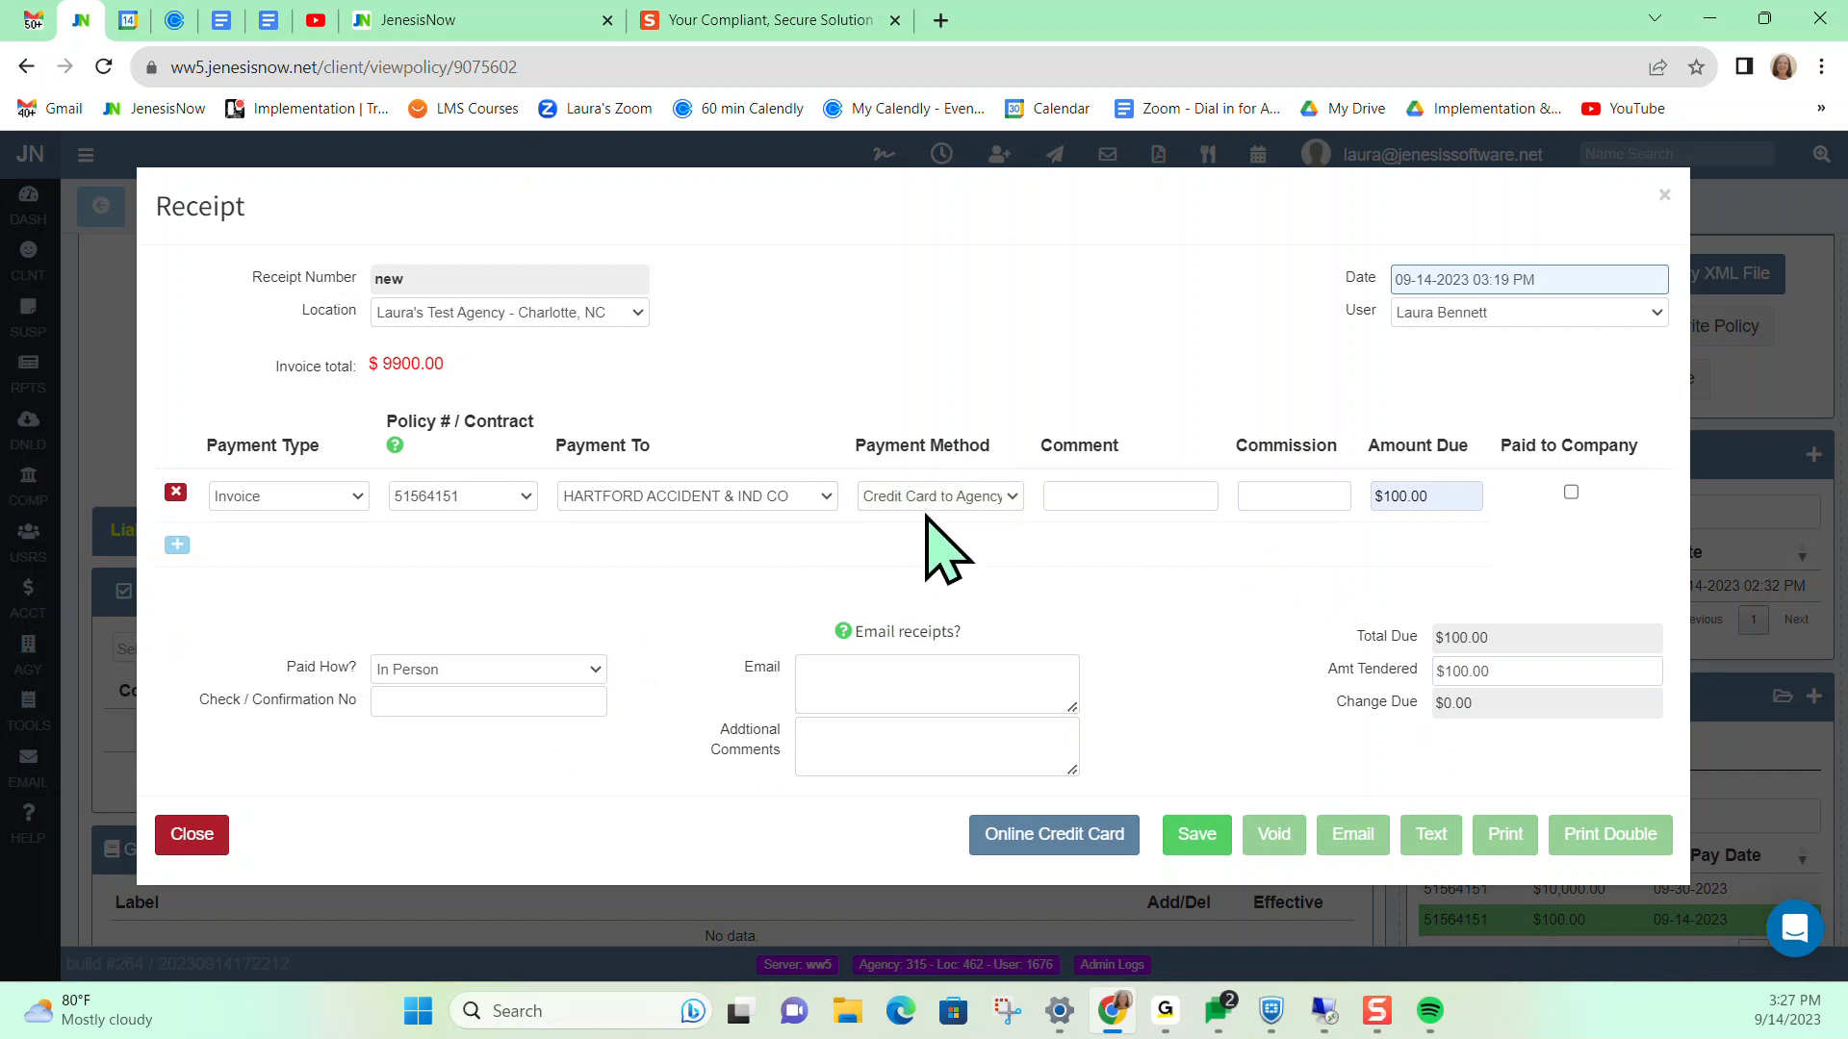
{"action": "mouse_move", "coordinate": [600, 624]}
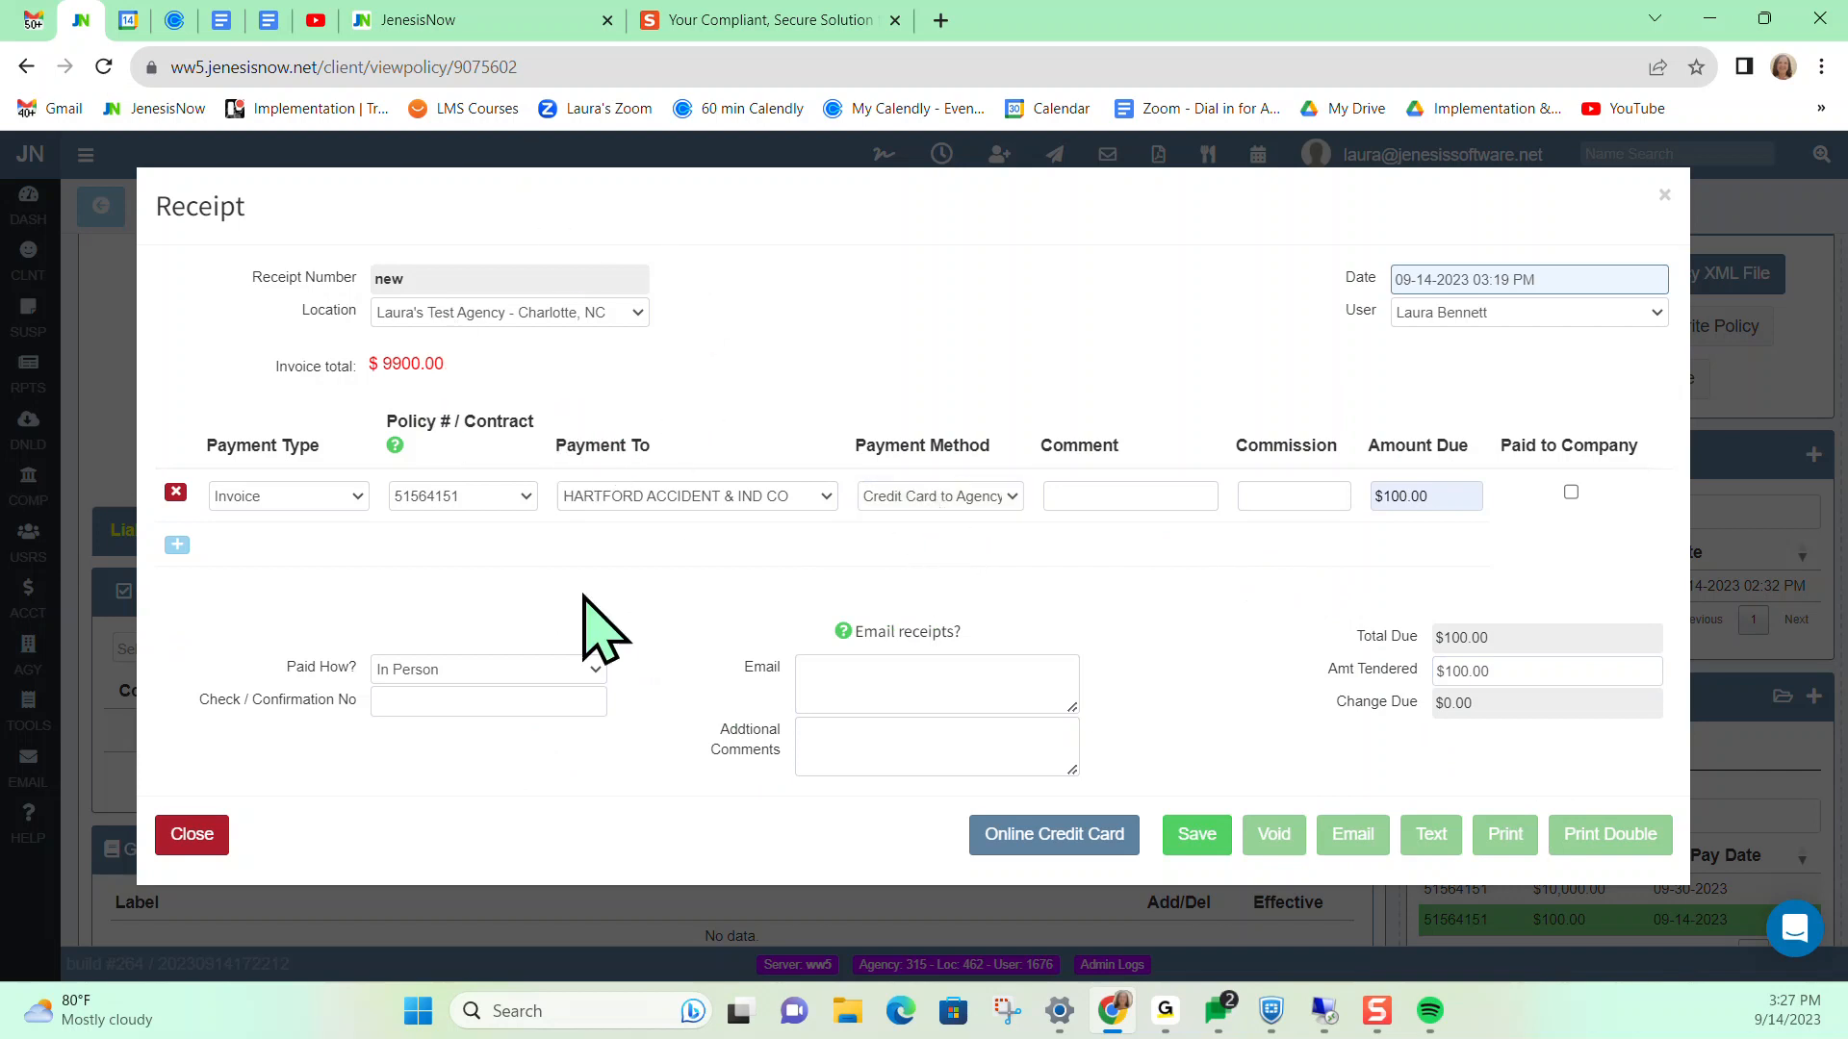
{"action": "mouse_move", "coordinate": [1184, 706]}
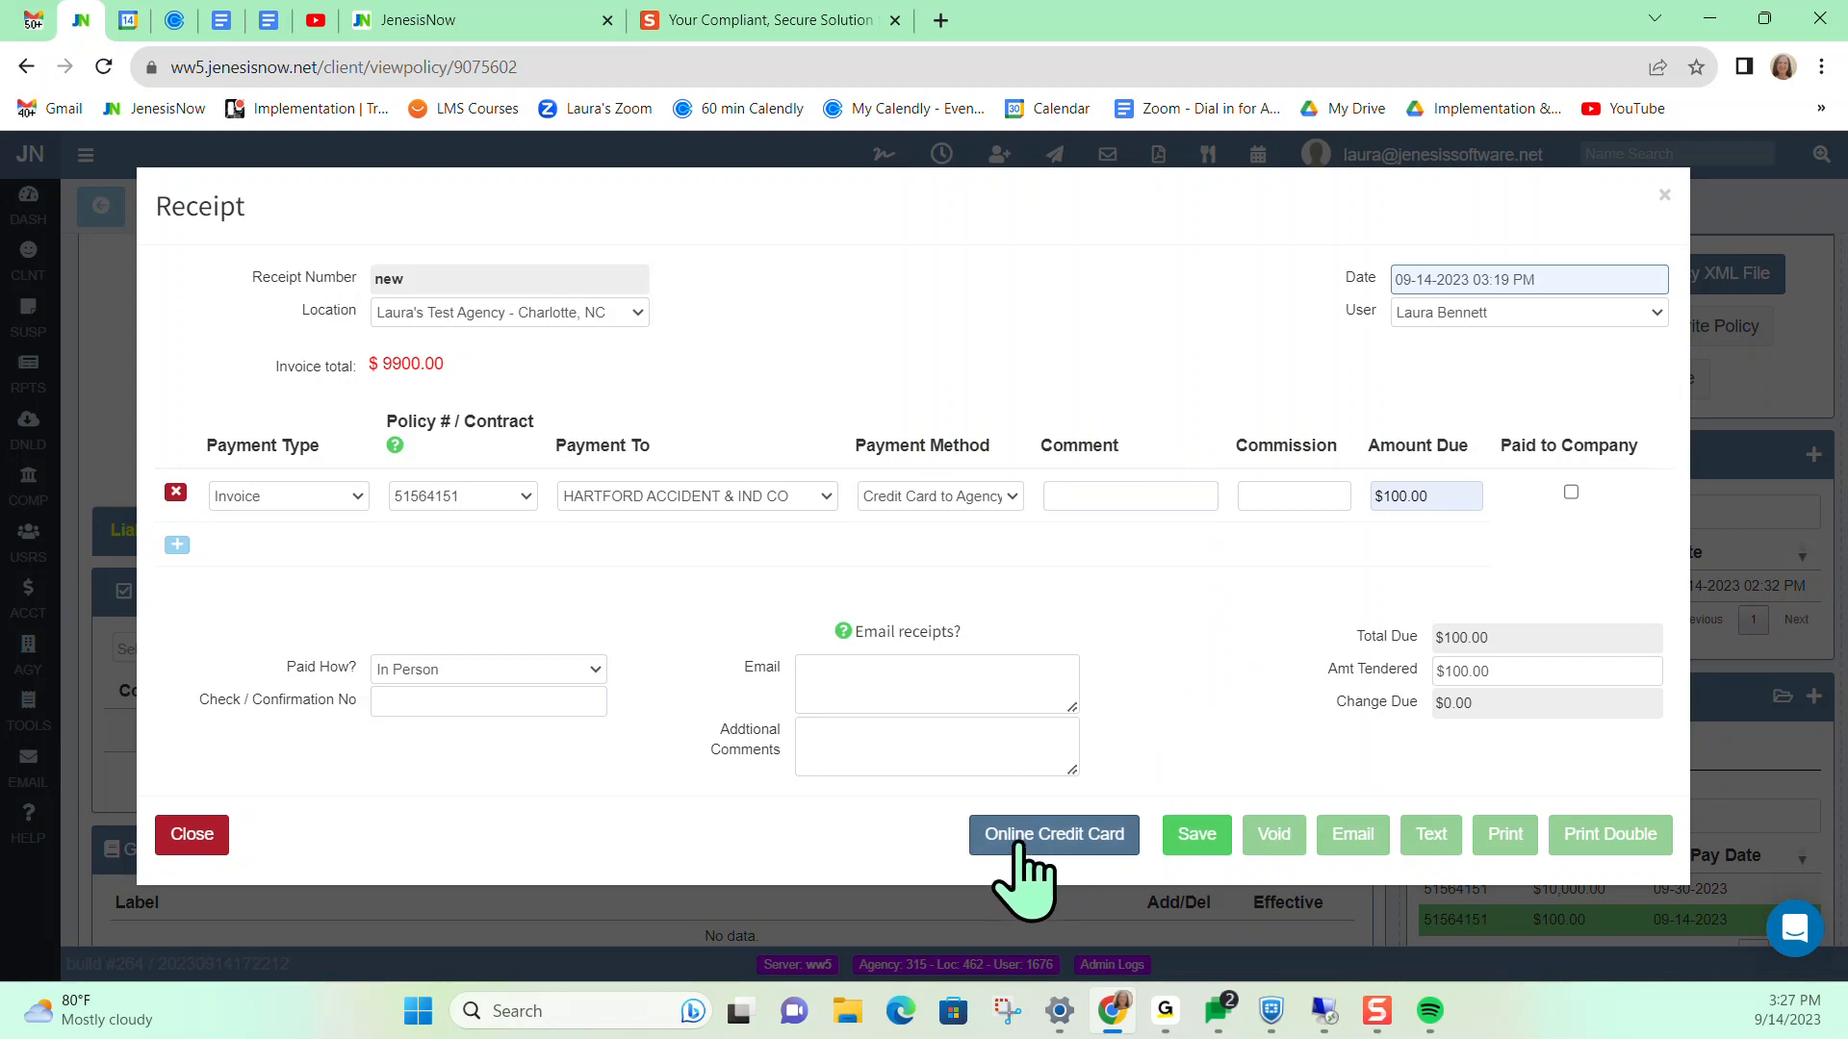
Start the Online Credit Card payment and continue with the default SEP account for the $100.00 receipt
{"action": "left_click", "coordinate": [1053, 834]}
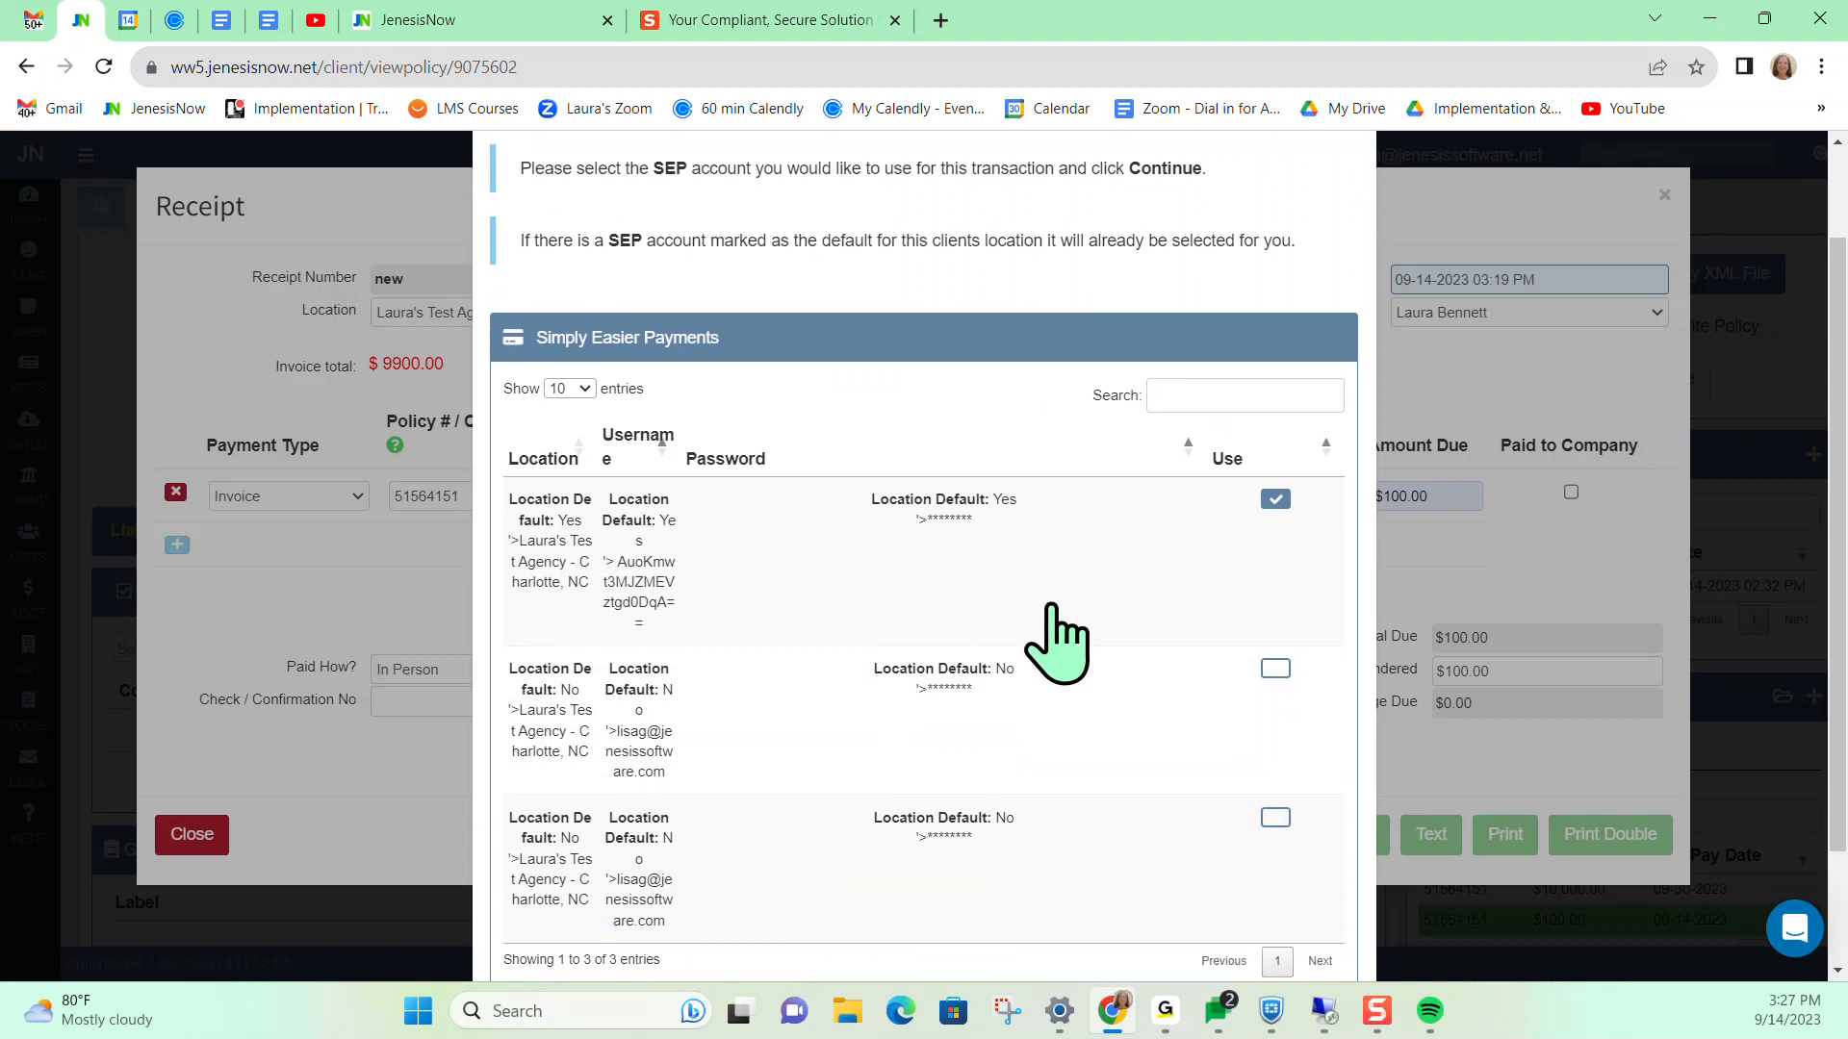
{"action": "mouse_move", "coordinate": [1042, 622]}
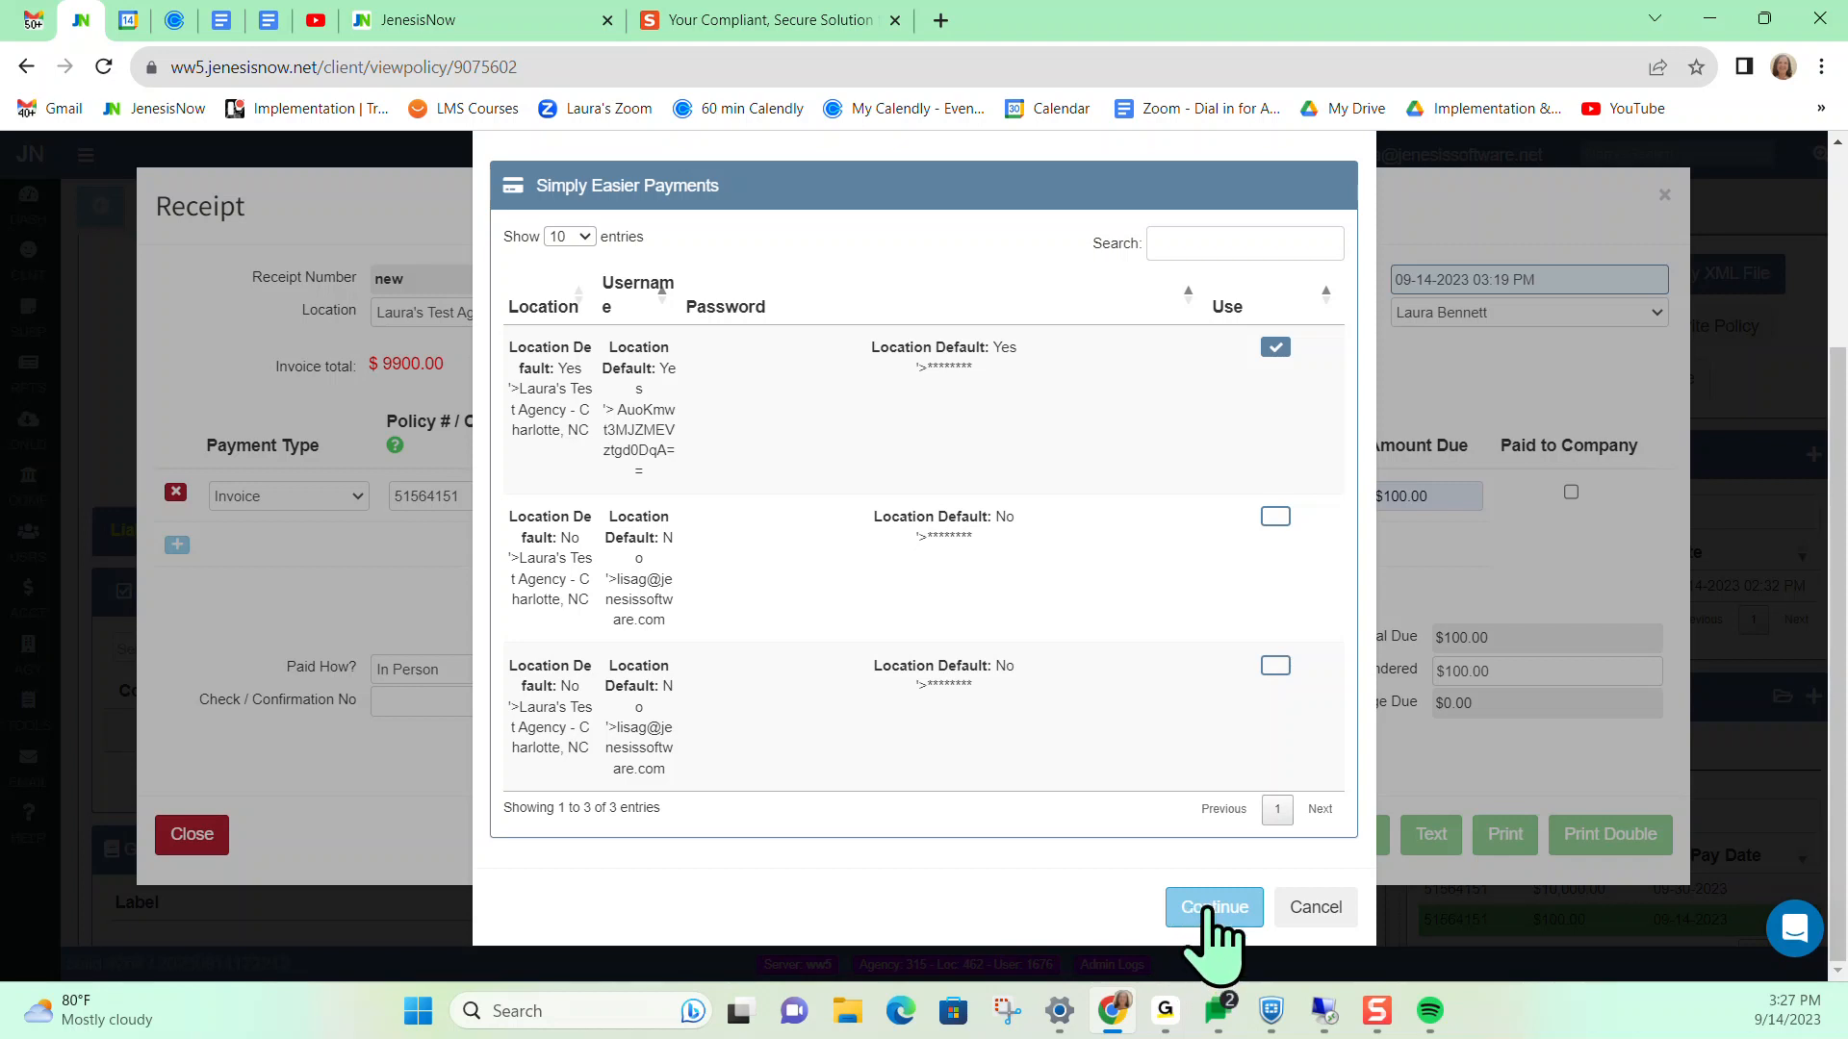
{"action": "left_click", "coordinate": [1215, 907]}
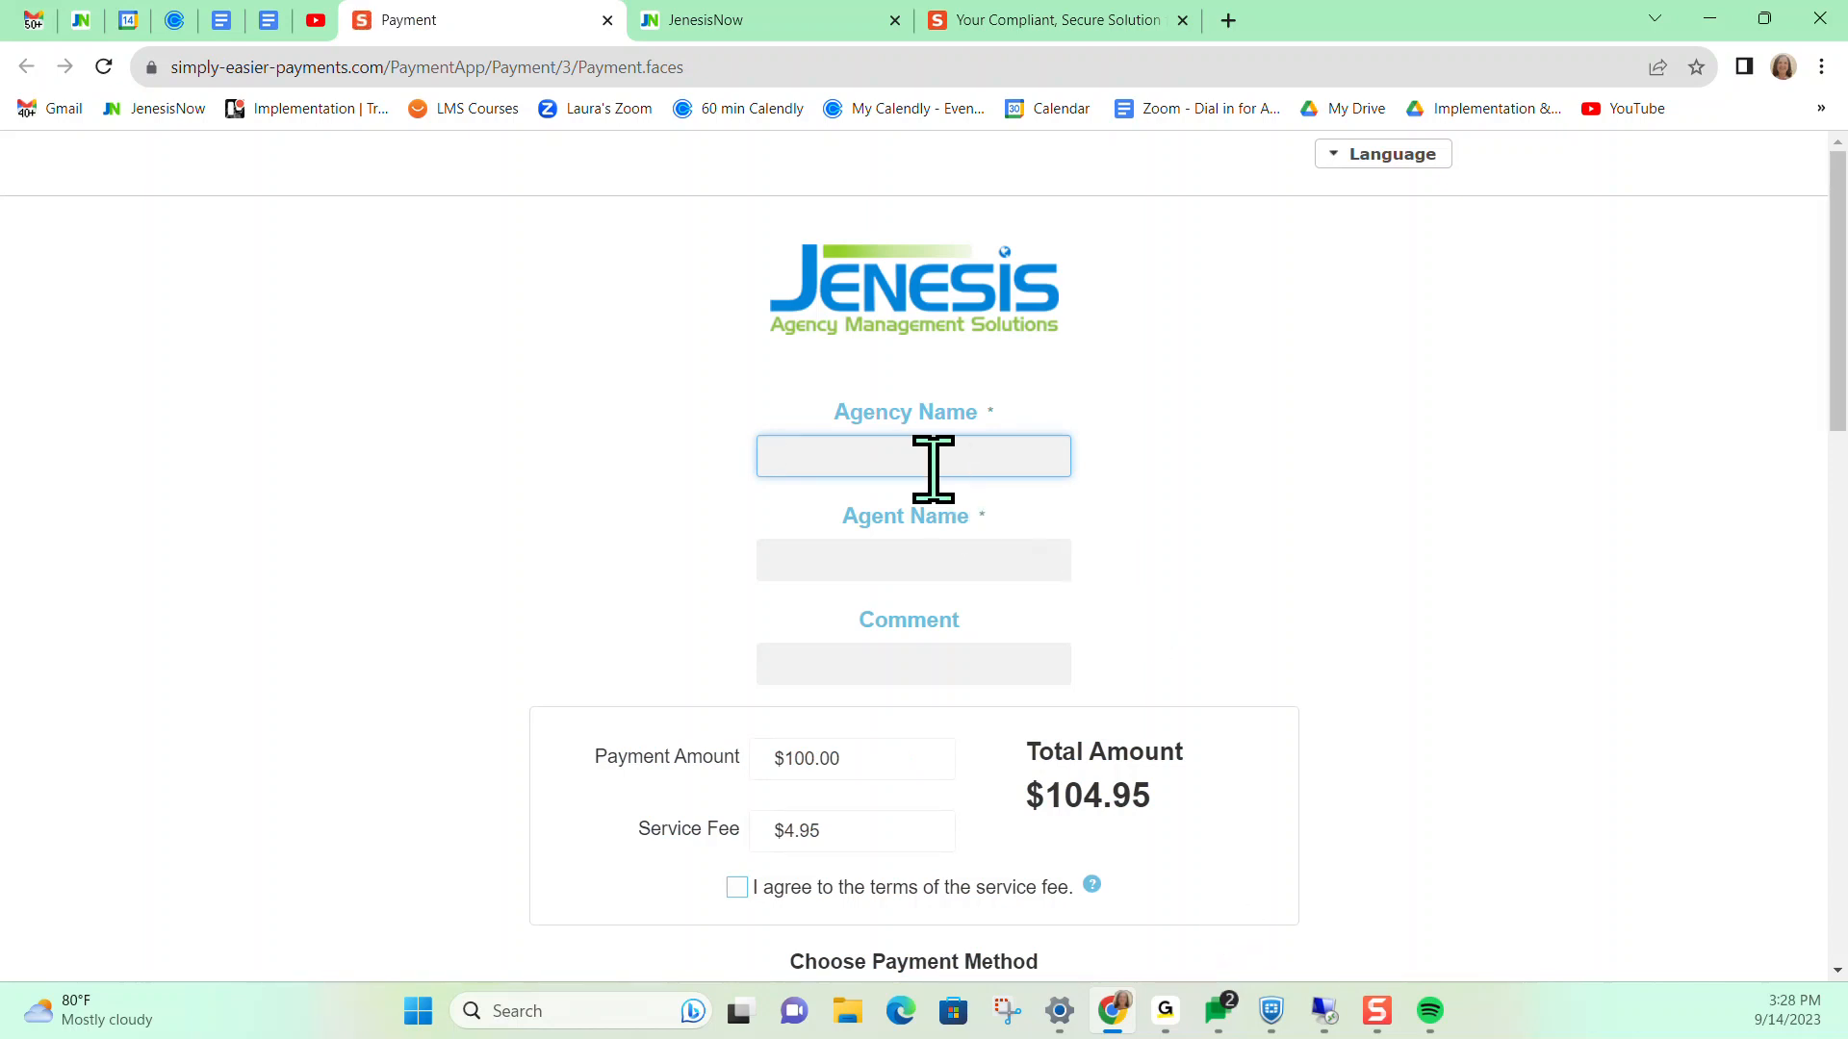
{"action": "mouse_move", "coordinate": [952, 680]}
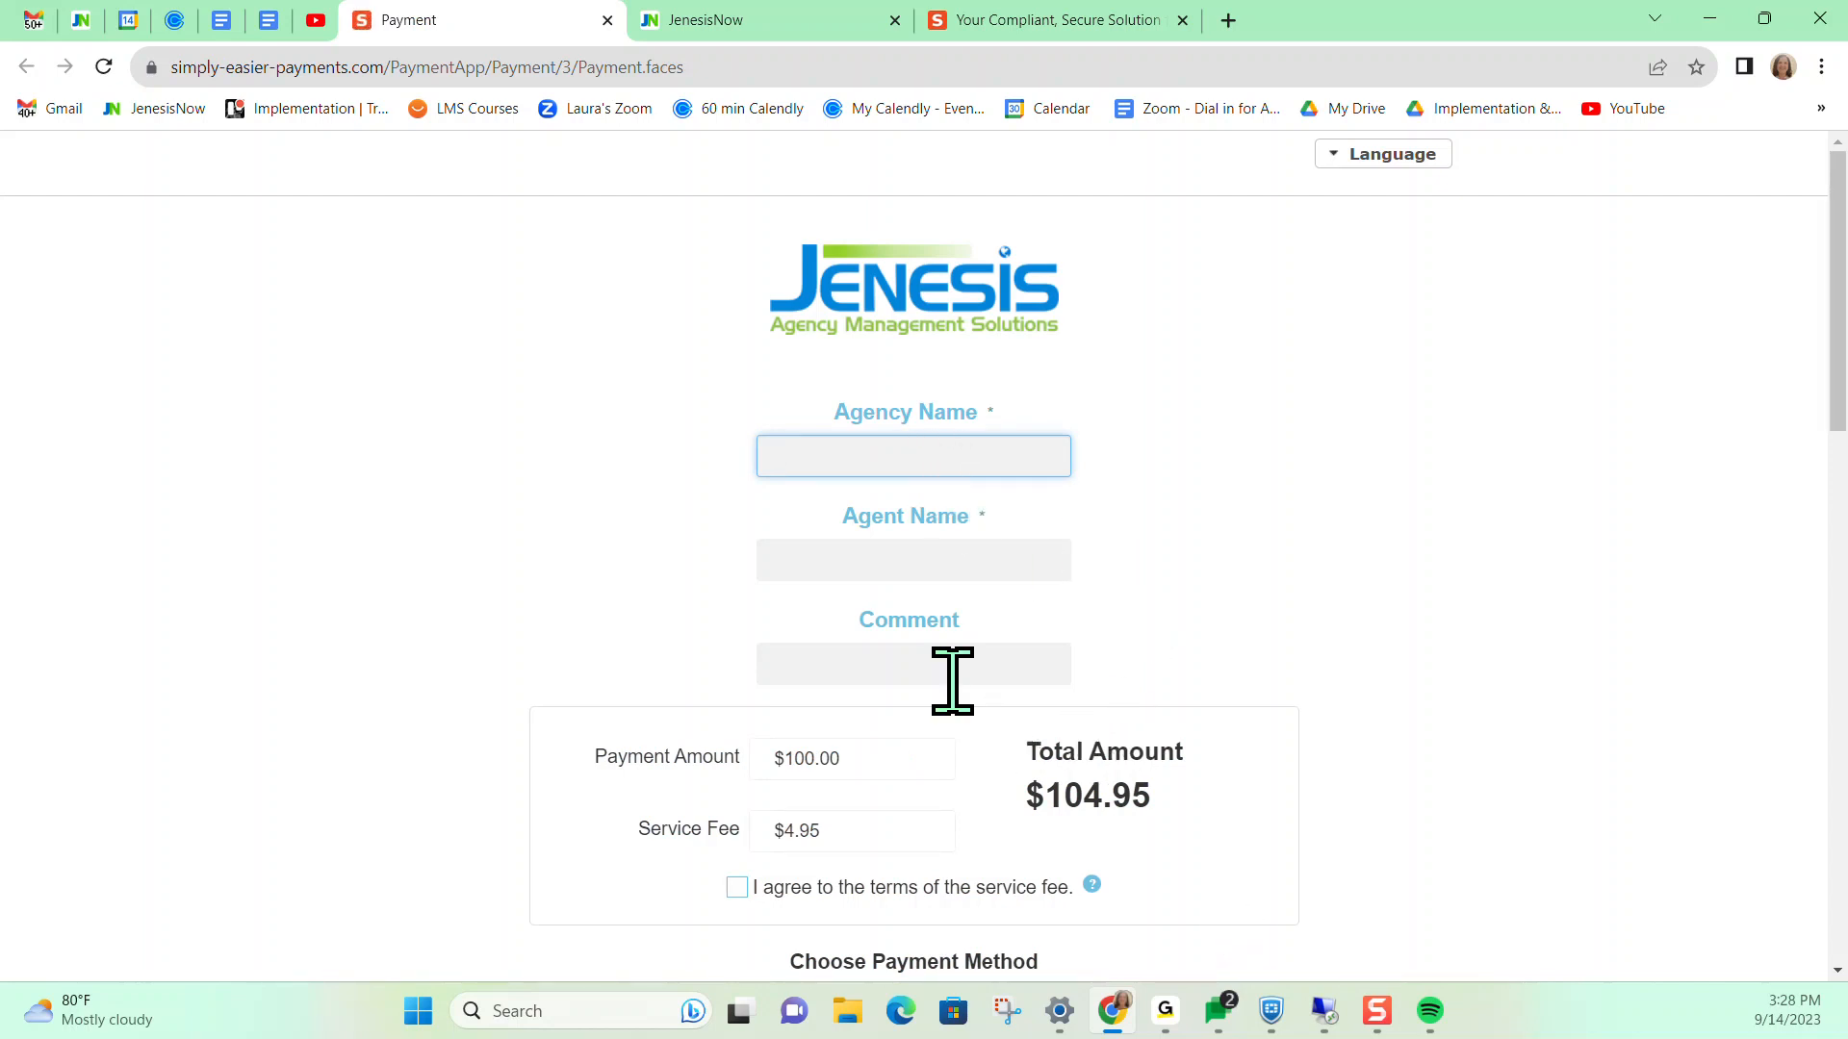
{"action": "scroll", "scroll_direction": "down", "scroll_amount": 3}
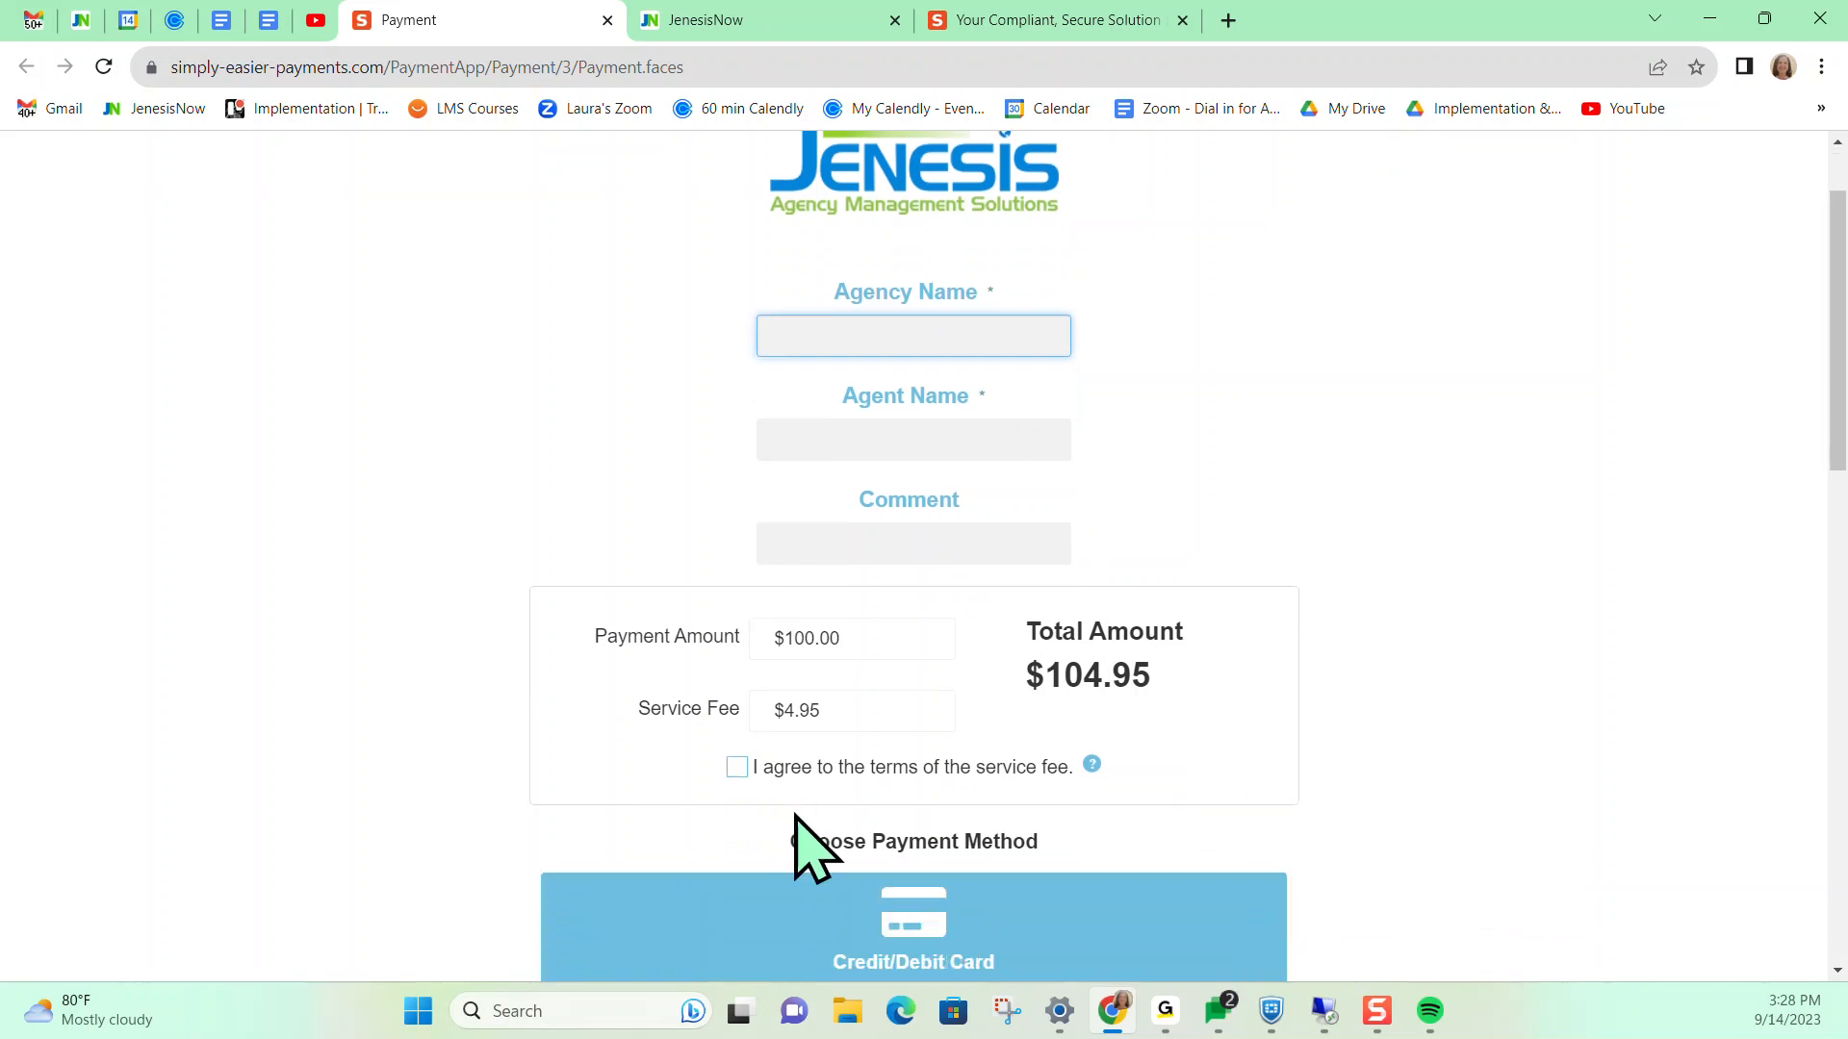
{"action": "scroll", "scroll_direction": "down", "scroll_amount": 3}
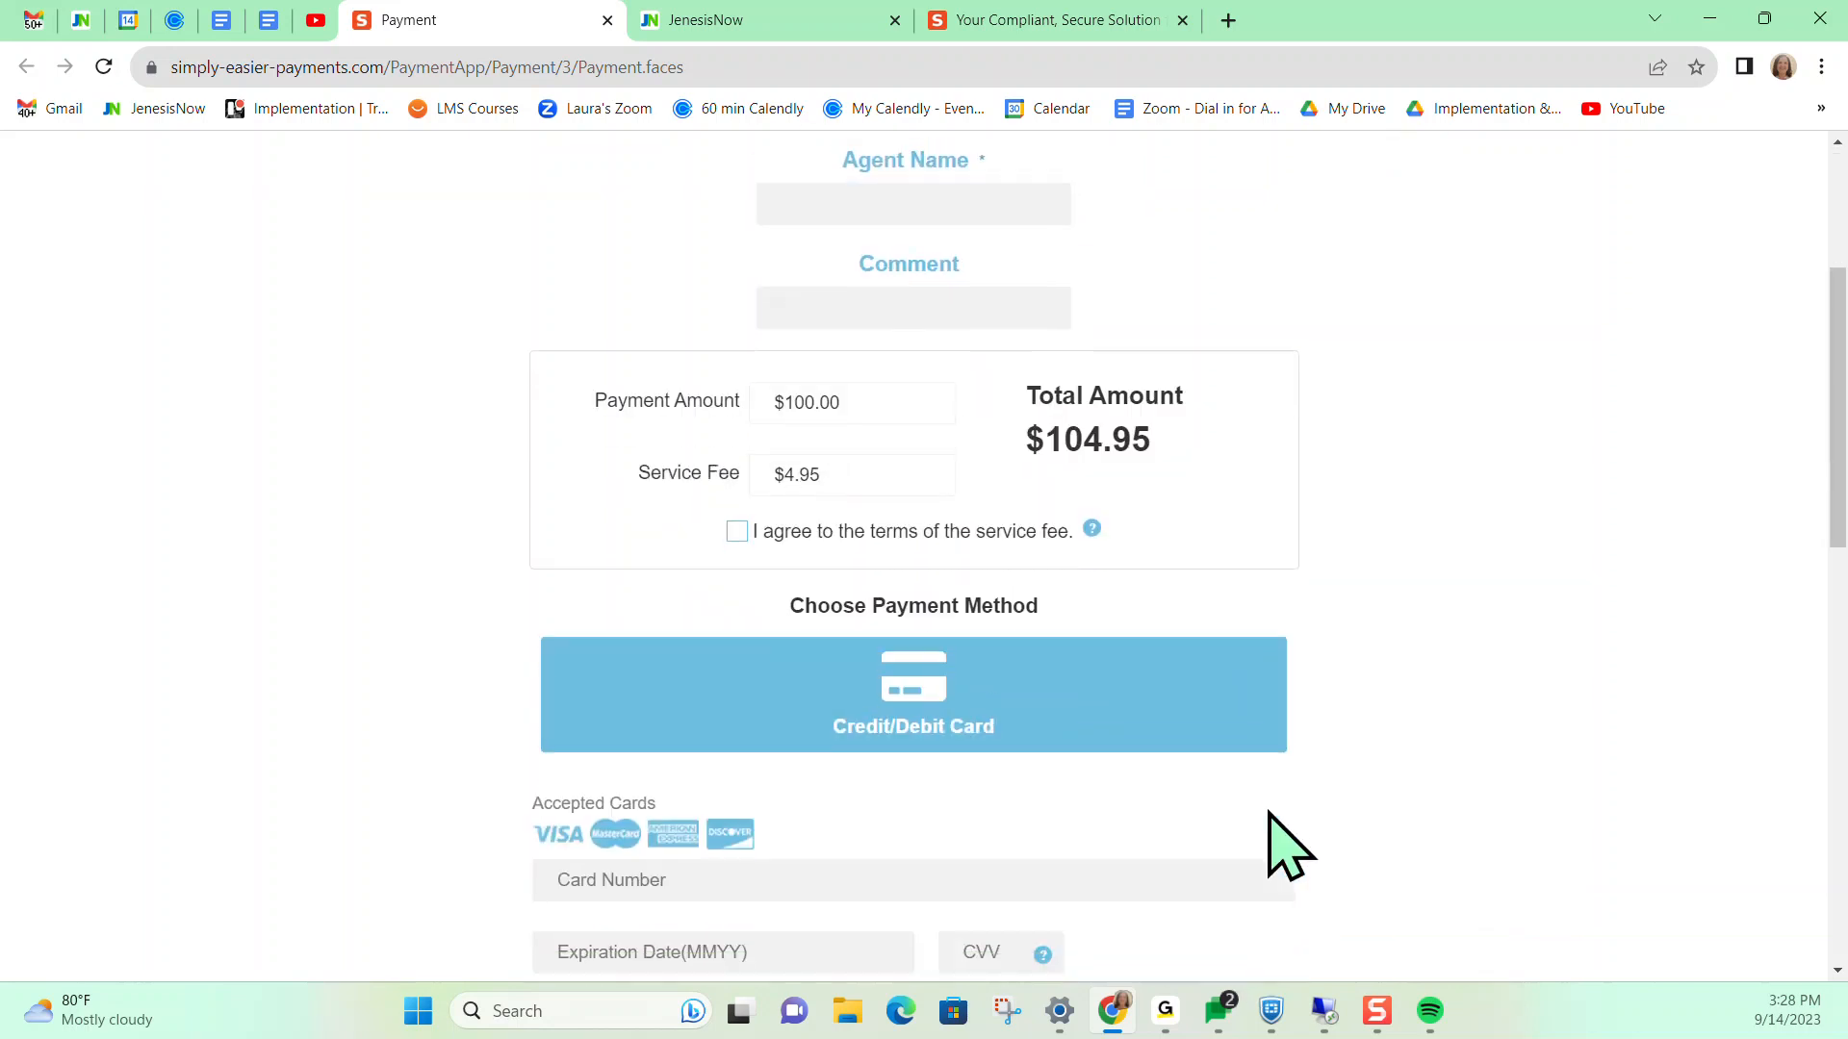
{"action": "scroll", "scroll_direction": "down", "scroll_amount": 3}
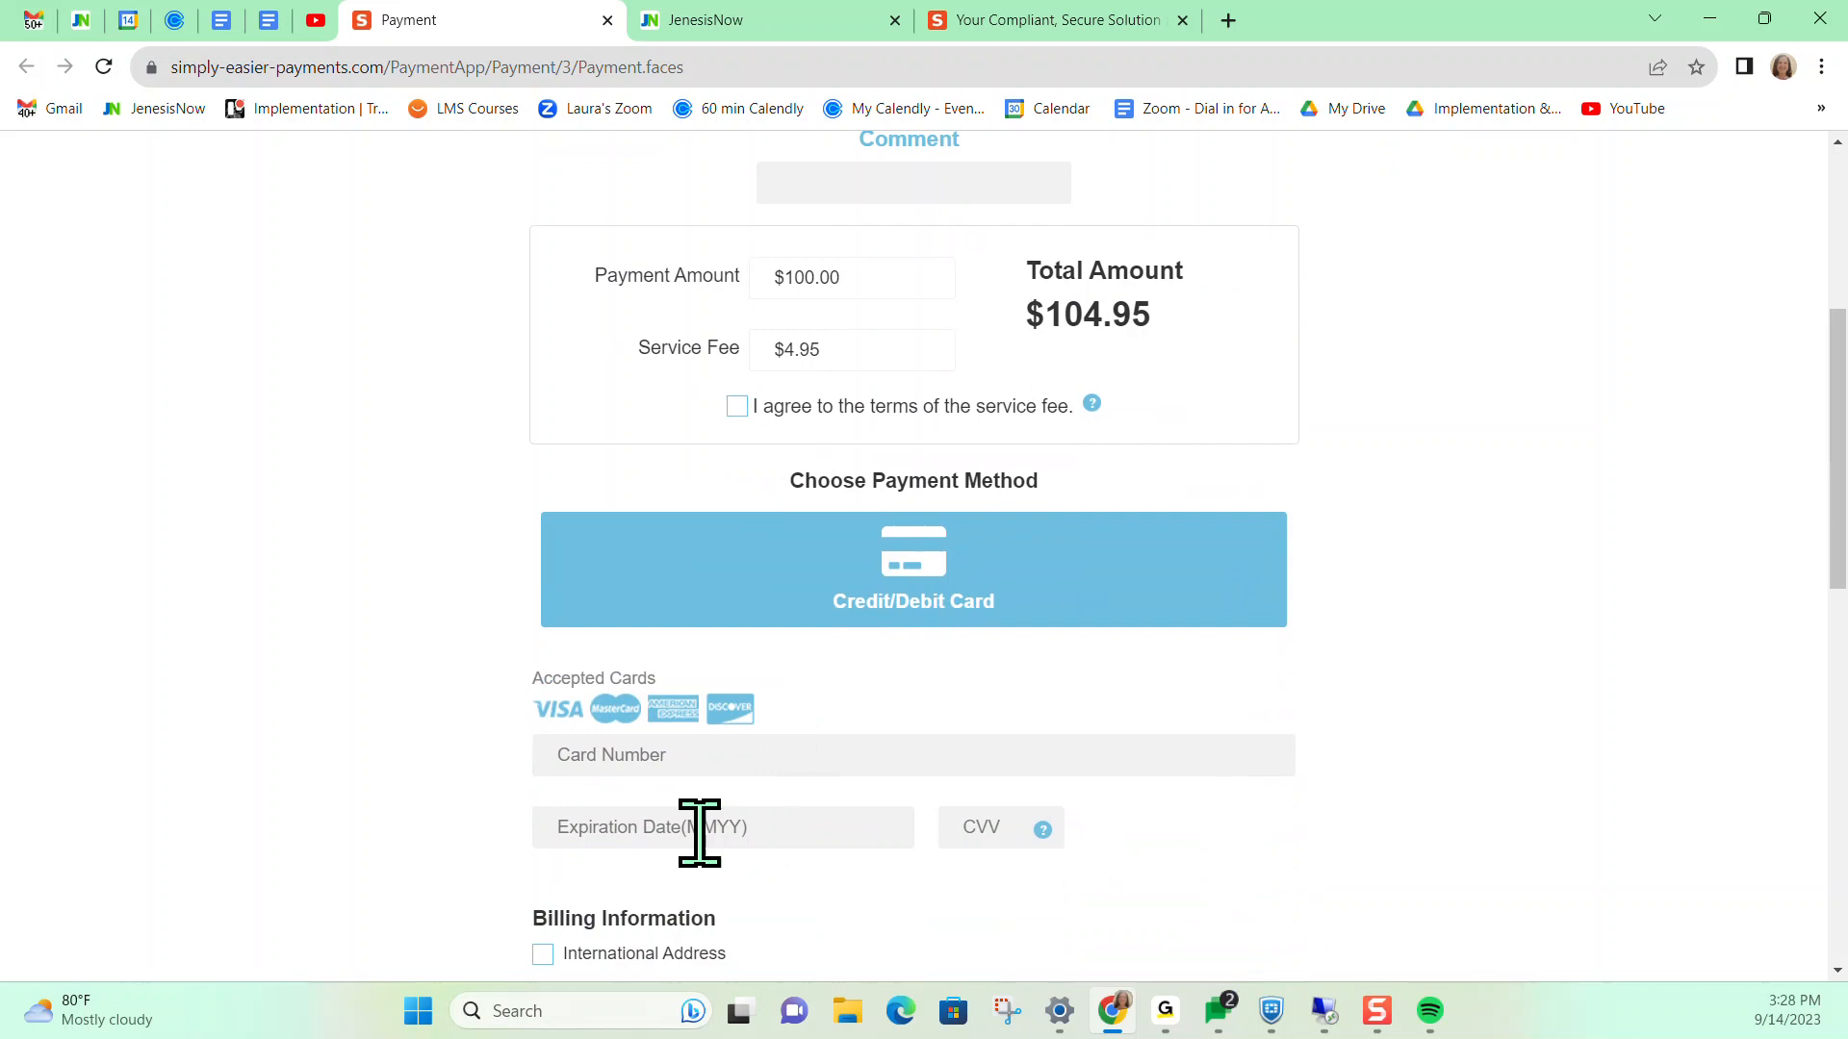
{"action": "scroll", "scroll_direction": "down", "scroll_amount": 3}
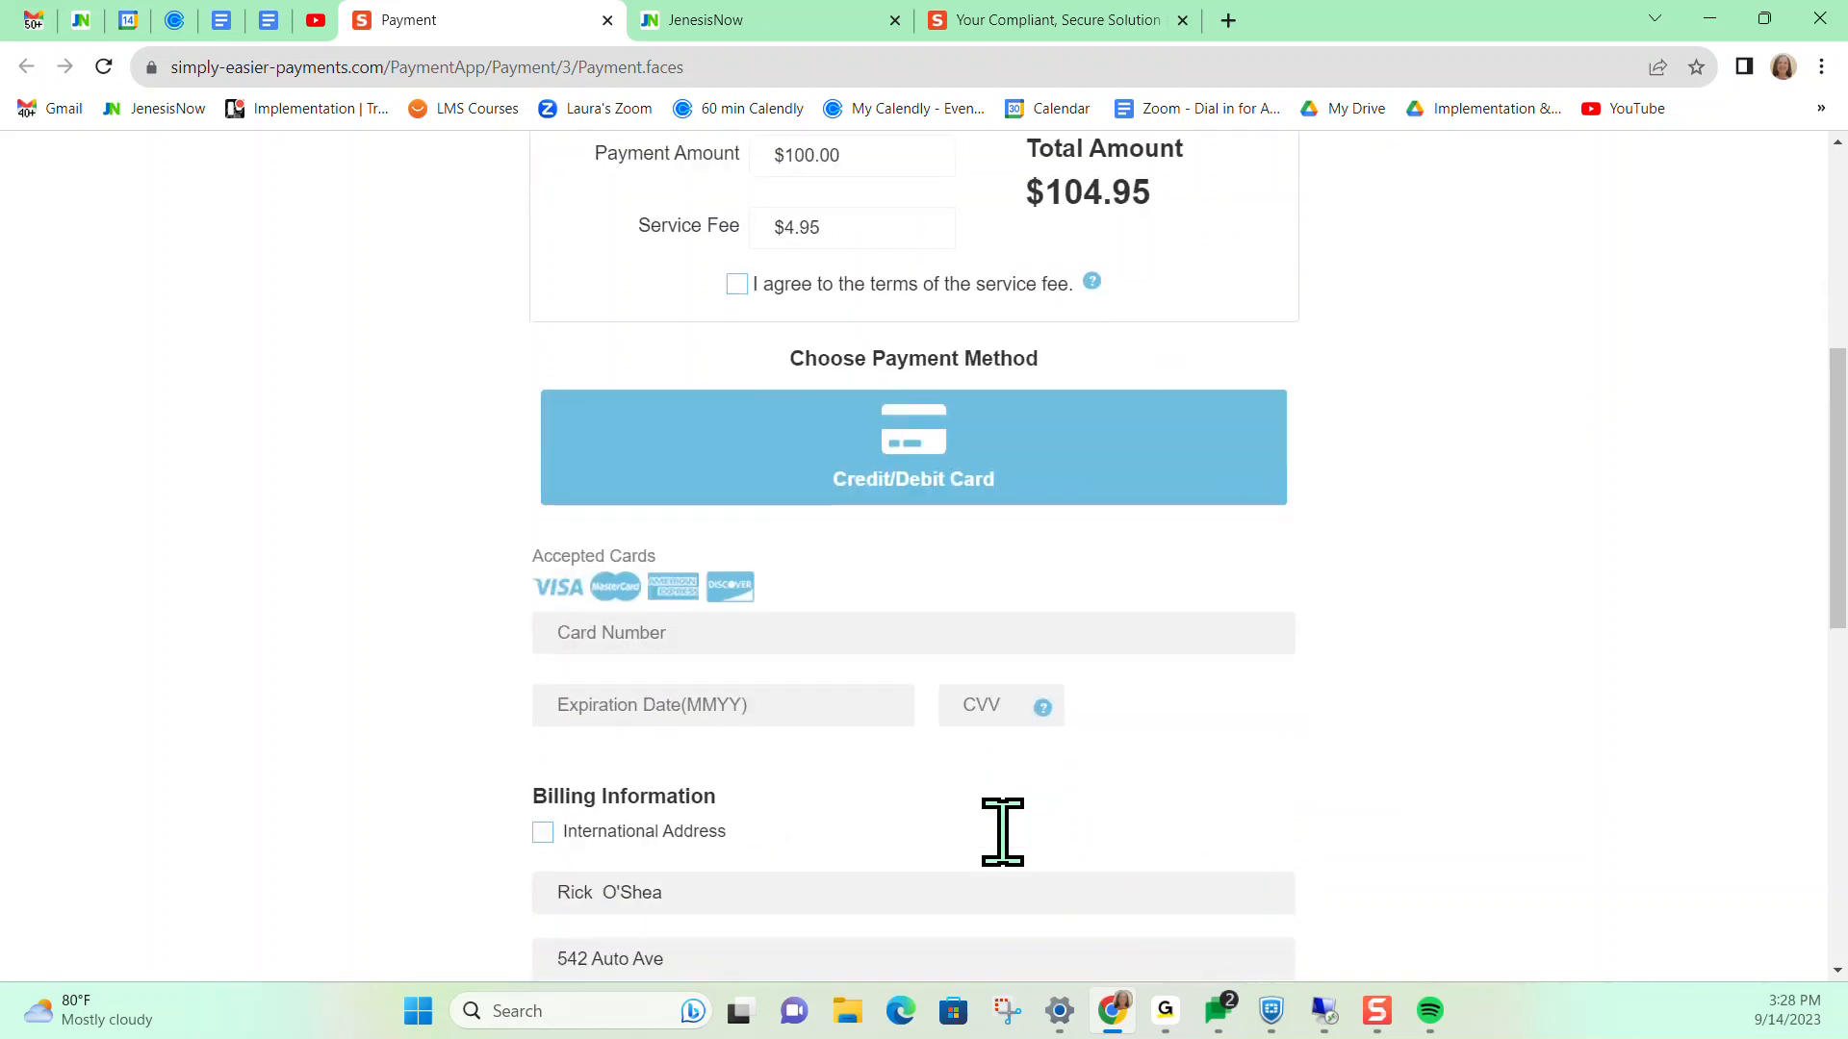
{"action": "scroll", "scroll_direction": "down", "scroll_amount": 3}
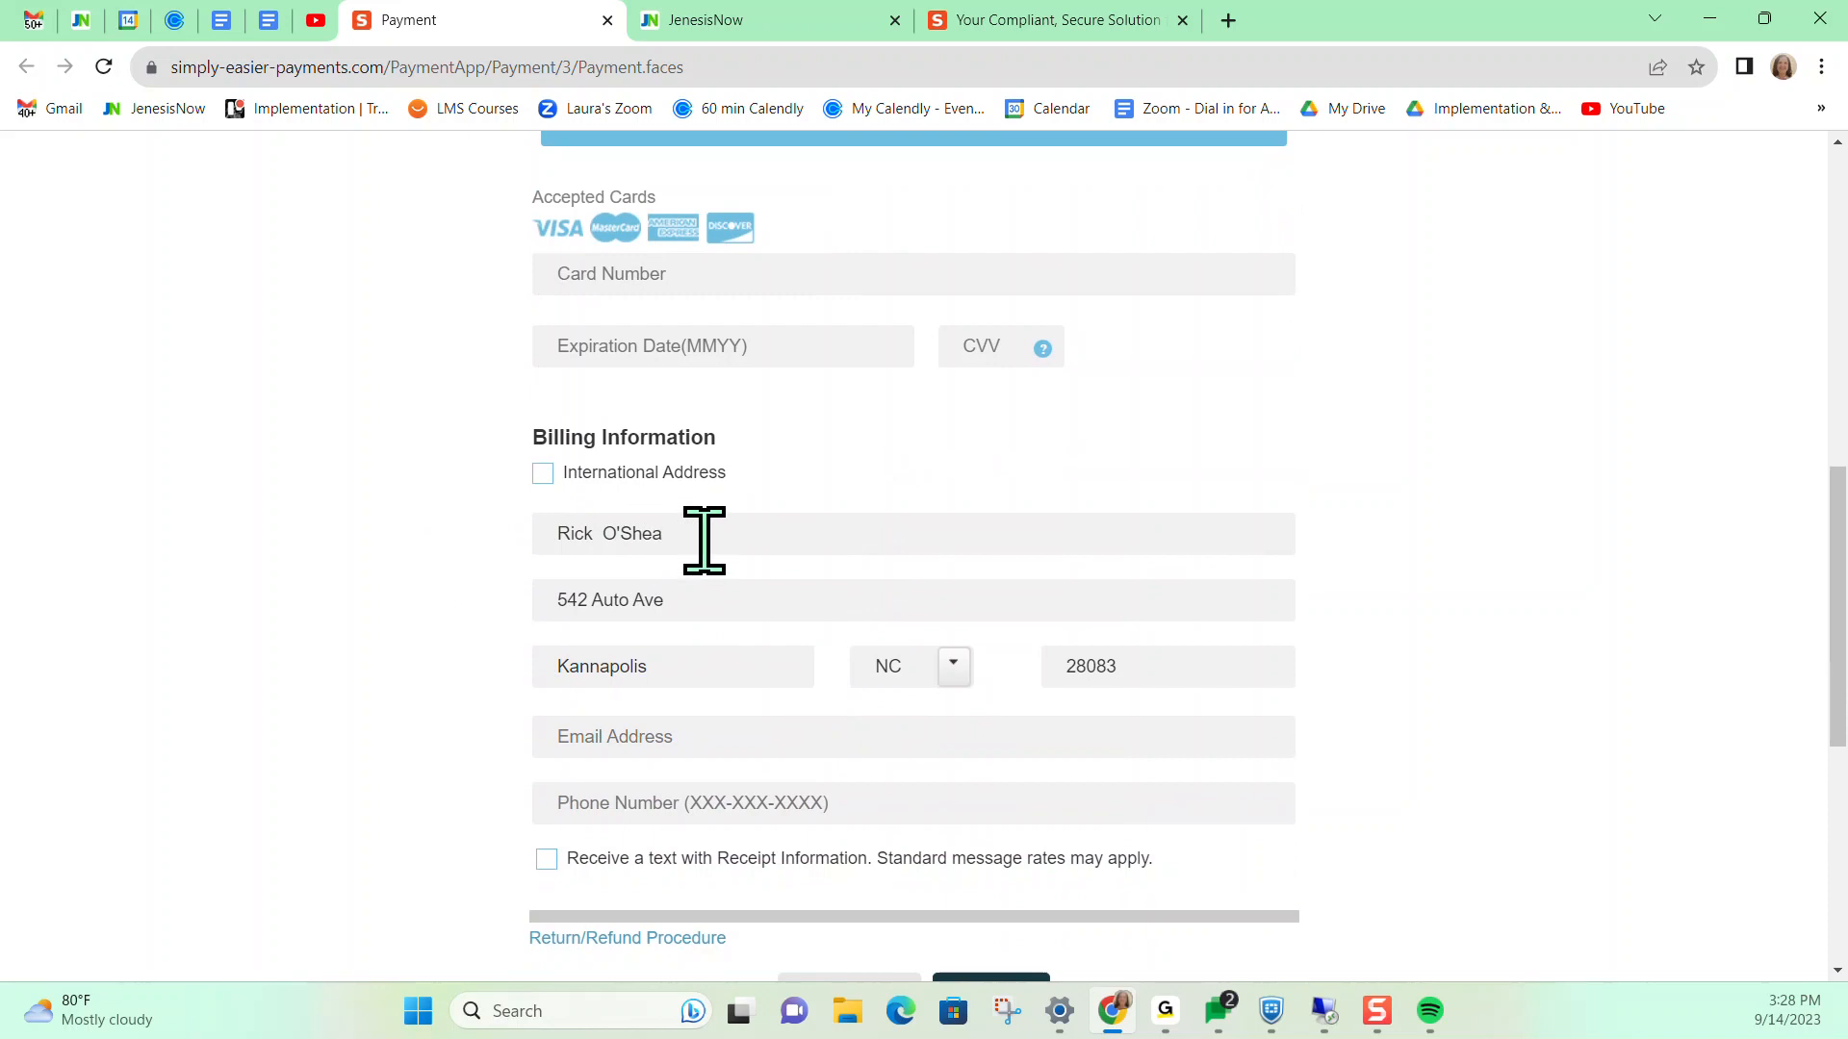
{"action": "scroll", "scroll_direction": "down", "scroll_amount": 3}
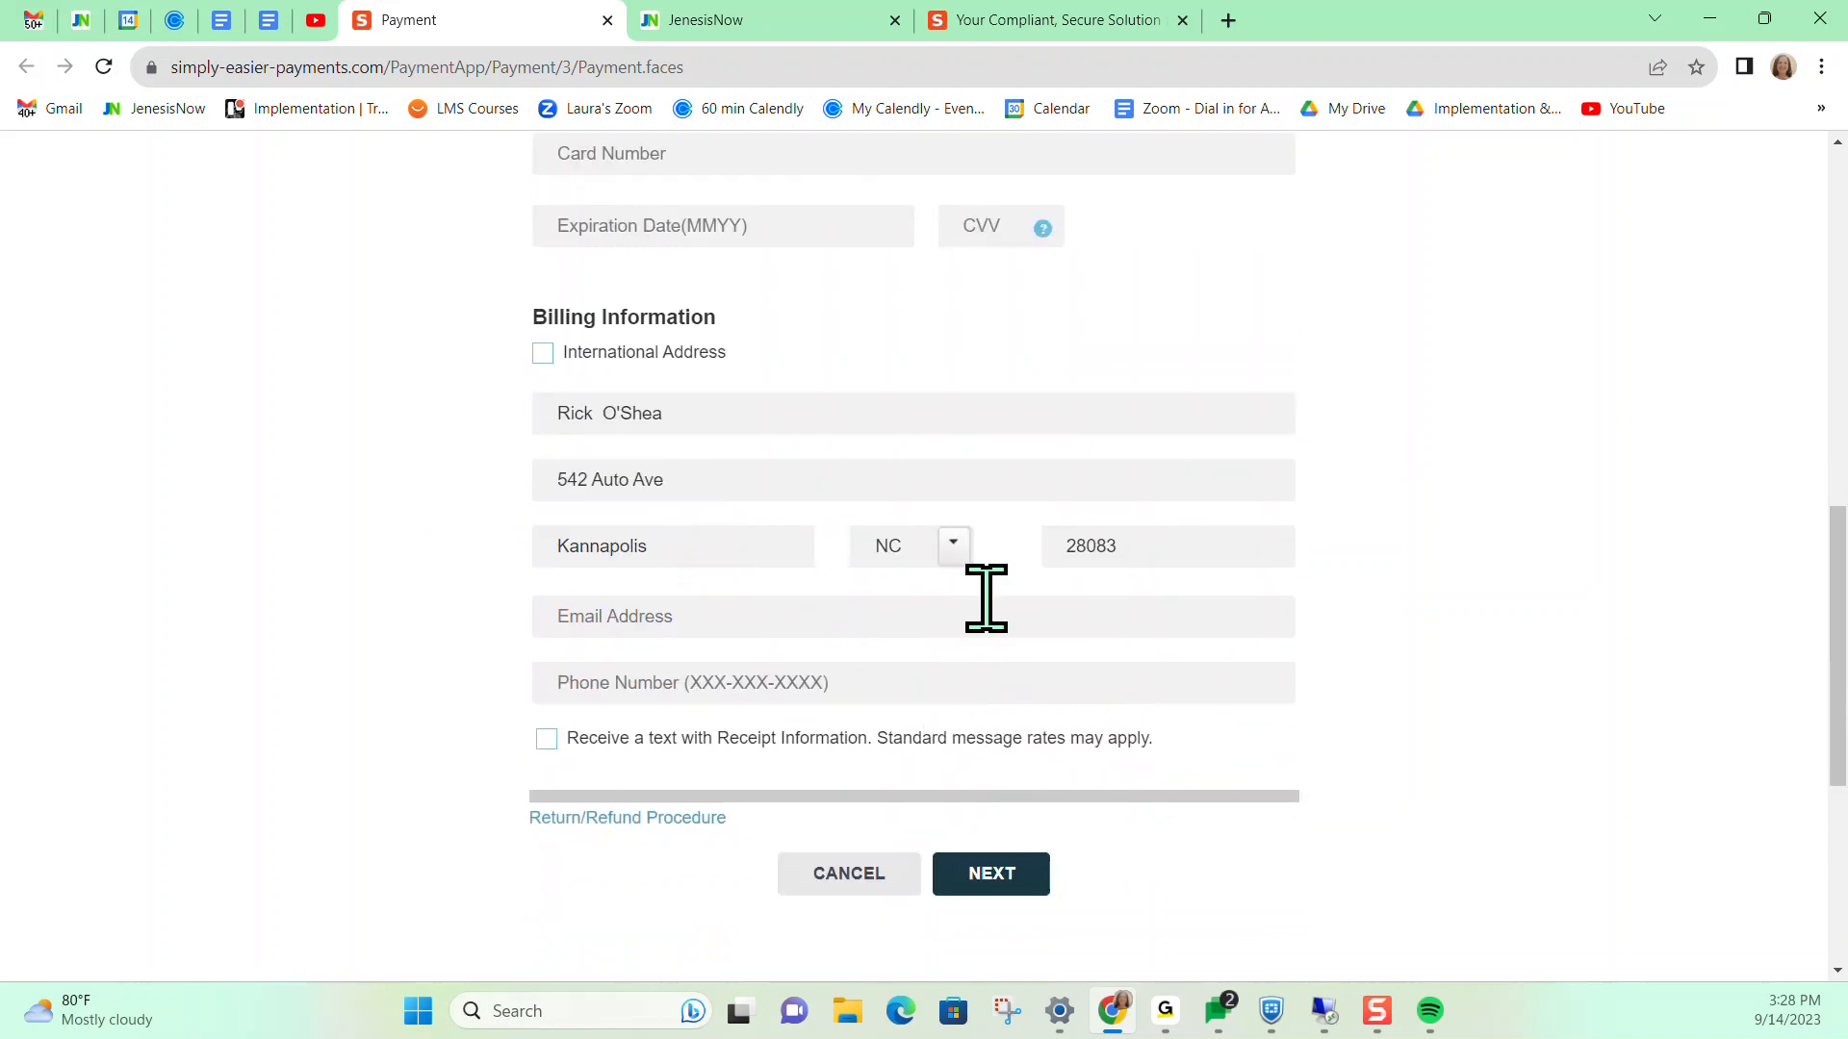
{"action": "mouse_move", "coordinate": [297, 899]}
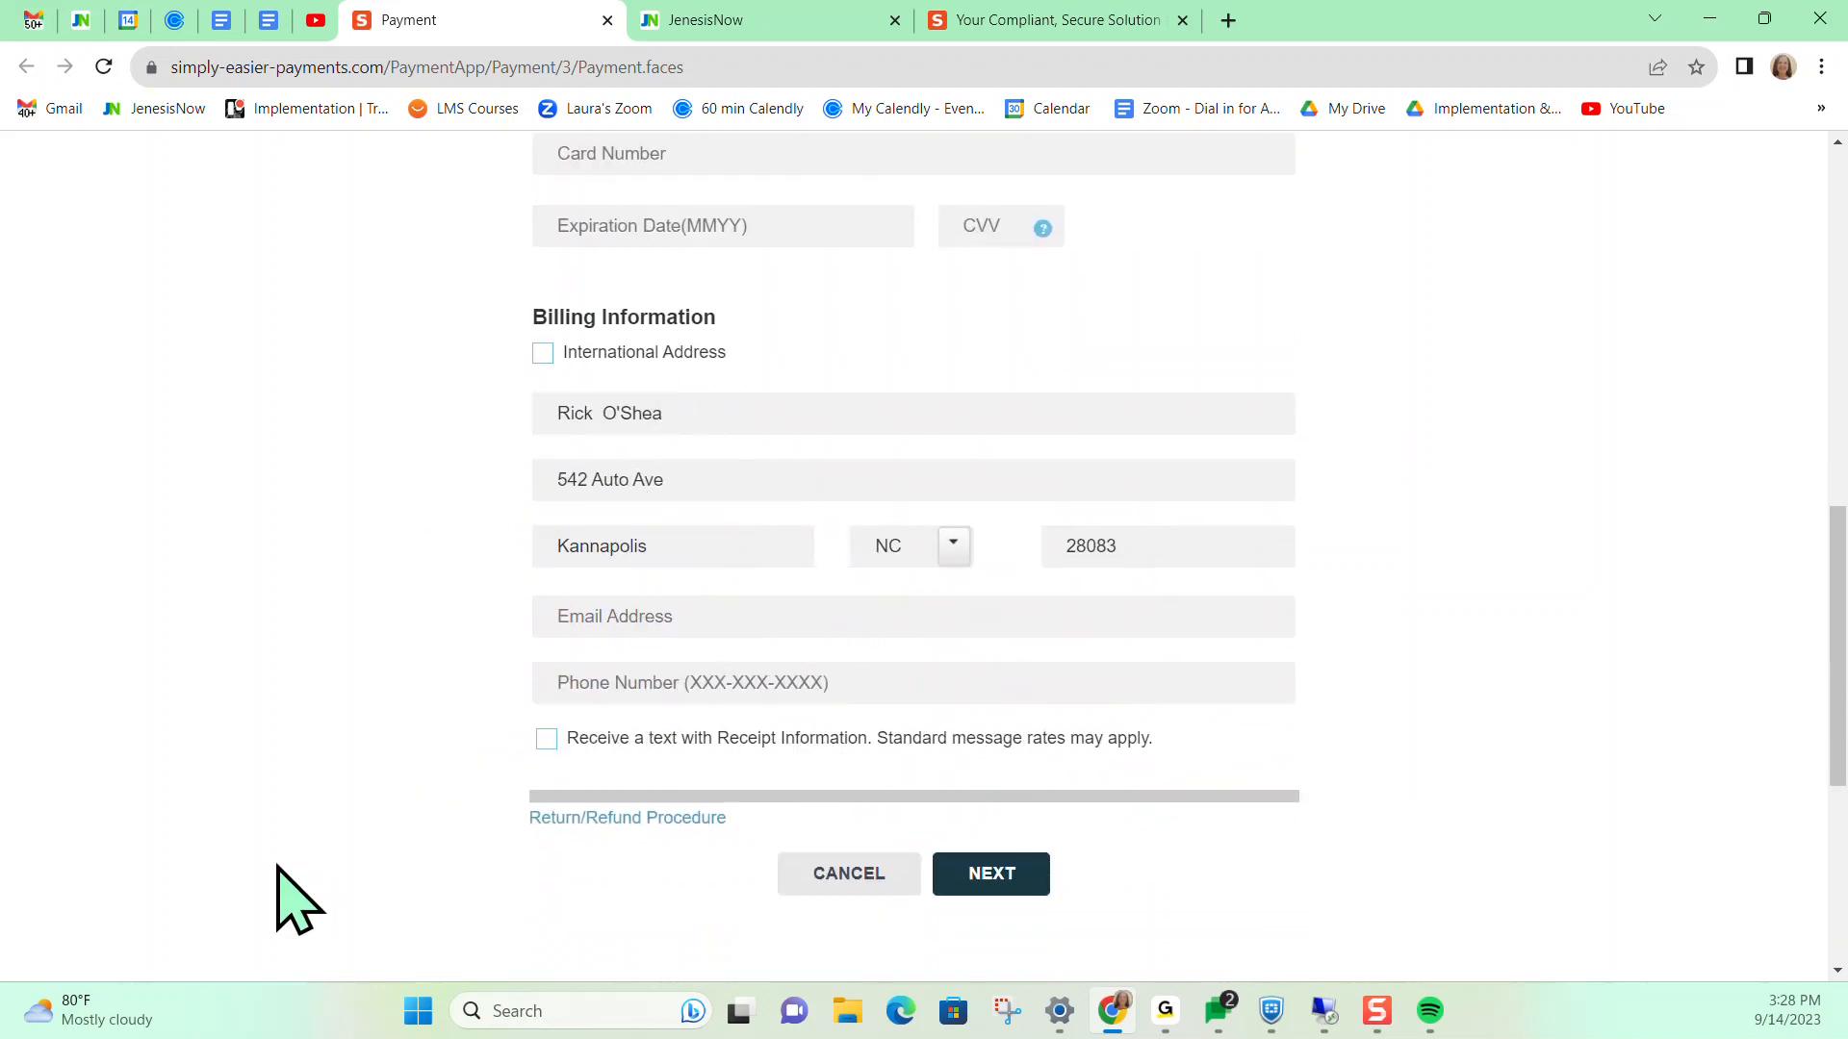
{"action": "mouse_move", "coordinate": [1047, 949]}
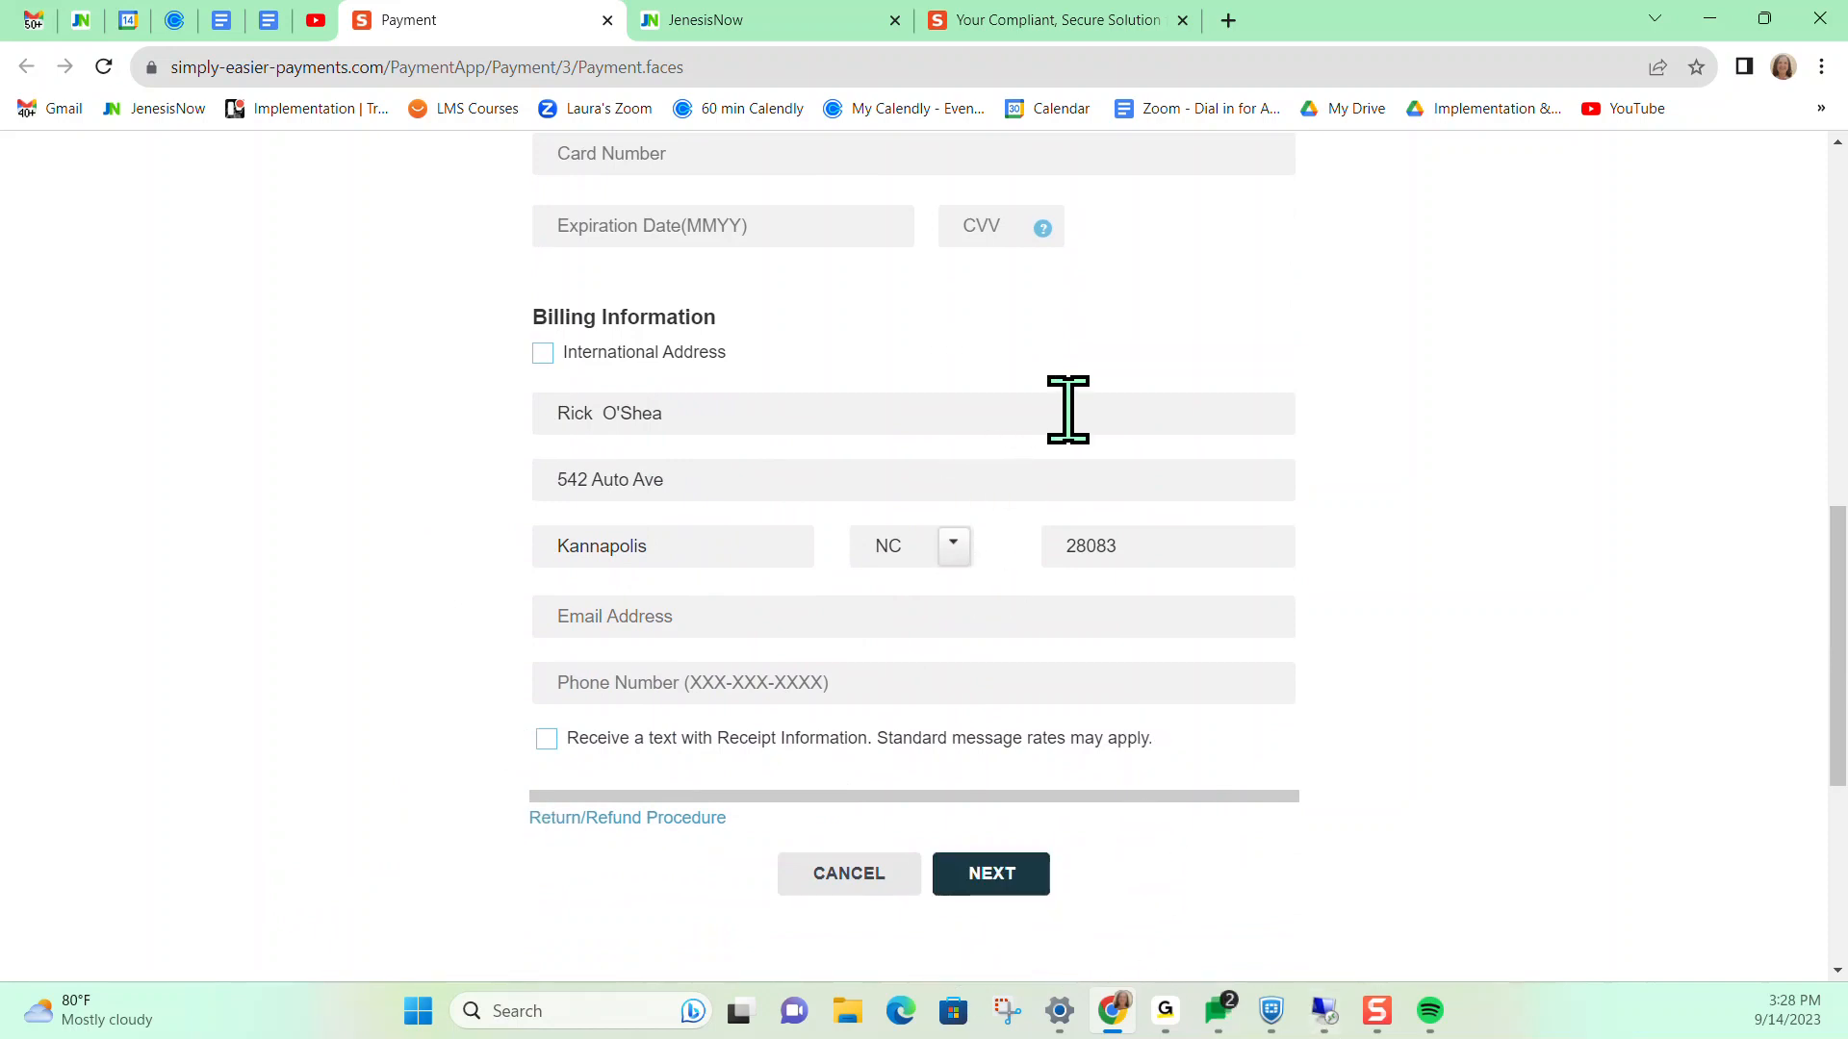
{"action": "mouse_move", "coordinate": [1122, 789]}
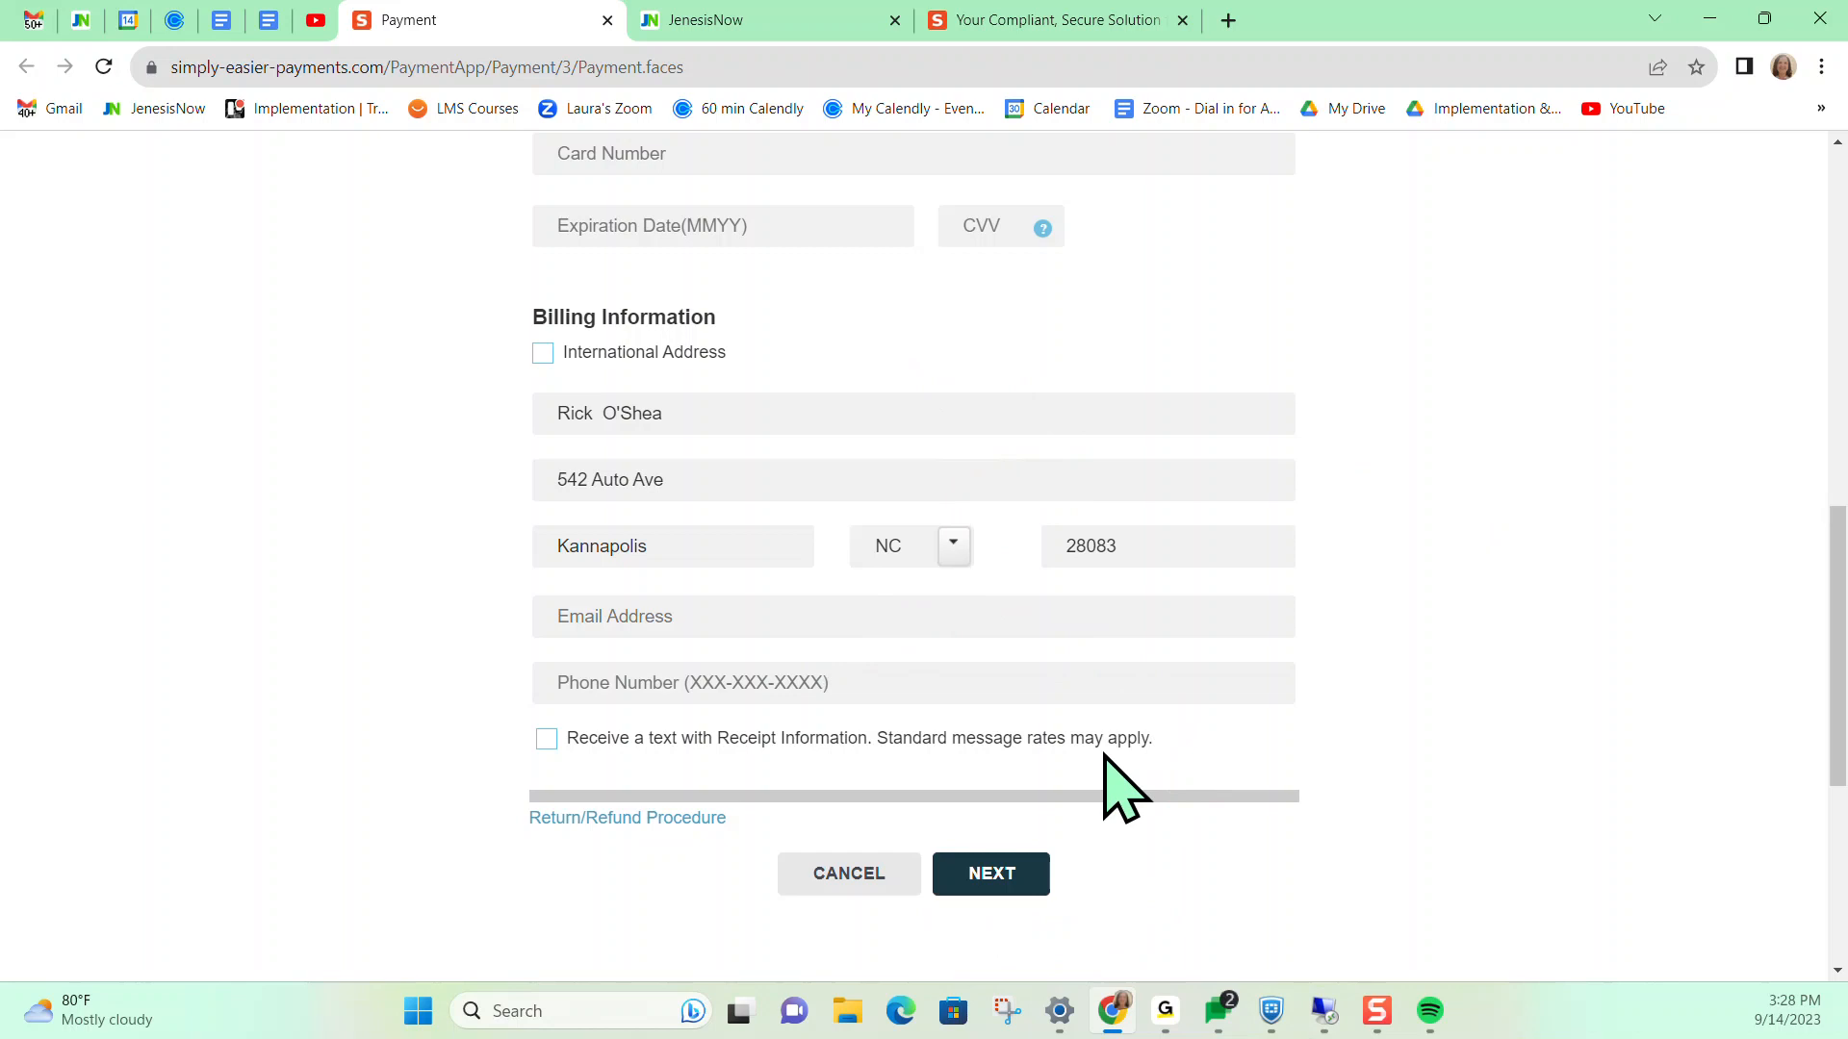
{"action": "mouse_move", "coordinate": [1443, 806]}
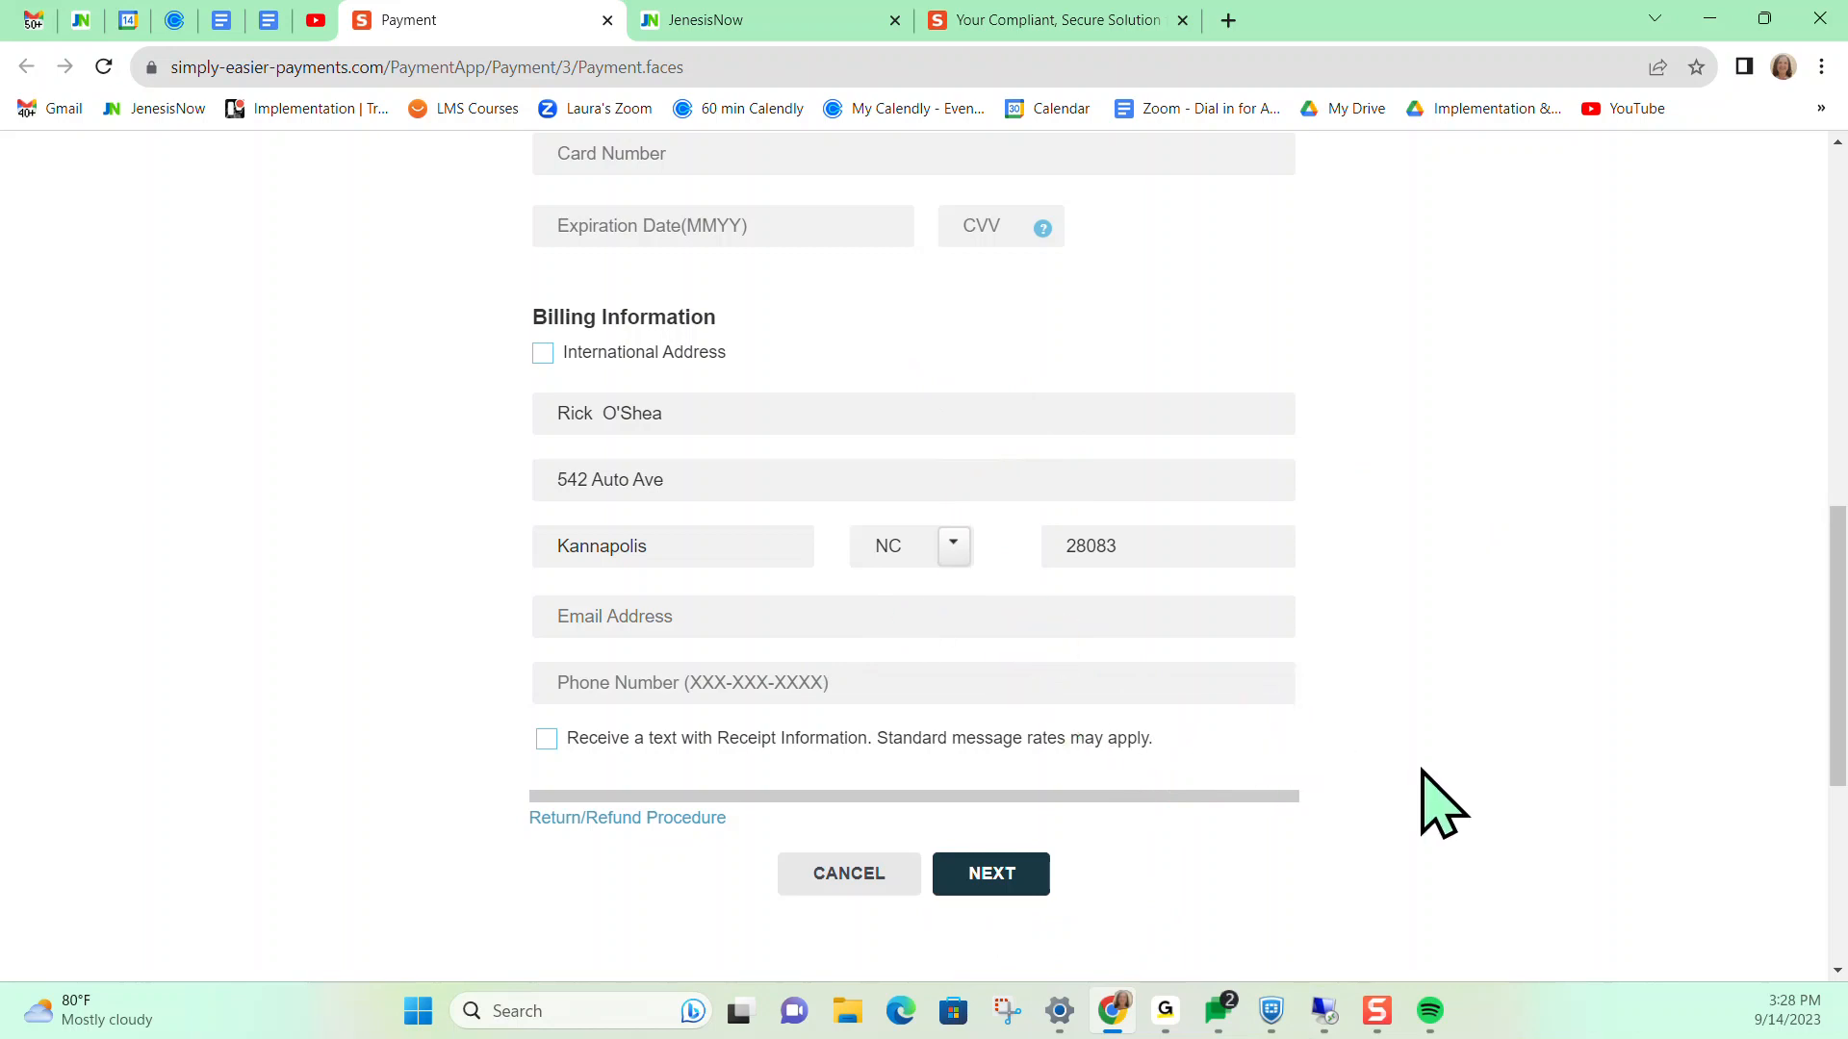
{"action": "mouse_move", "coordinate": [65, 53]}
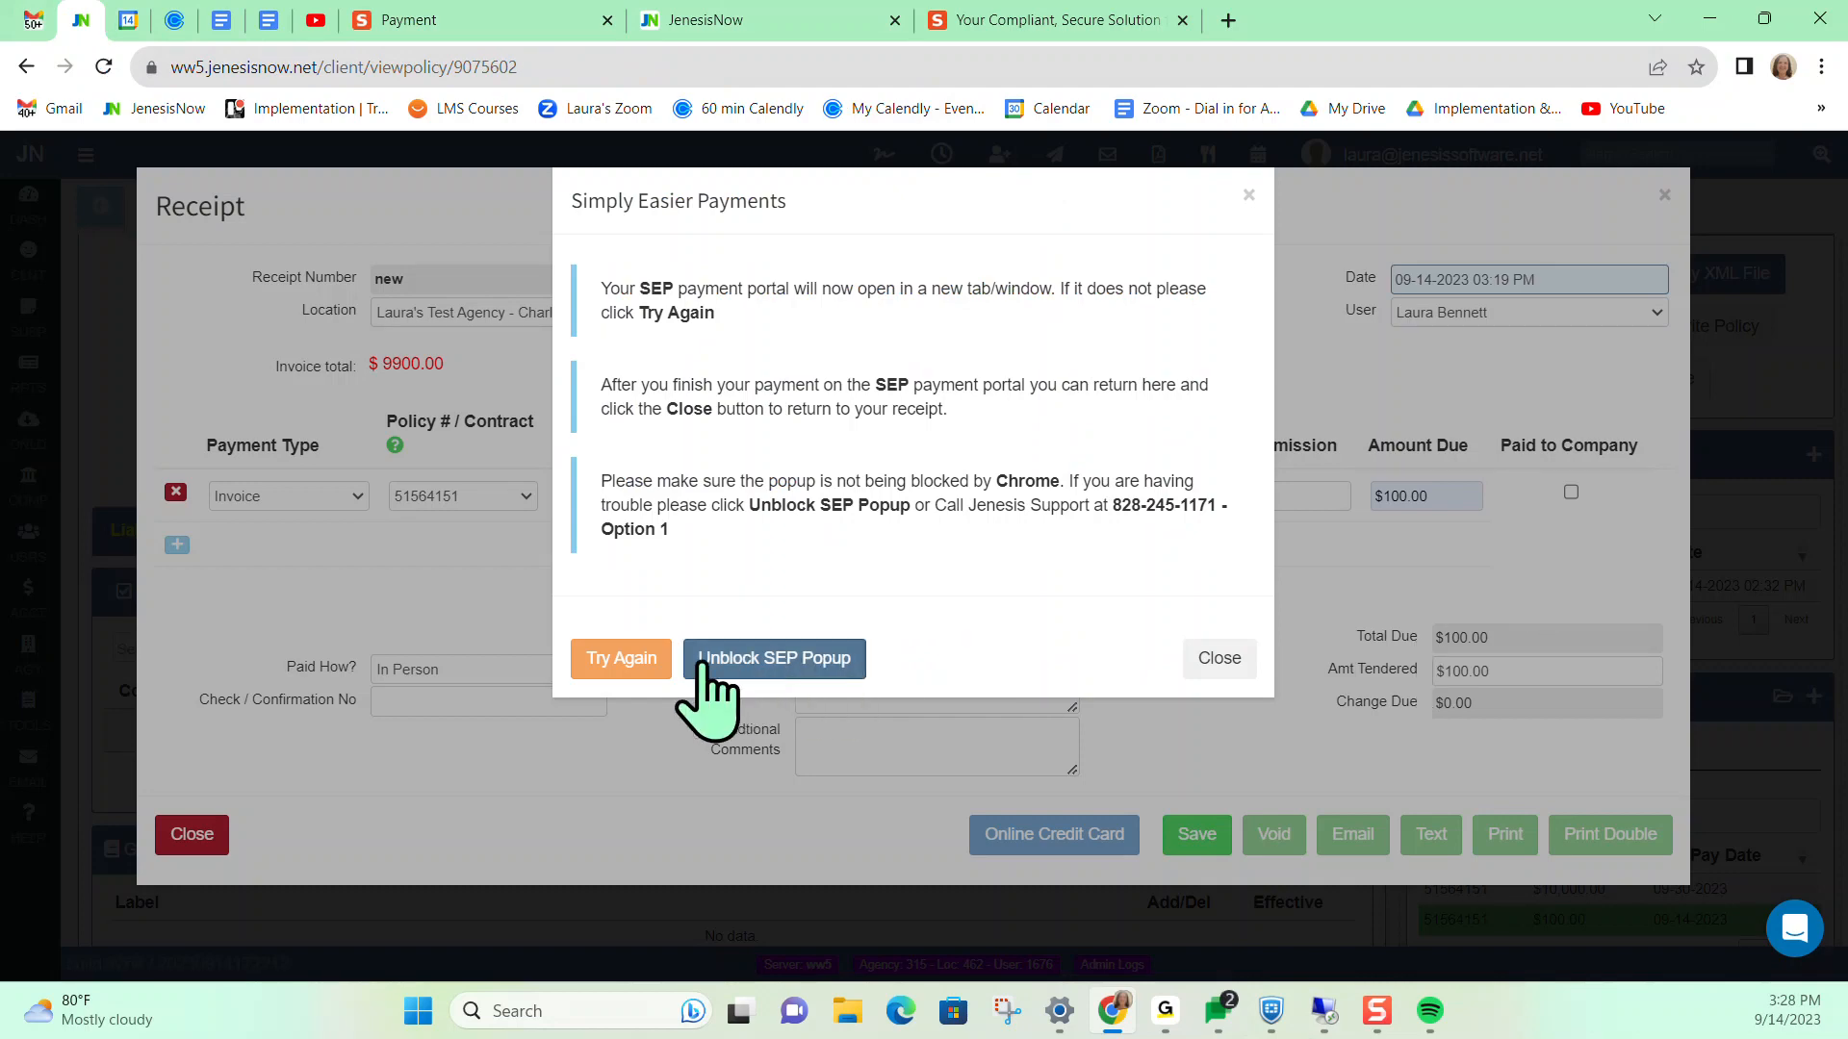
Close the Simply Easier Payments notice and focus the Check / Confirmation No field on the receipt
{"action": "left_click", "coordinate": [1219, 658]}
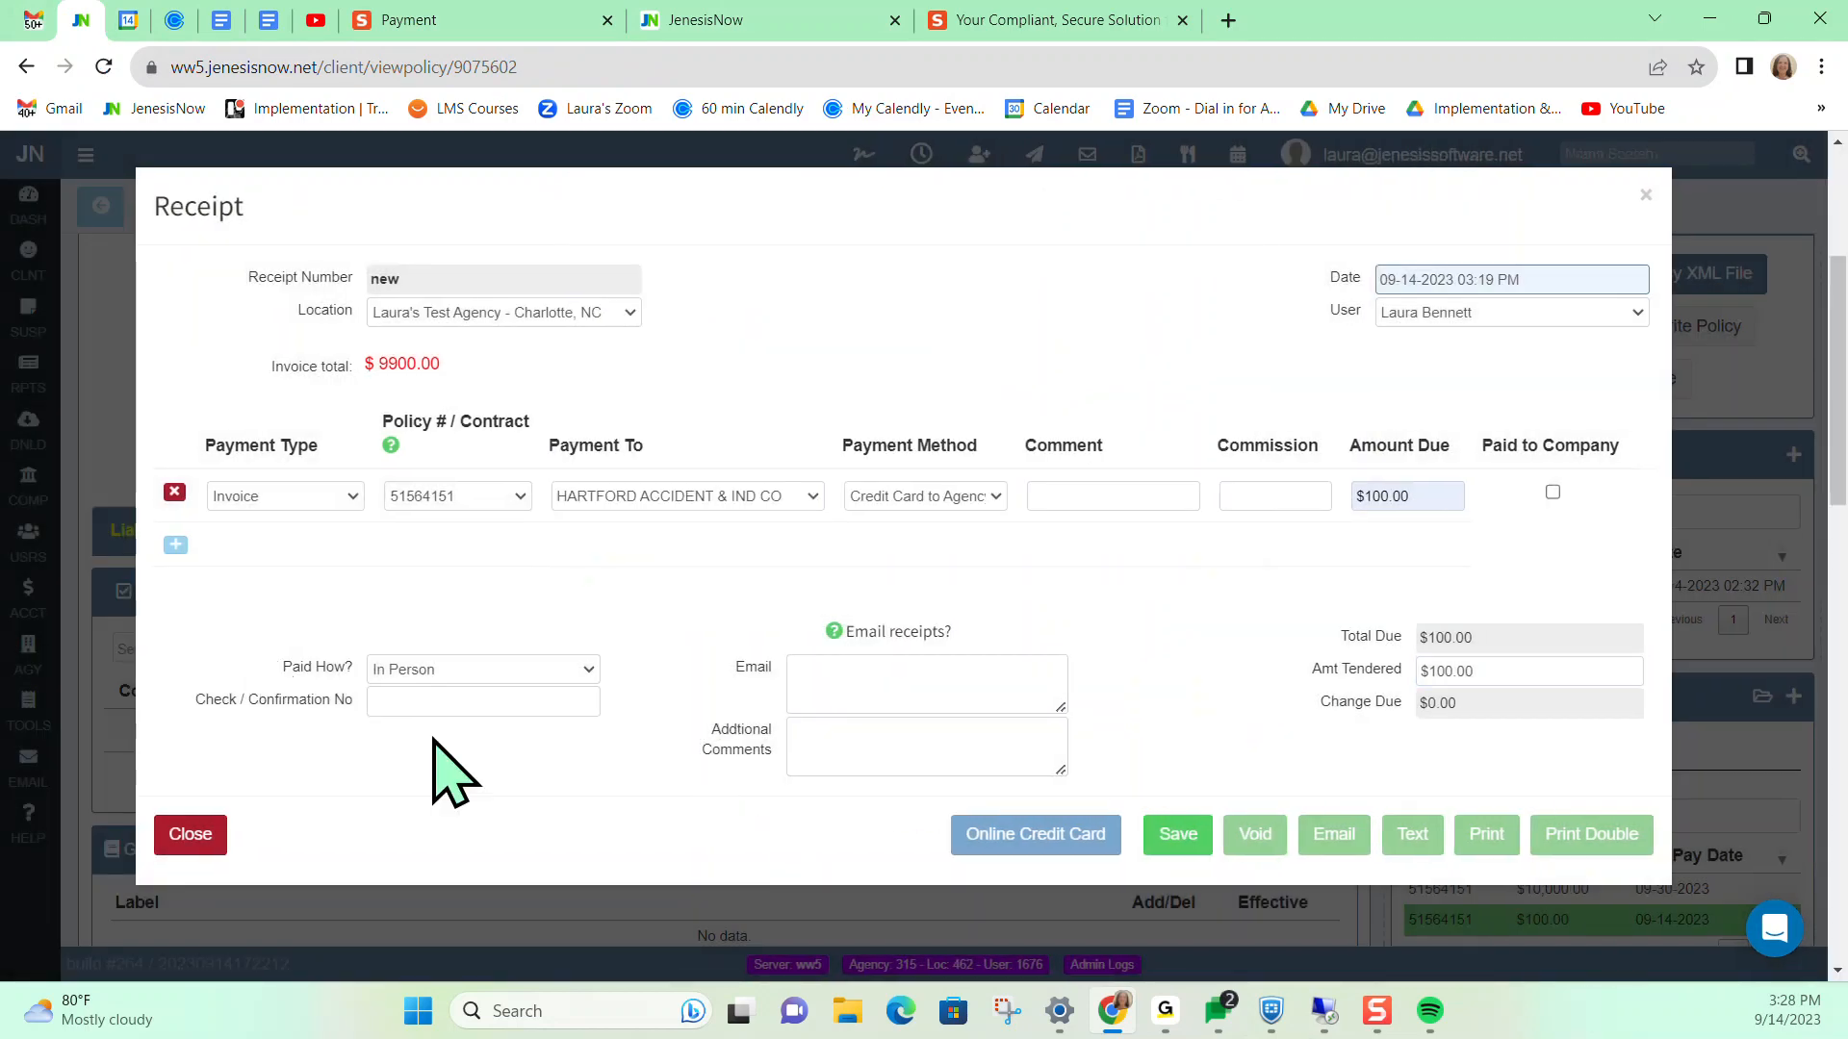
{"action": "left_click", "coordinate": [482, 701]}
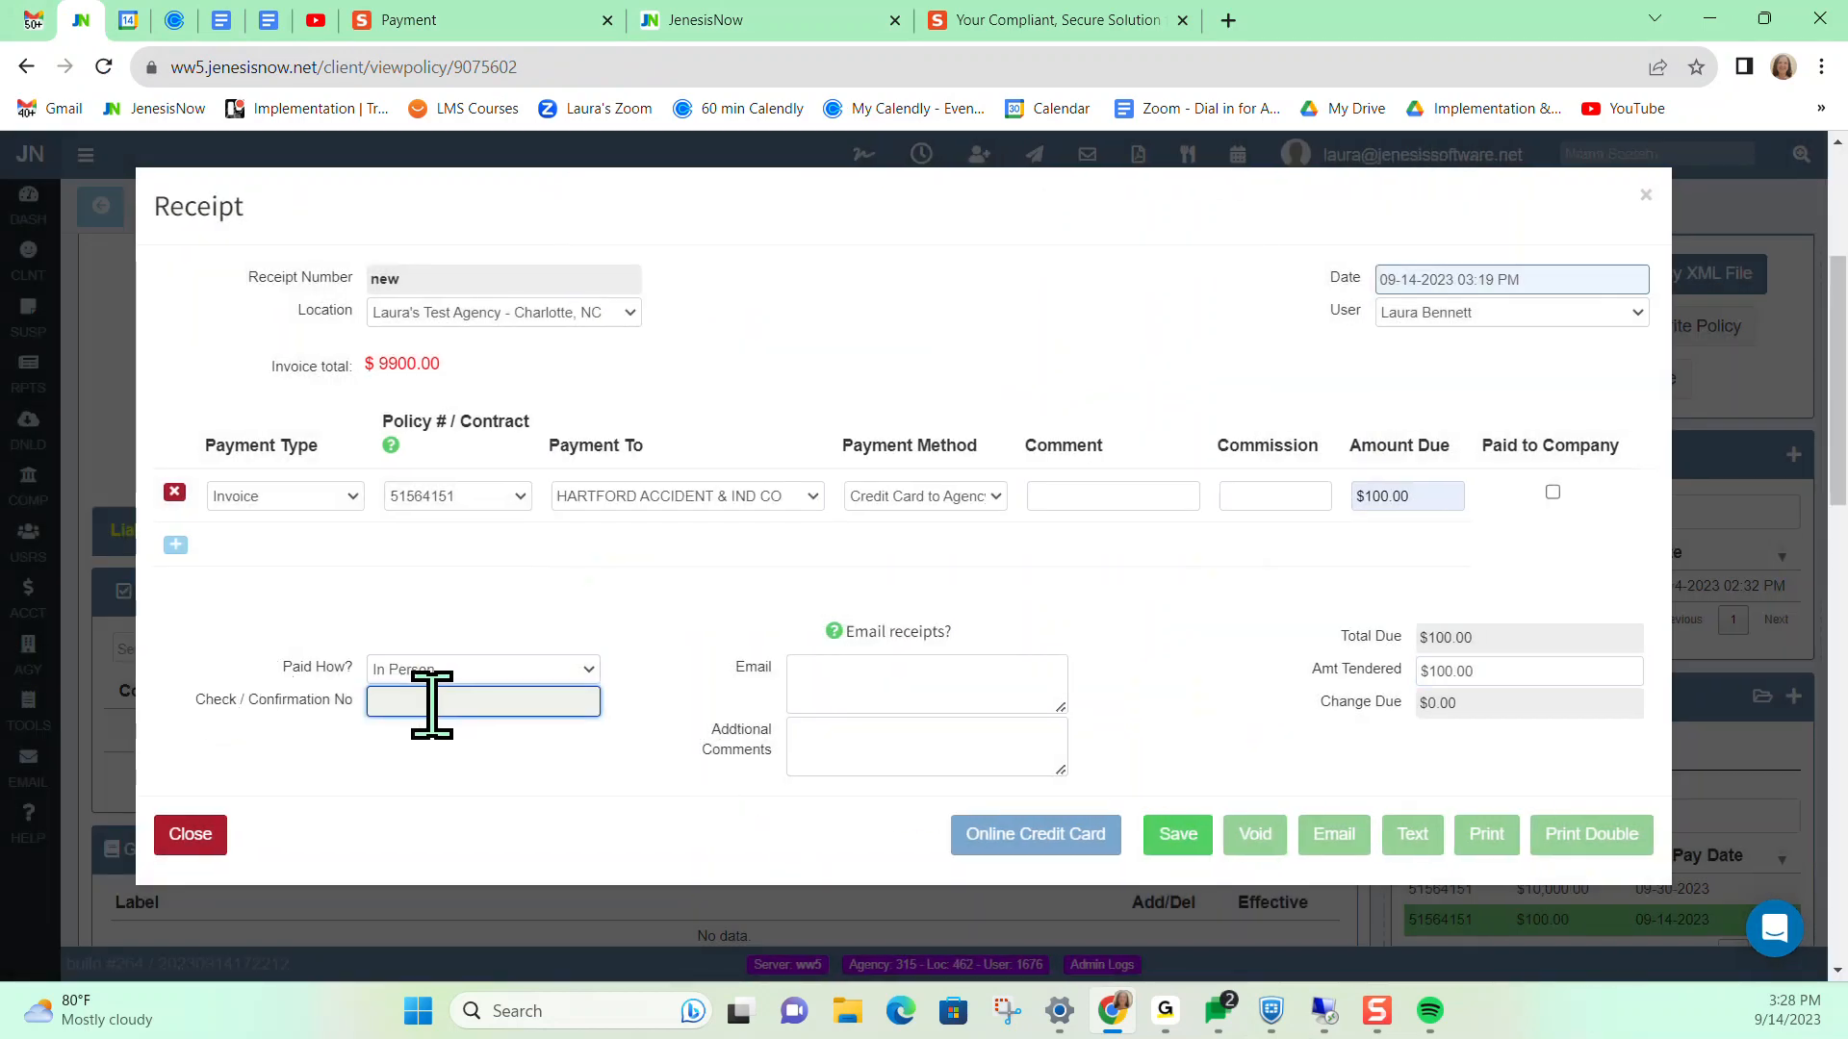